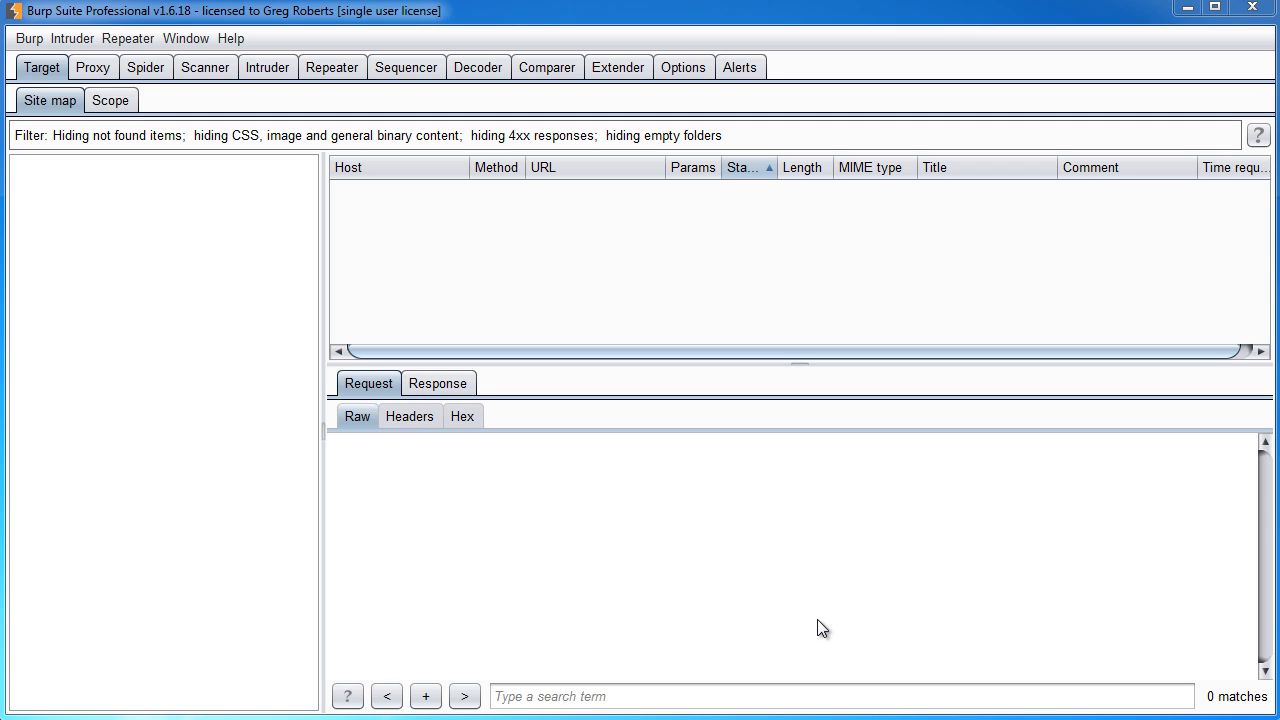
mouse_move(836, 572)
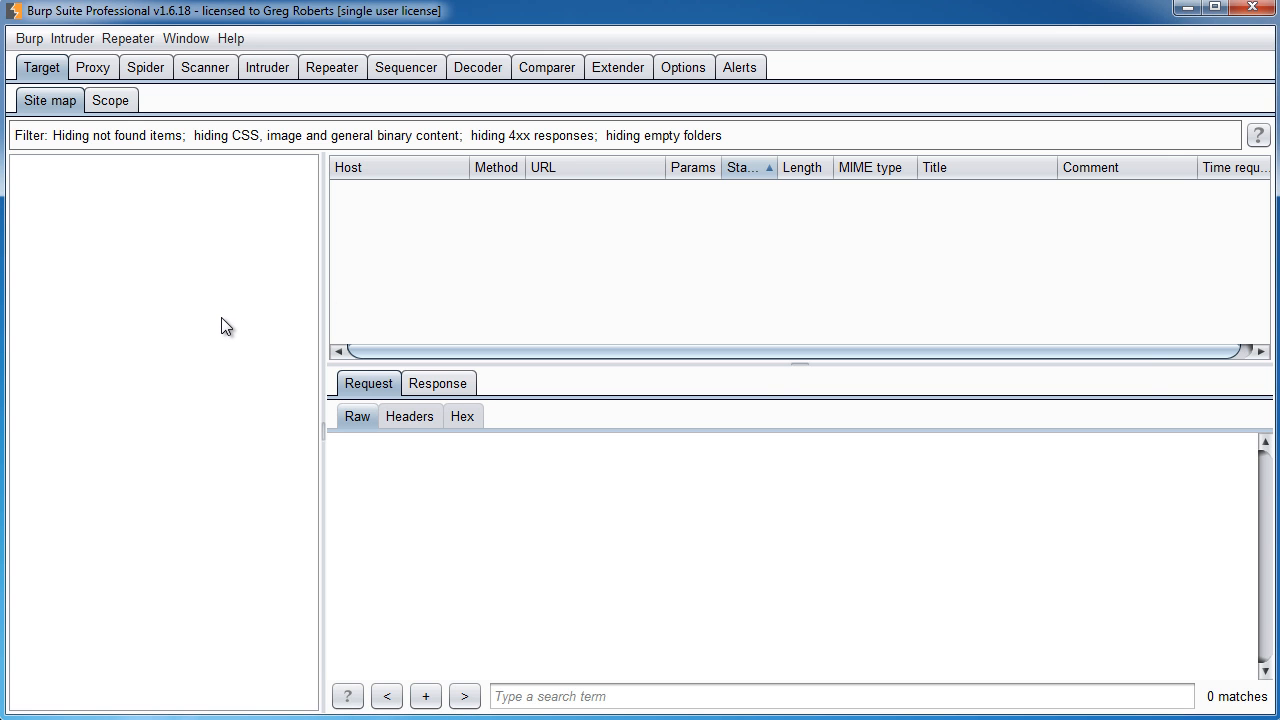
mouse_move(225, 336)
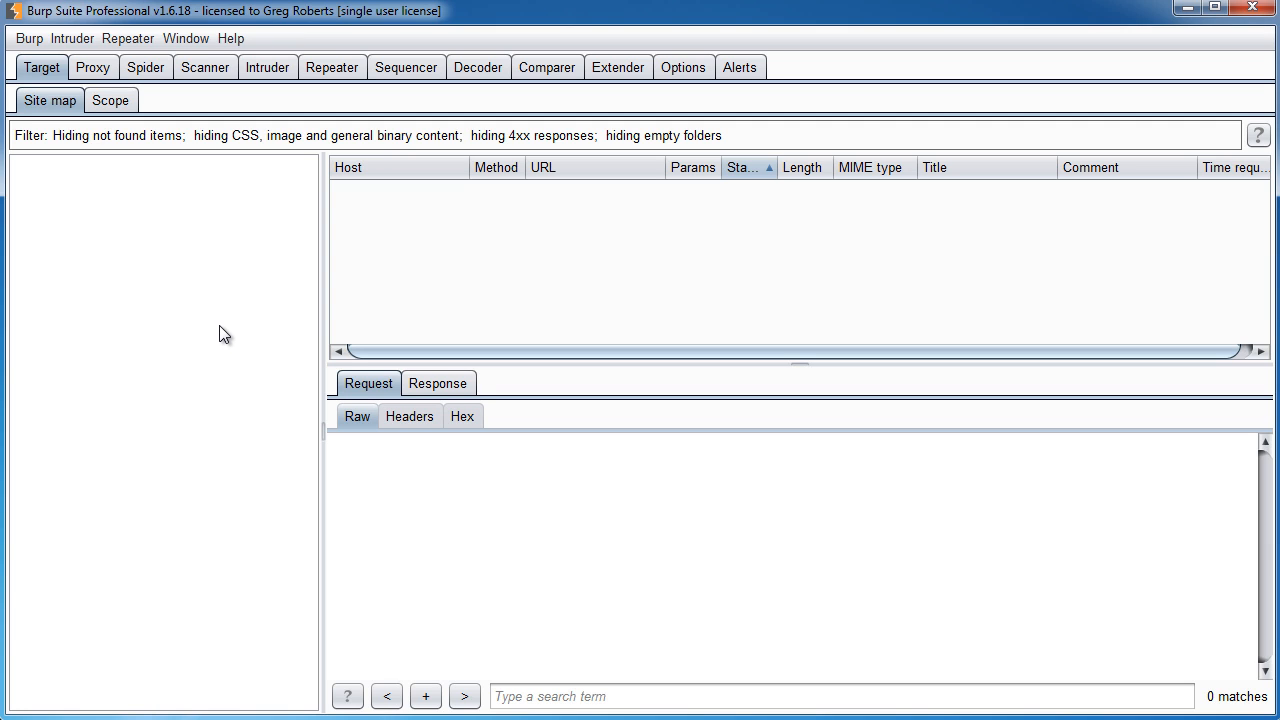
mouse_move(185, 345)
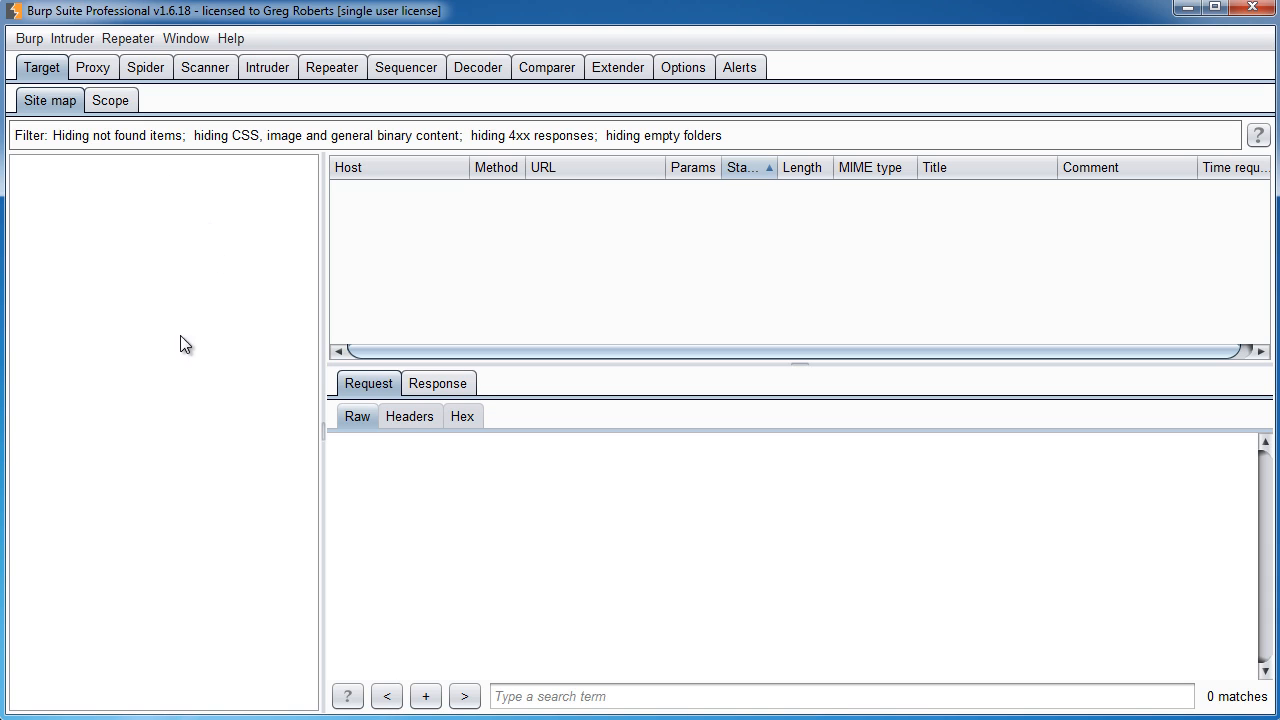
mouse_move(187, 385)
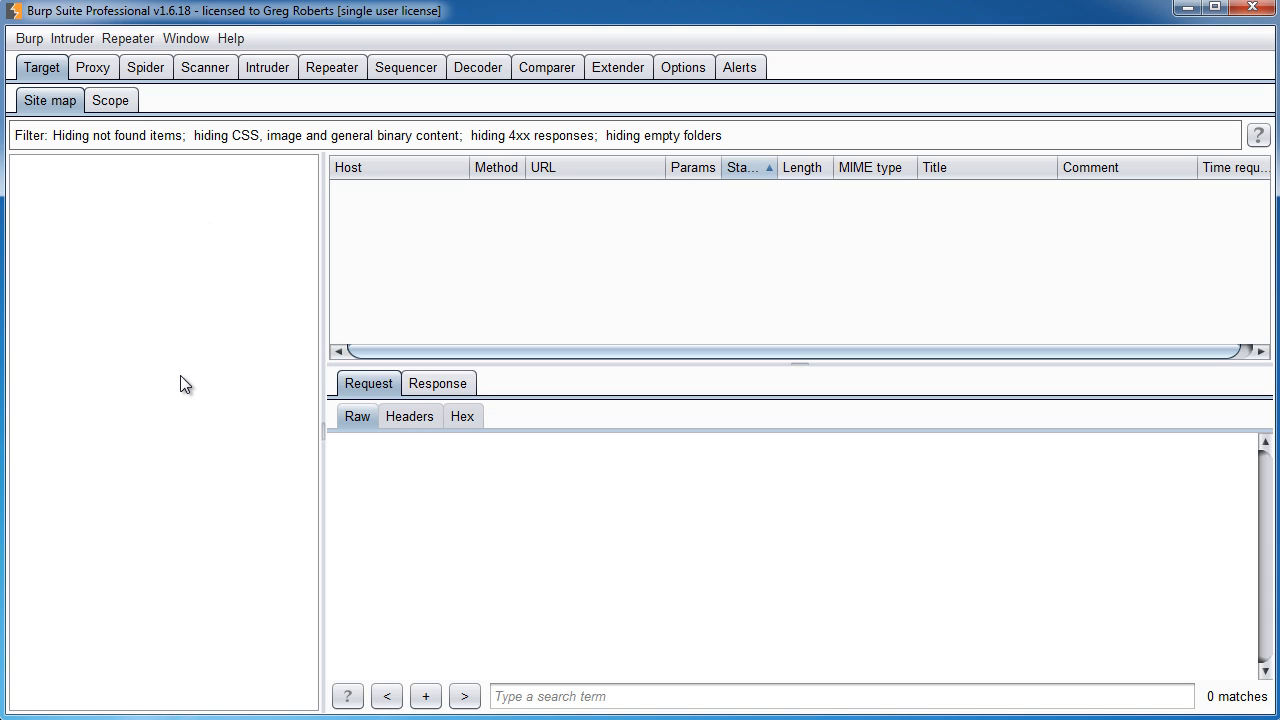
mouse_move(225, 368)
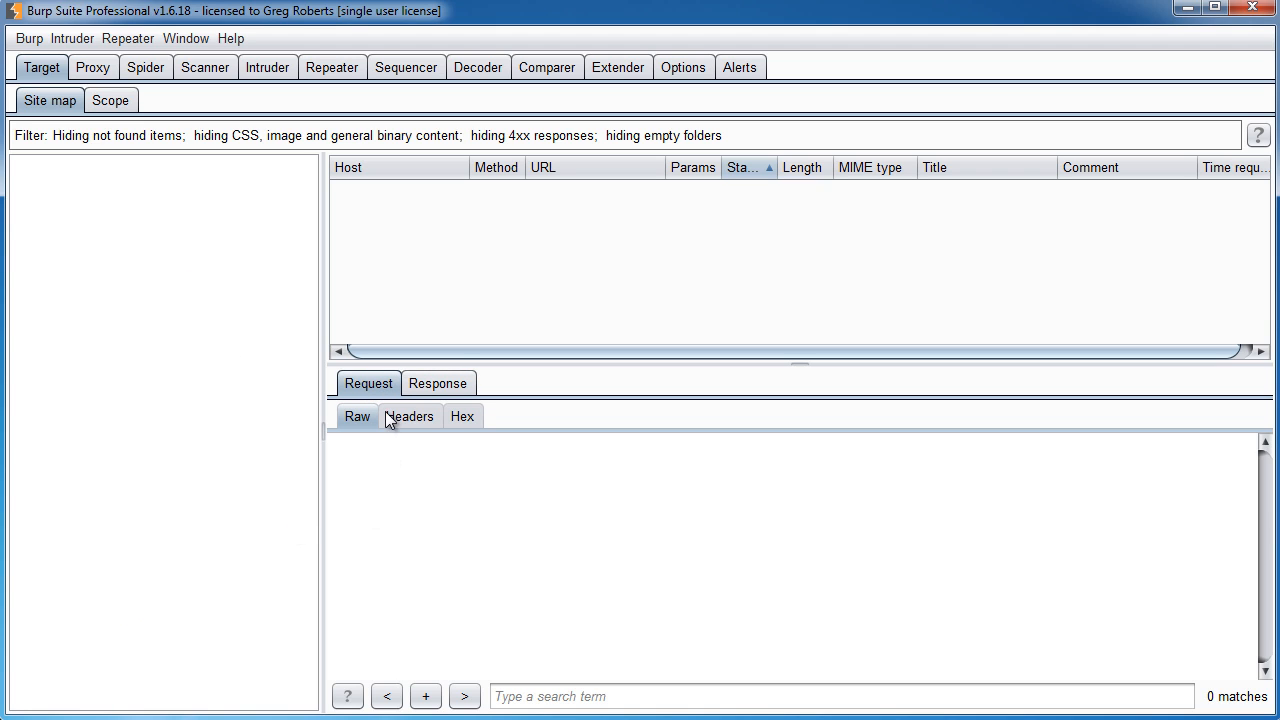
Step: Review the captured request and response and the Spider status, then confirm Proxy intercept is off
click(437, 383)
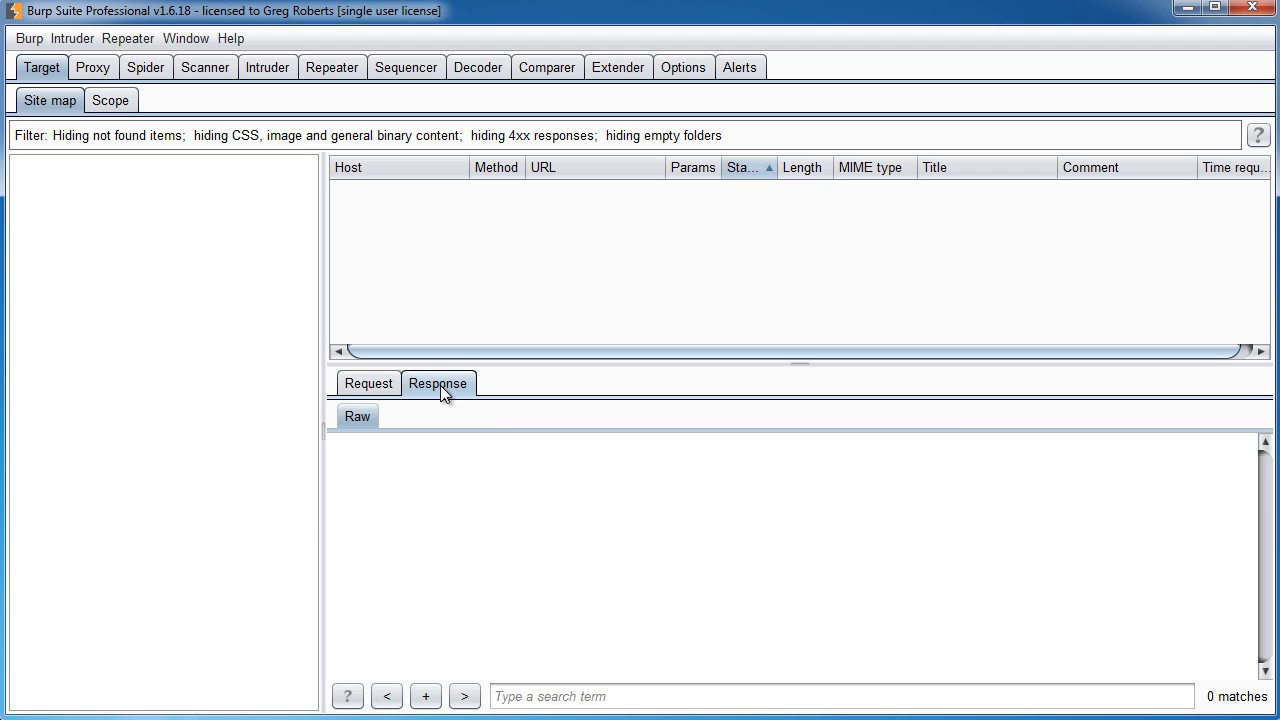
click(368, 383)
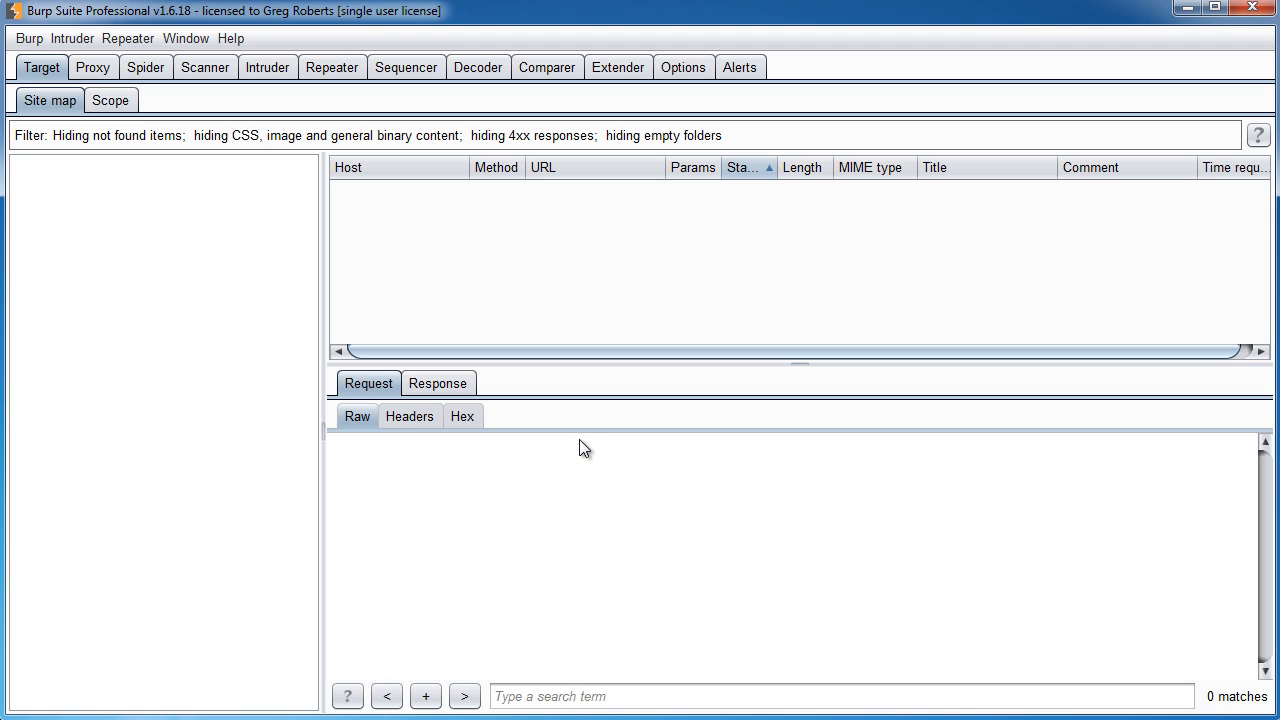
mouse_move(415, 383)
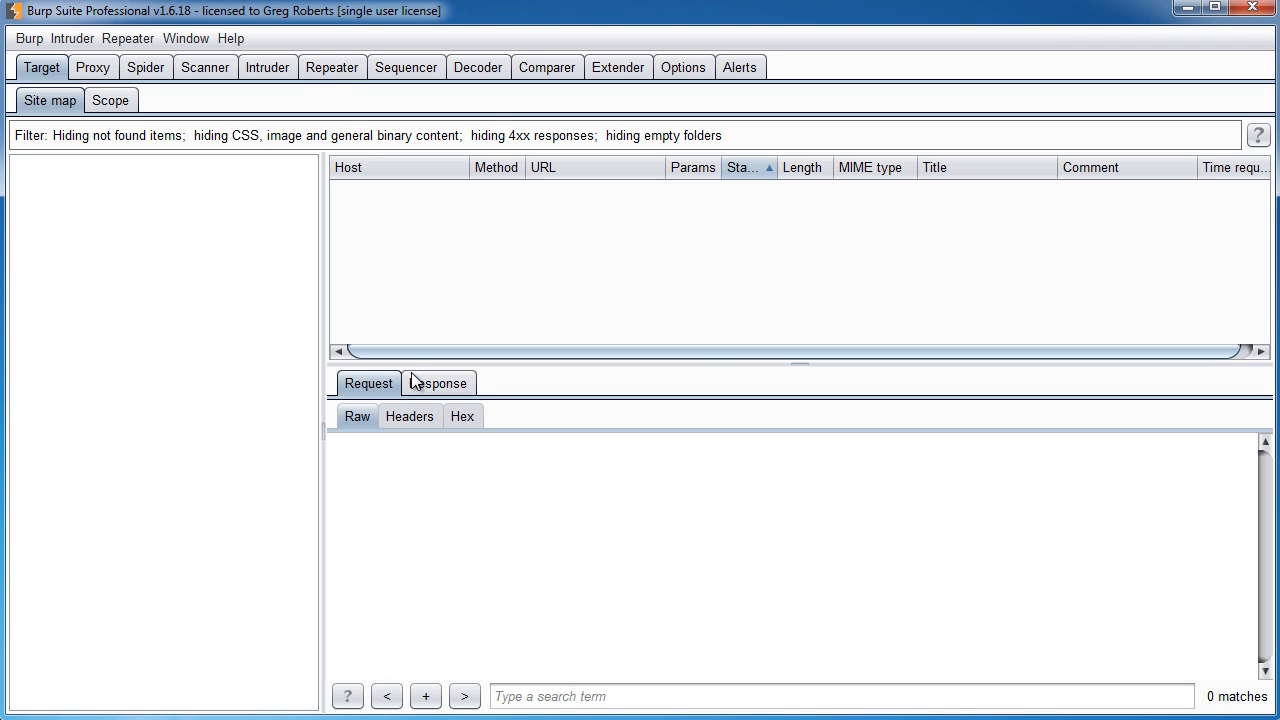
mouse_move(398, 311)
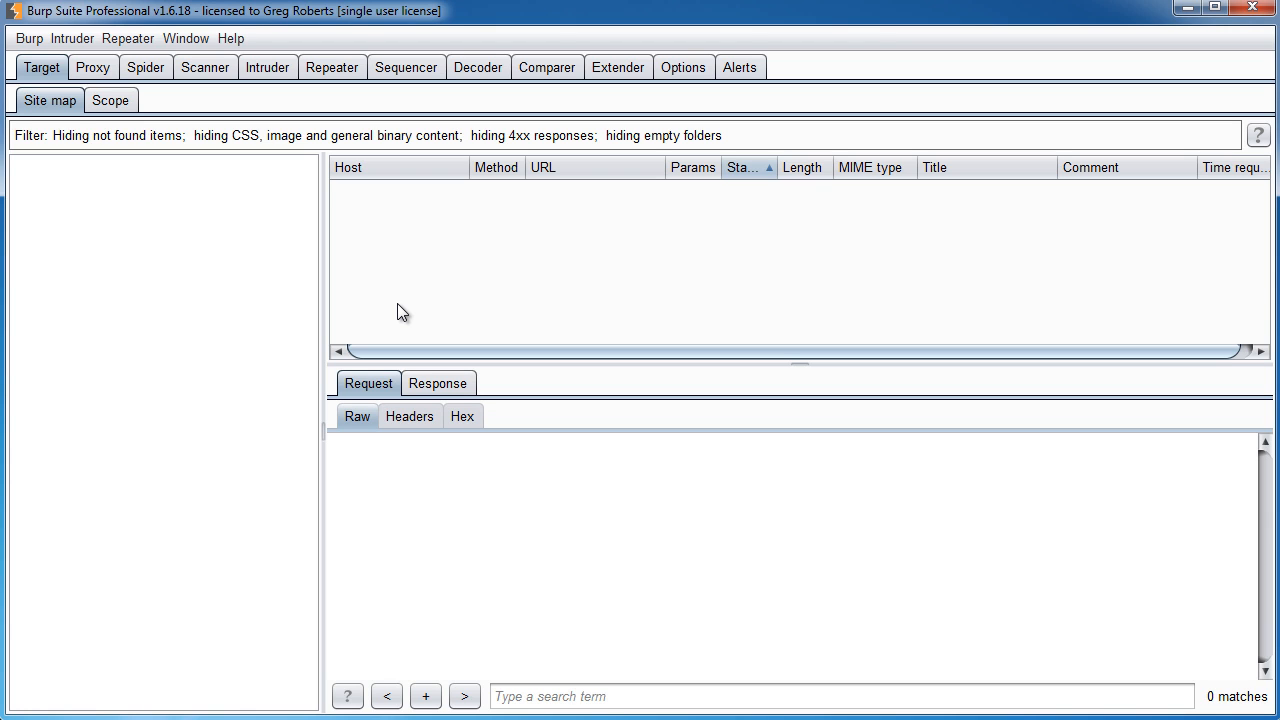
mouse_move(101, 90)
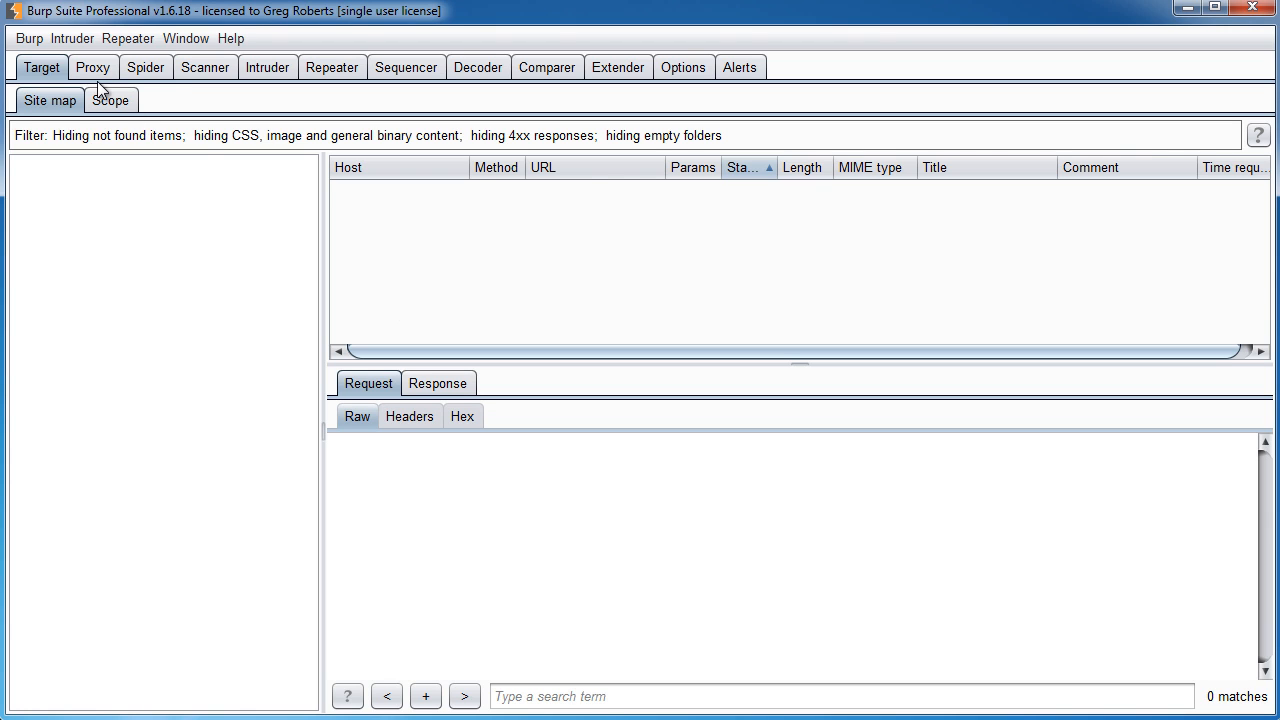
click(145, 67)
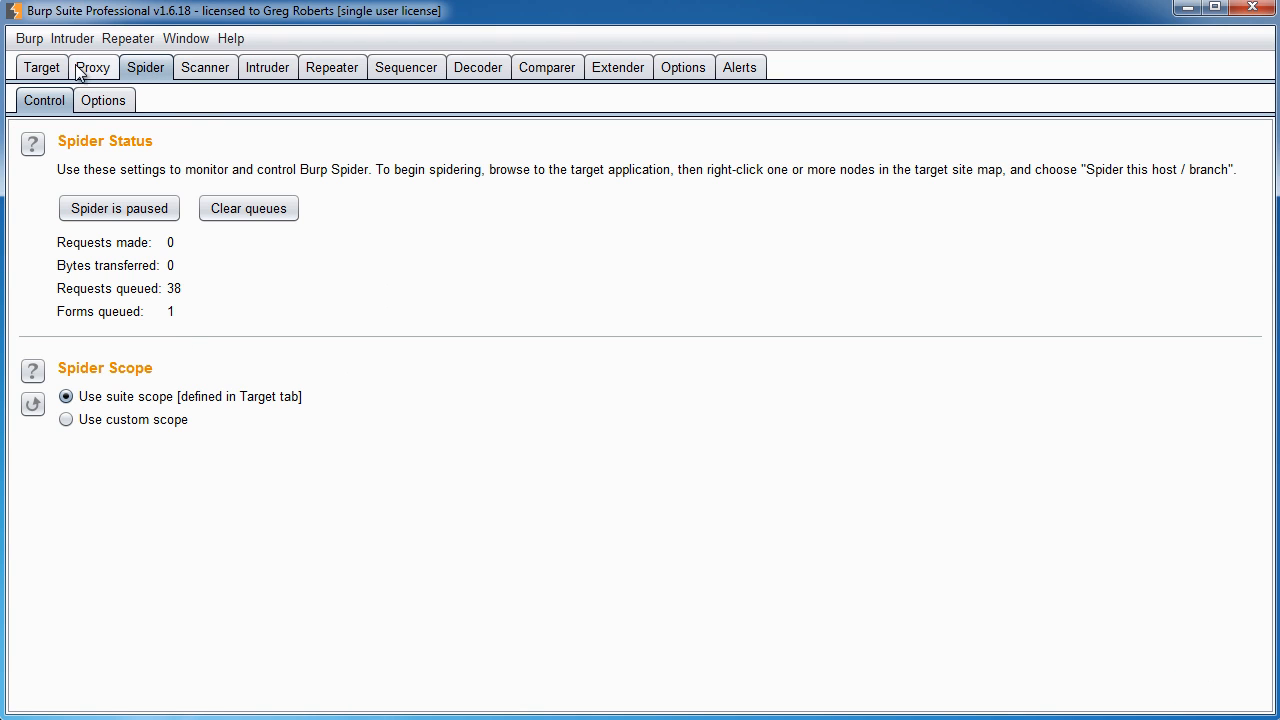
click(41, 67)
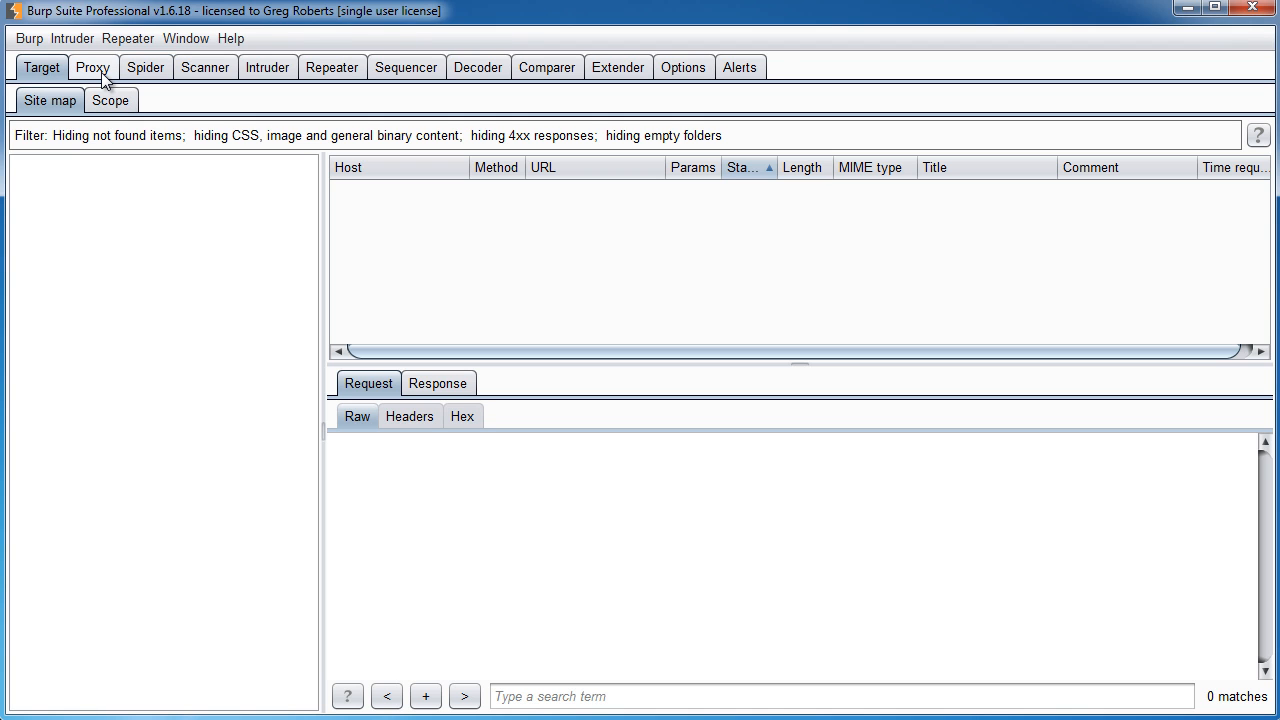
mouse_move(107, 82)
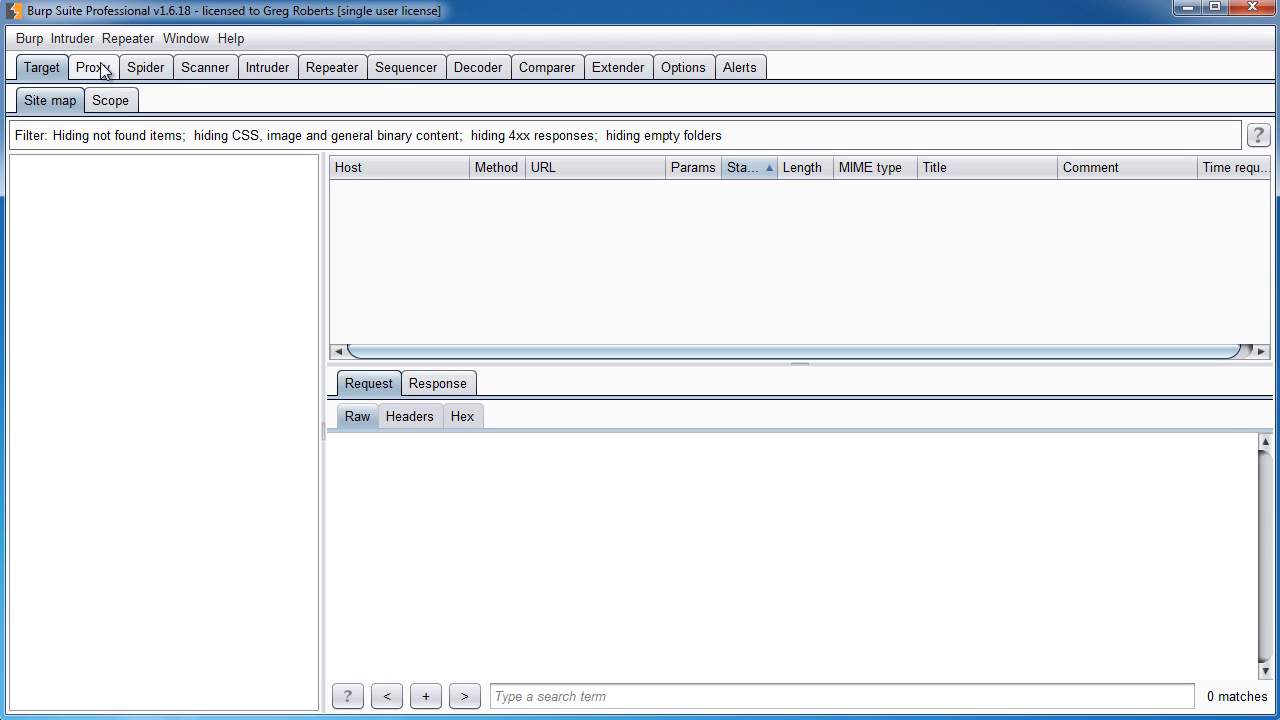
click(92, 67)
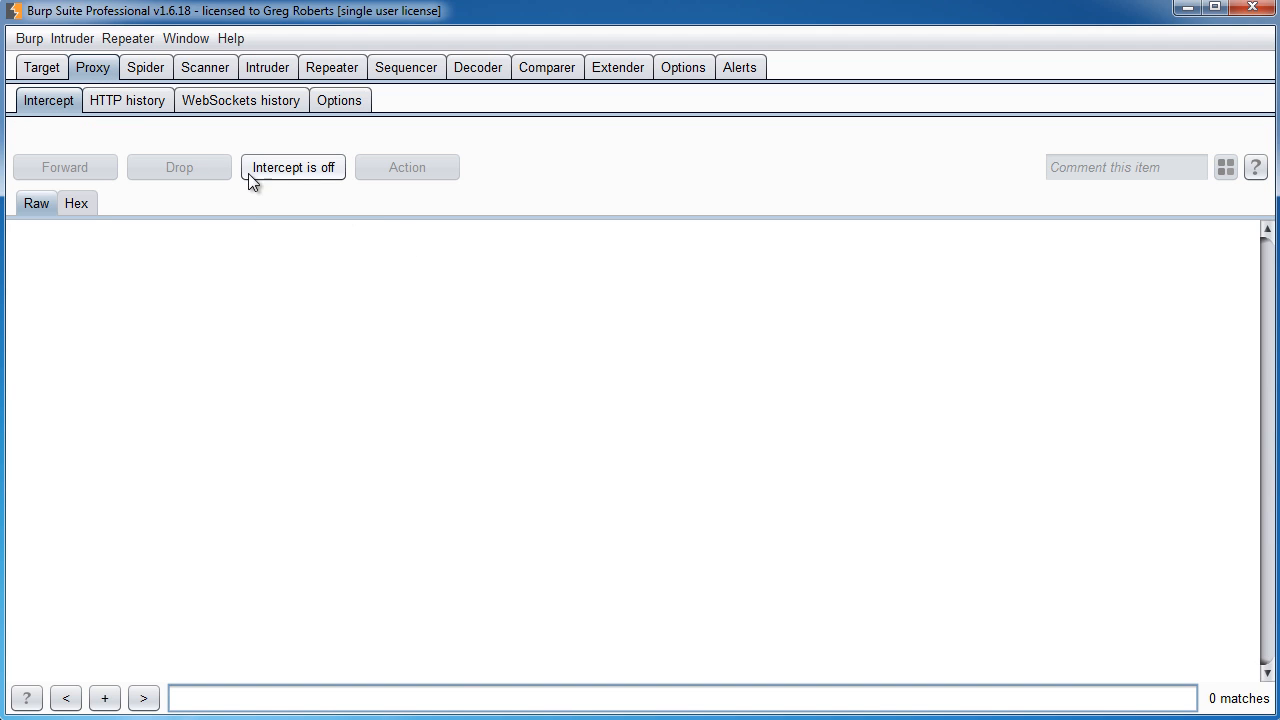
mouse_move(289, 183)
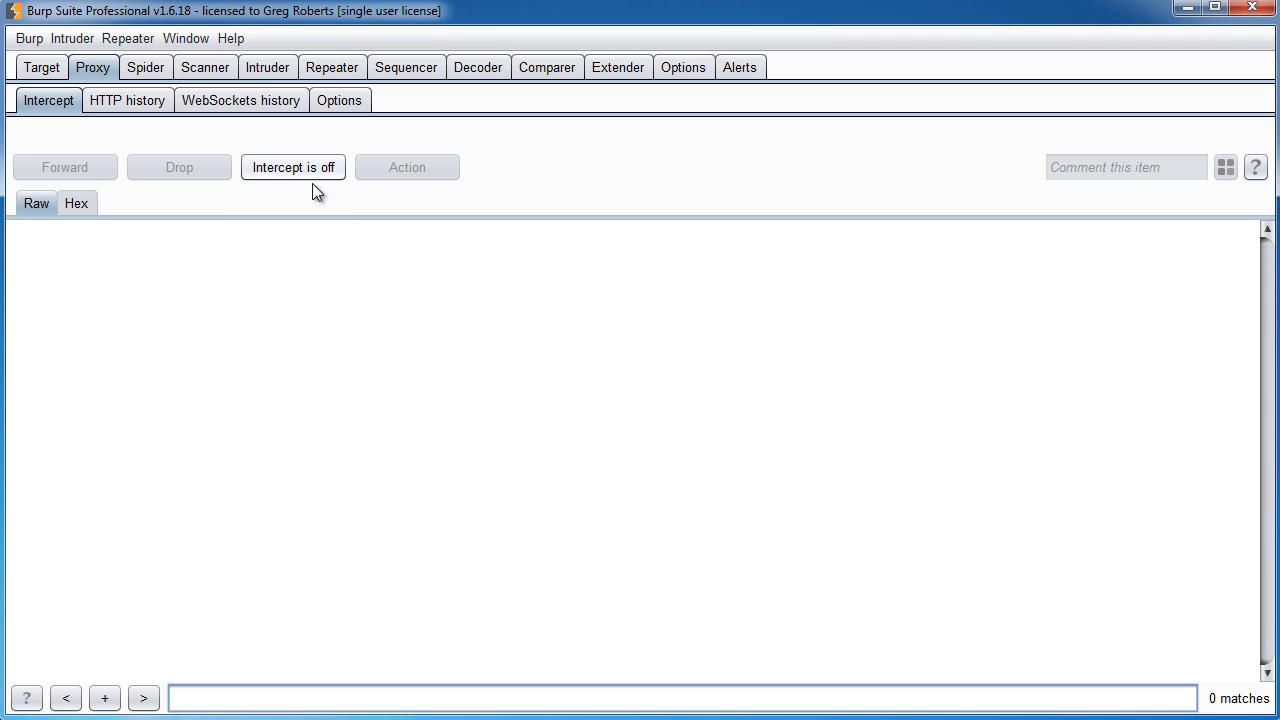
mouse_move(637, 330)
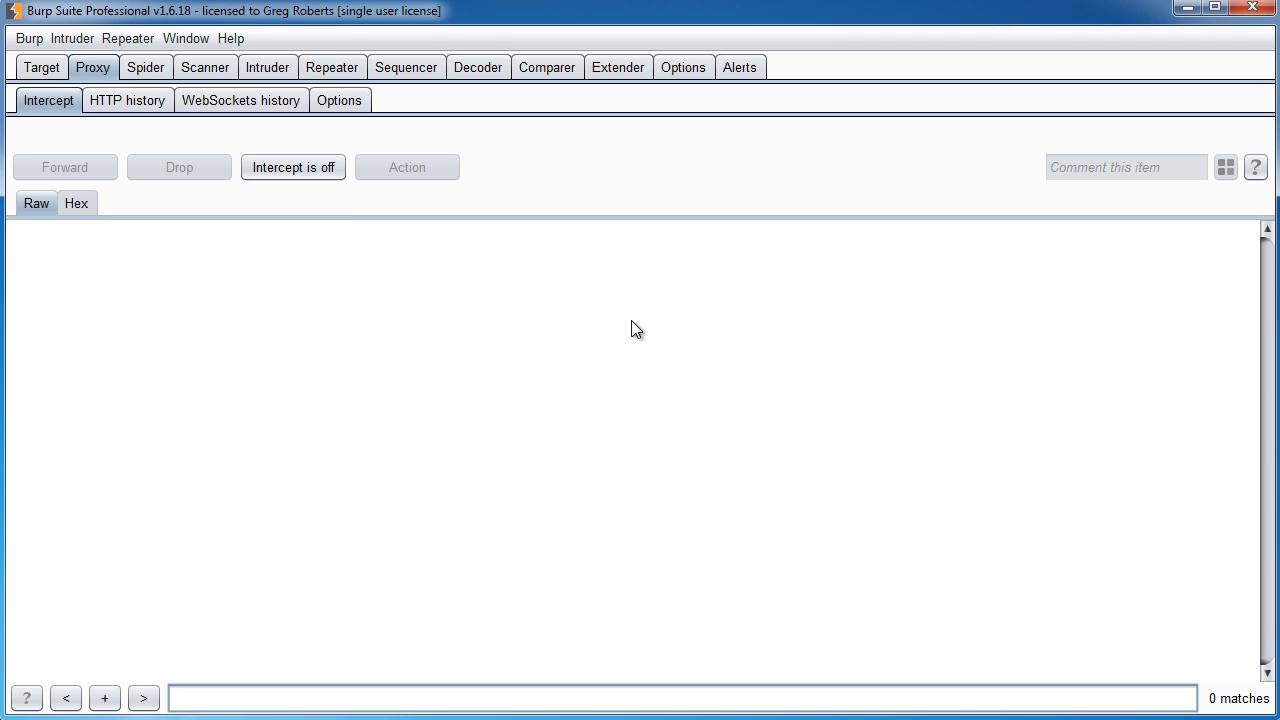
mouse_move(575, 320)
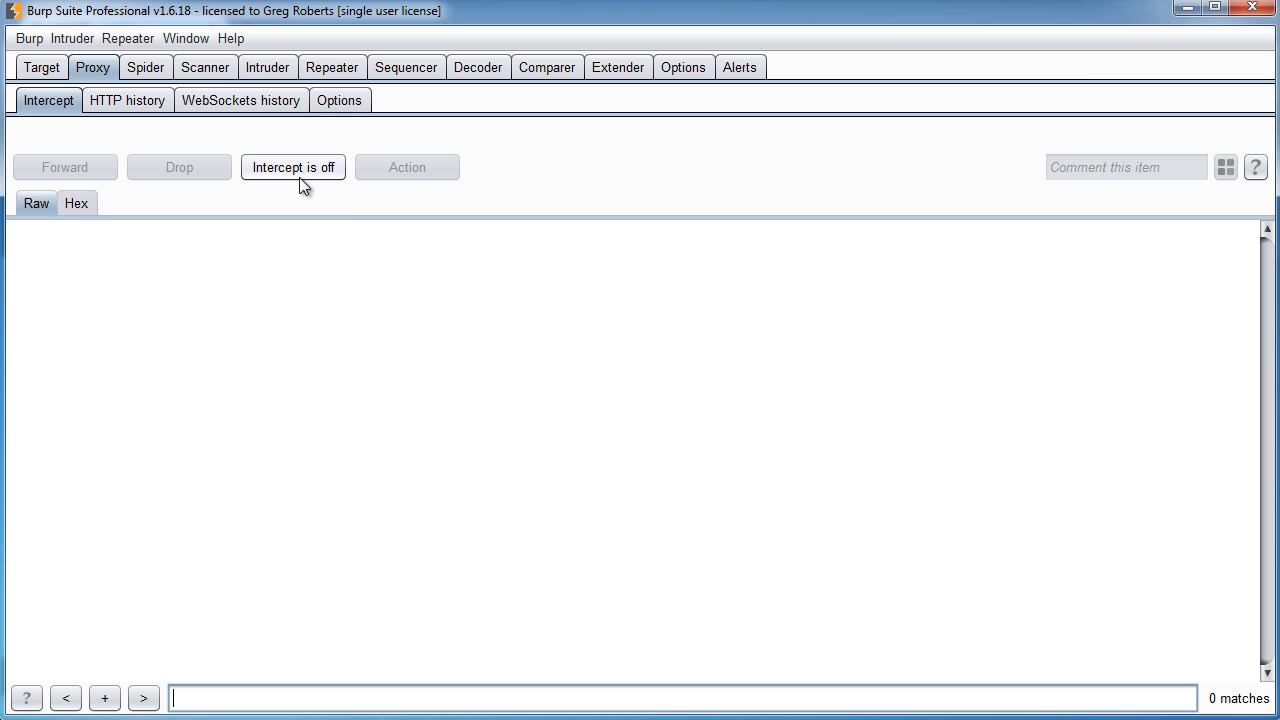
mouse_move(222, 140)
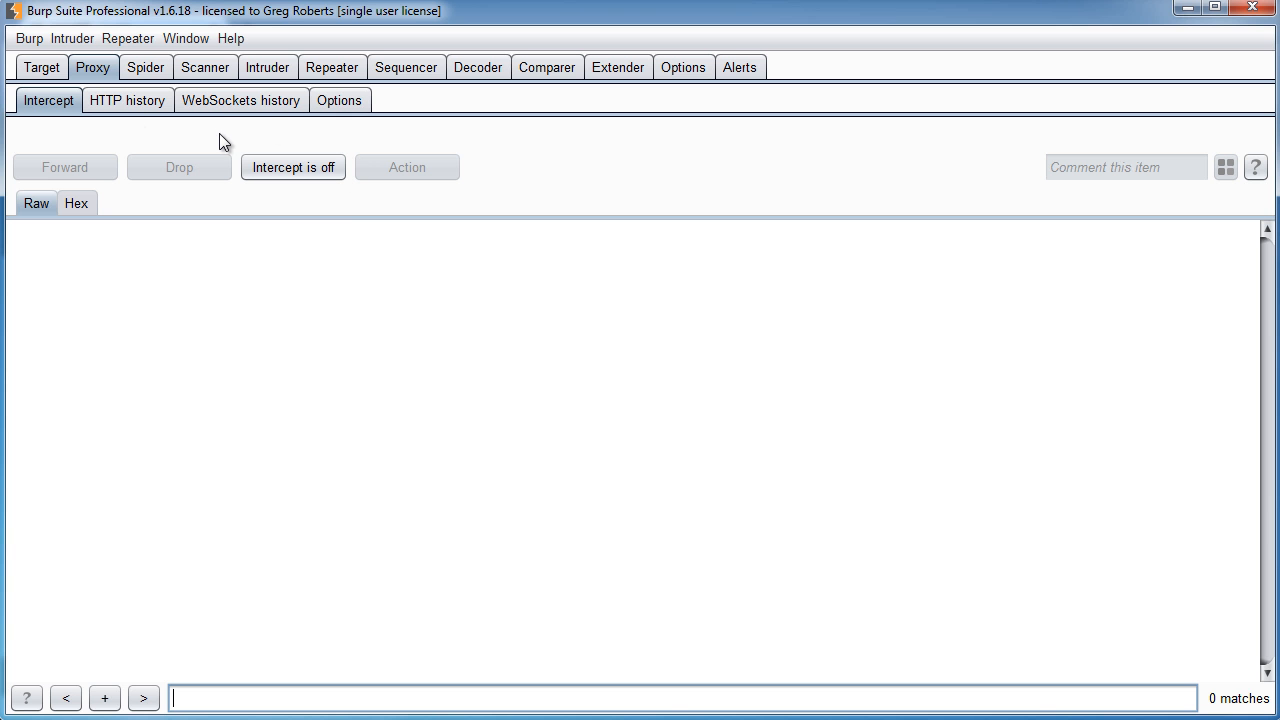
click(41, 67)
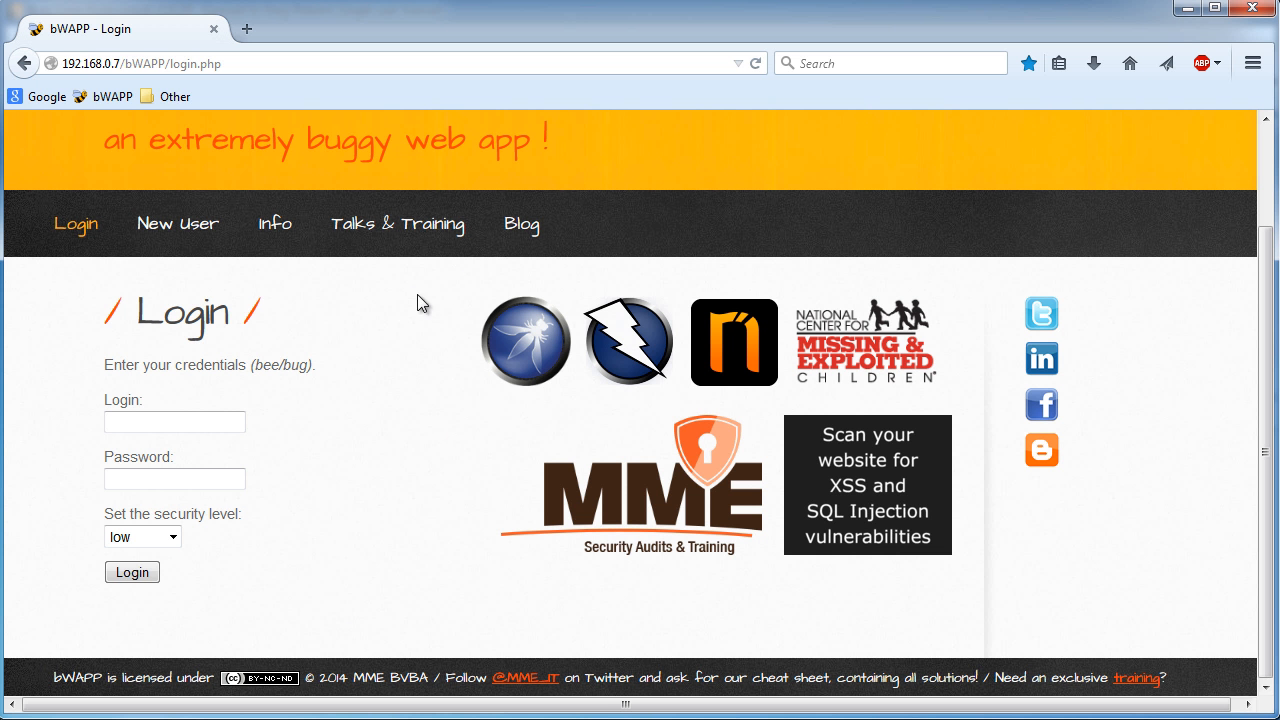
Step: Browse the bWAPP New User and Info pages in Firefox, scrolling each
click(177, 223)
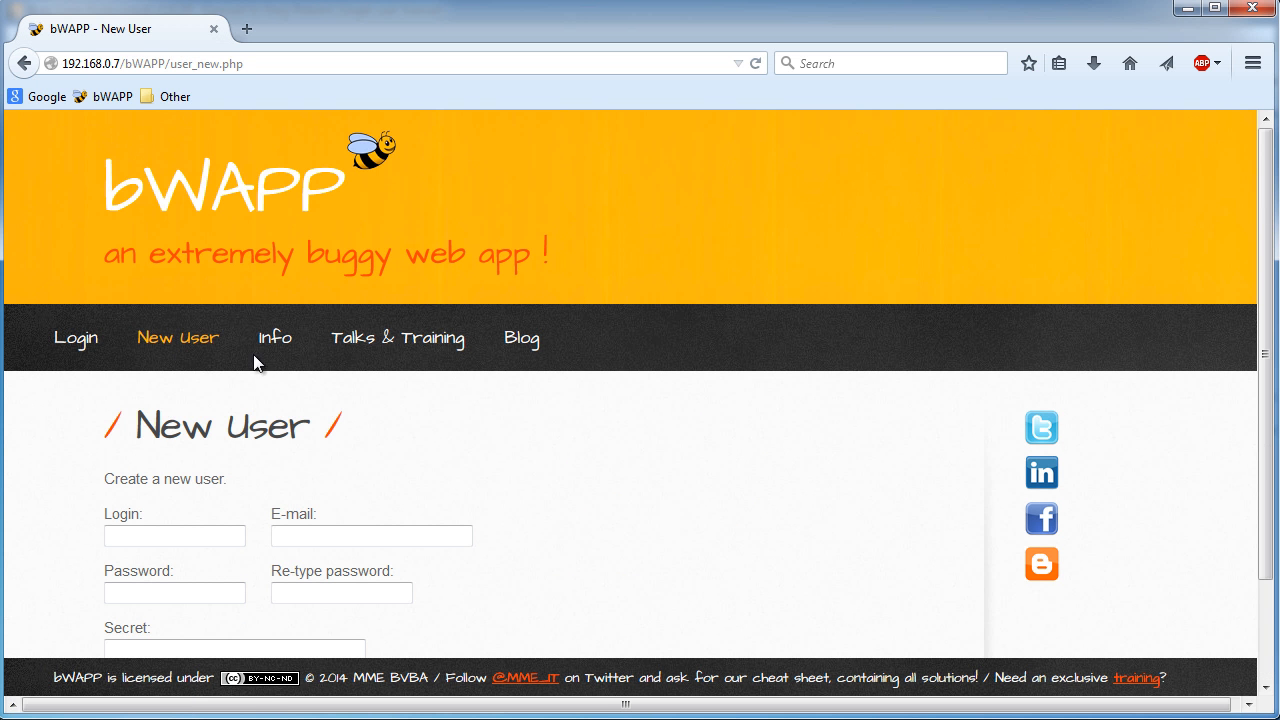
scroll(down, 3)
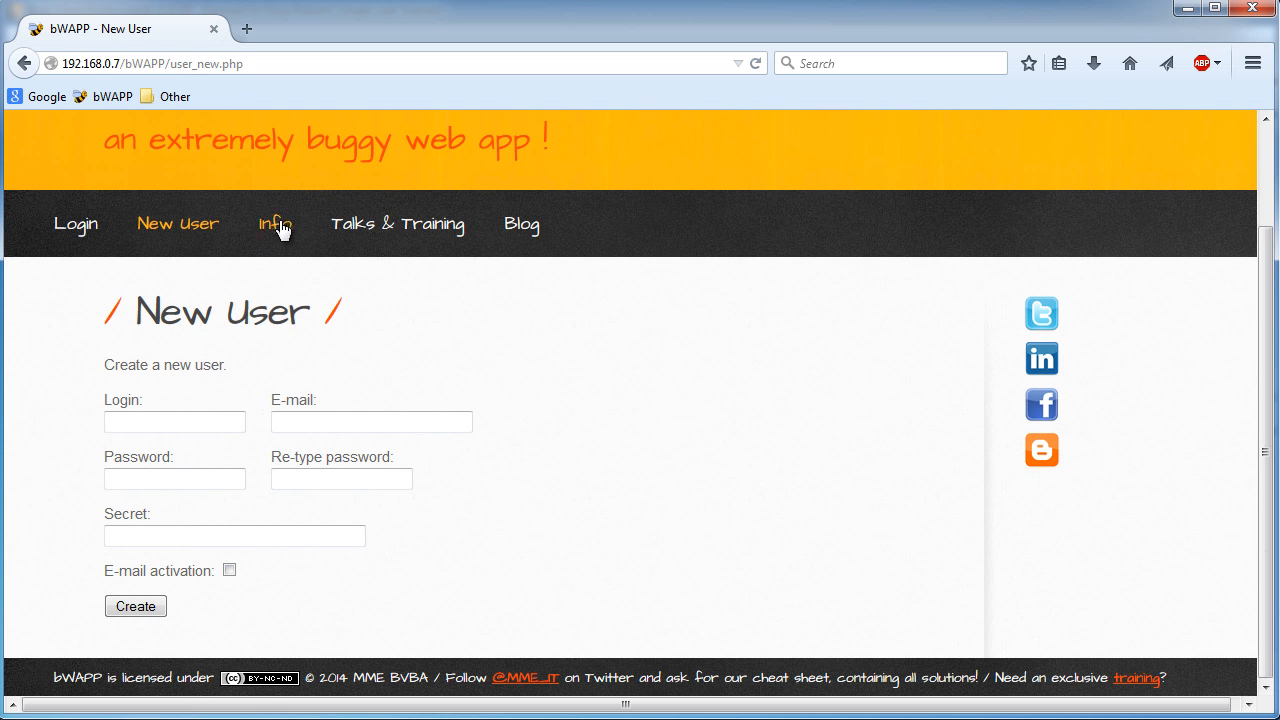
click(275, 223)
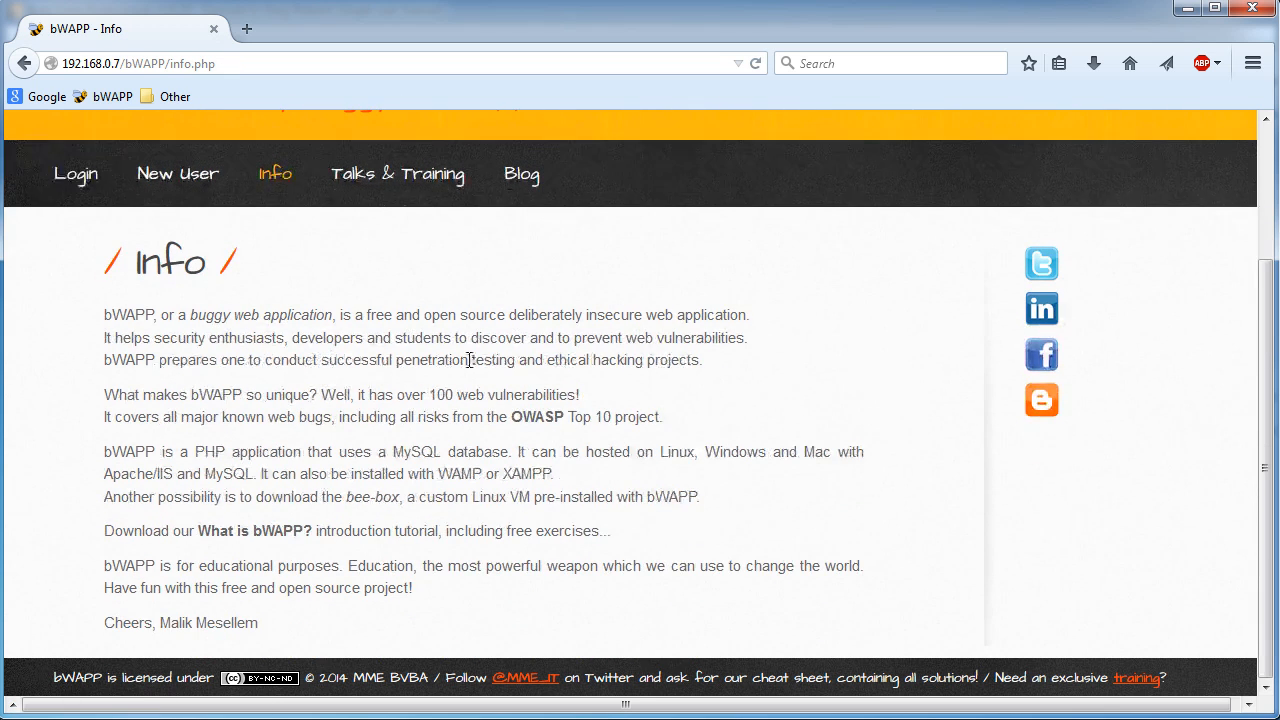
scroll(up, 3)
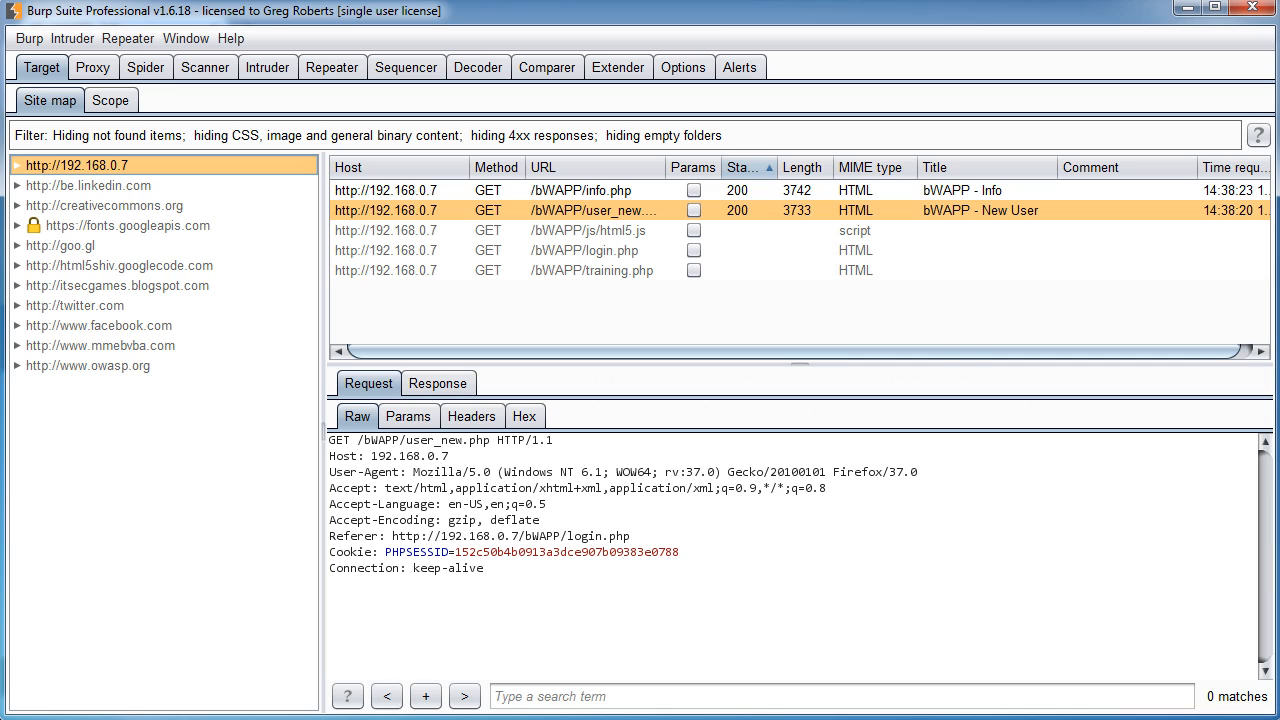
mouse_move(897, 640)
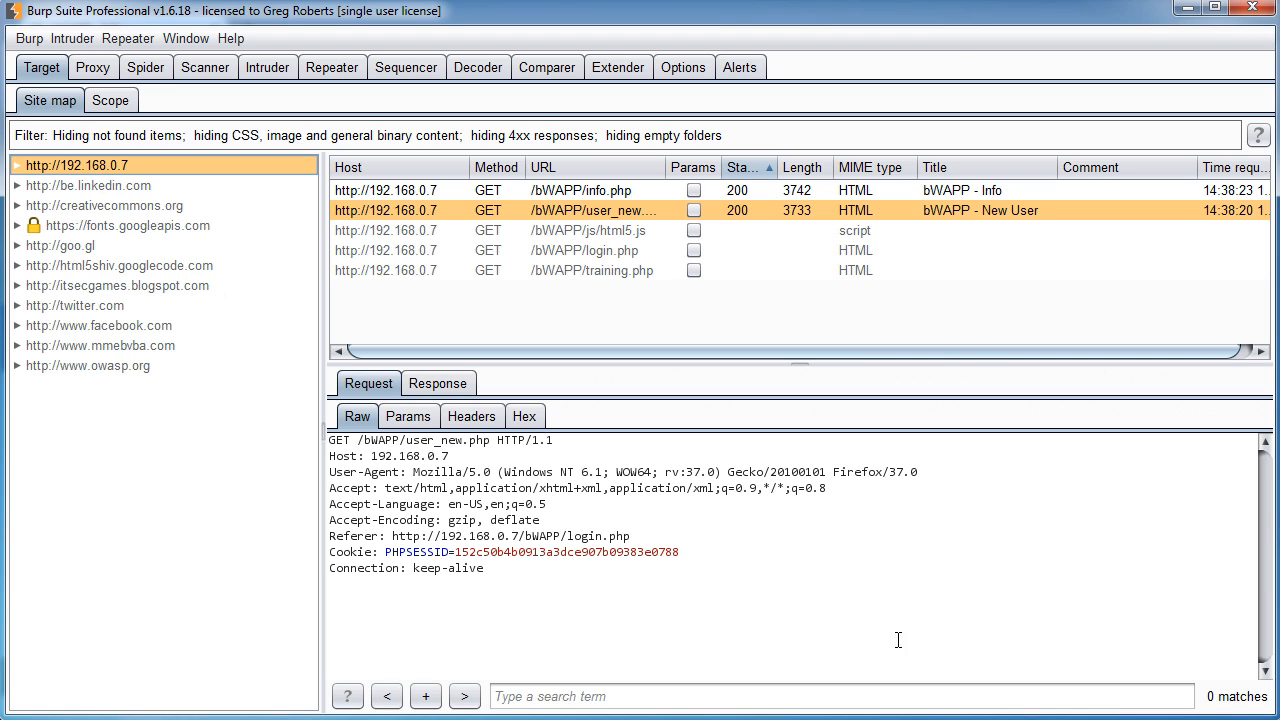
mouse_move(878, 620)
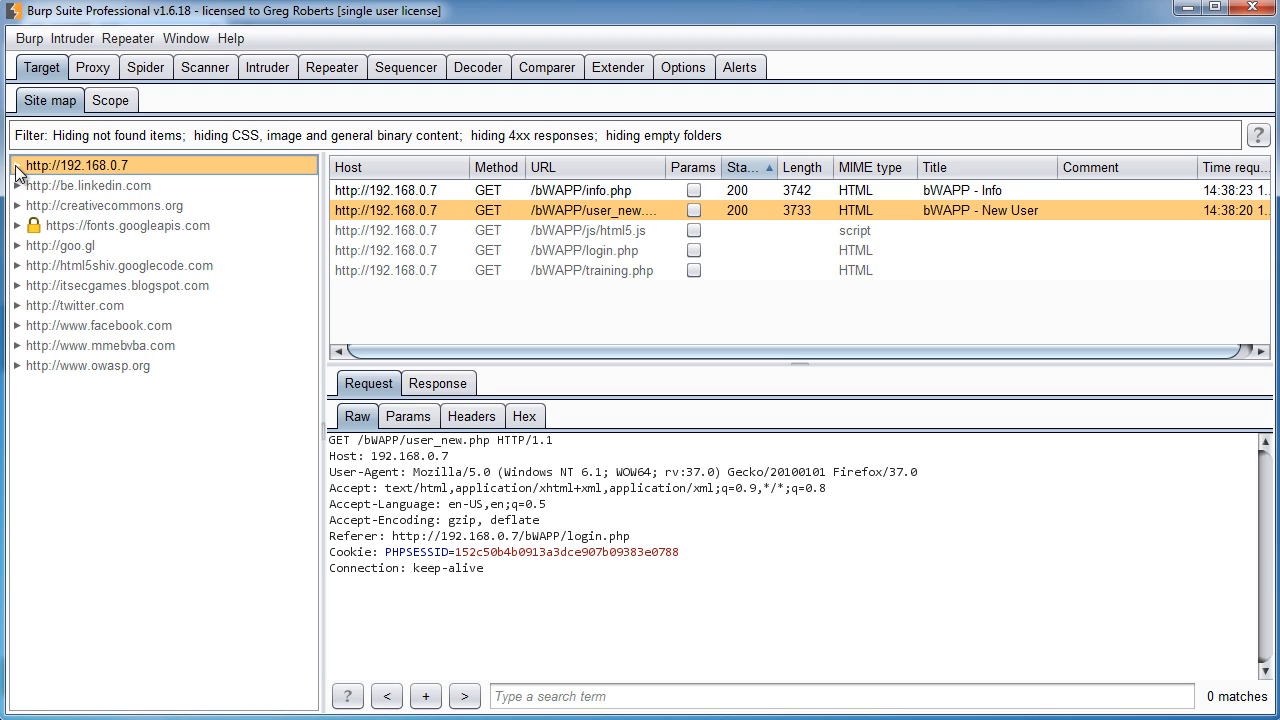
Step: Expand 192.168.0.7 to the bWAPP folder and view the info.php, then user_new.php requests
click(16, 165)
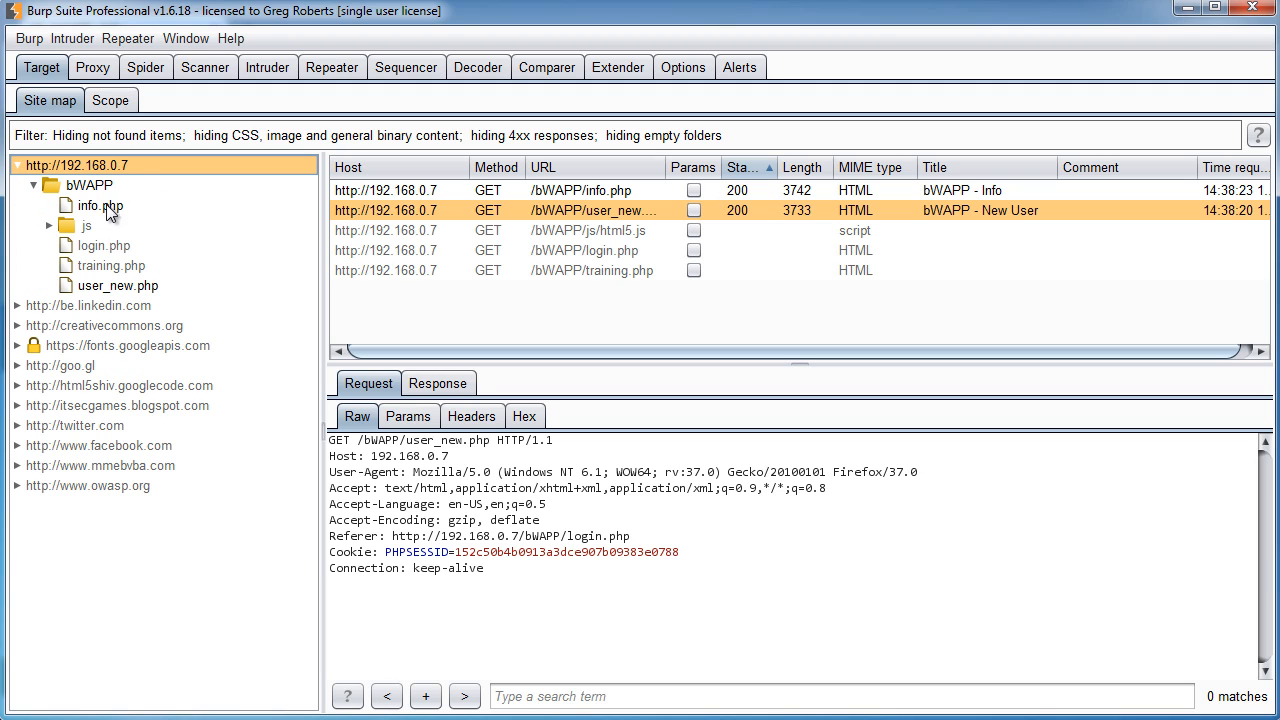
click(90, 185)
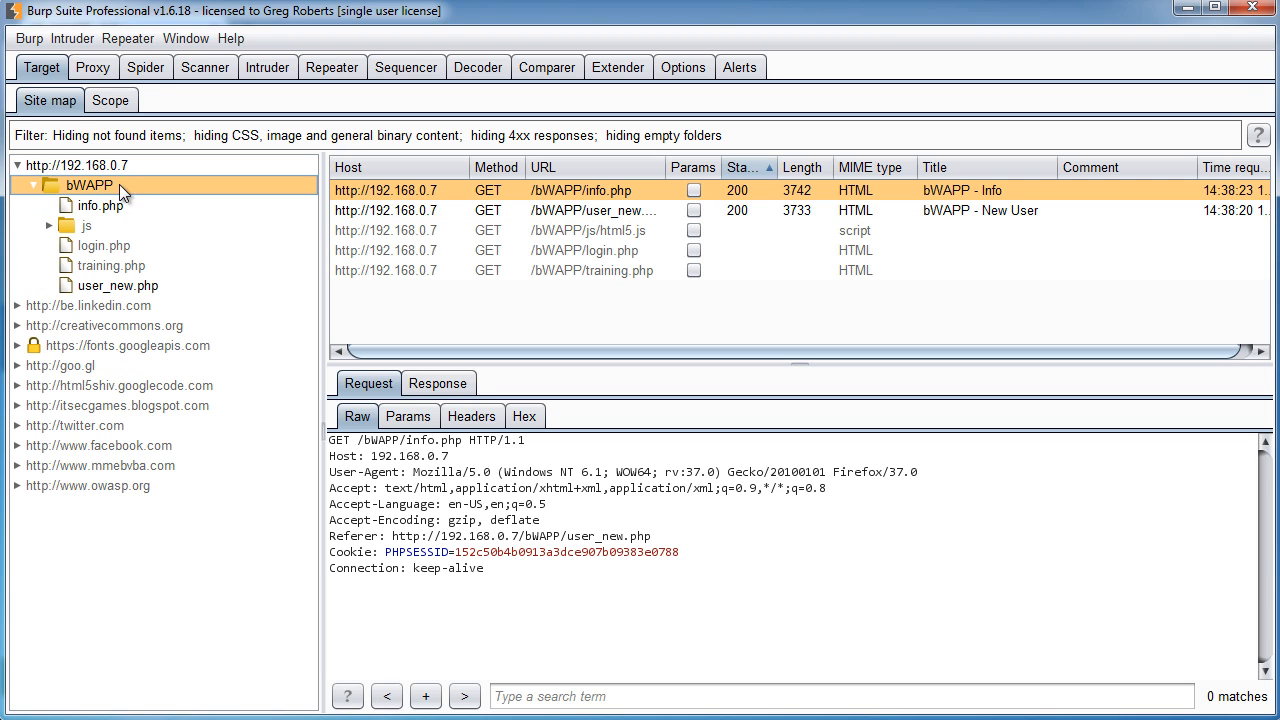
mouse_move(130, 205)
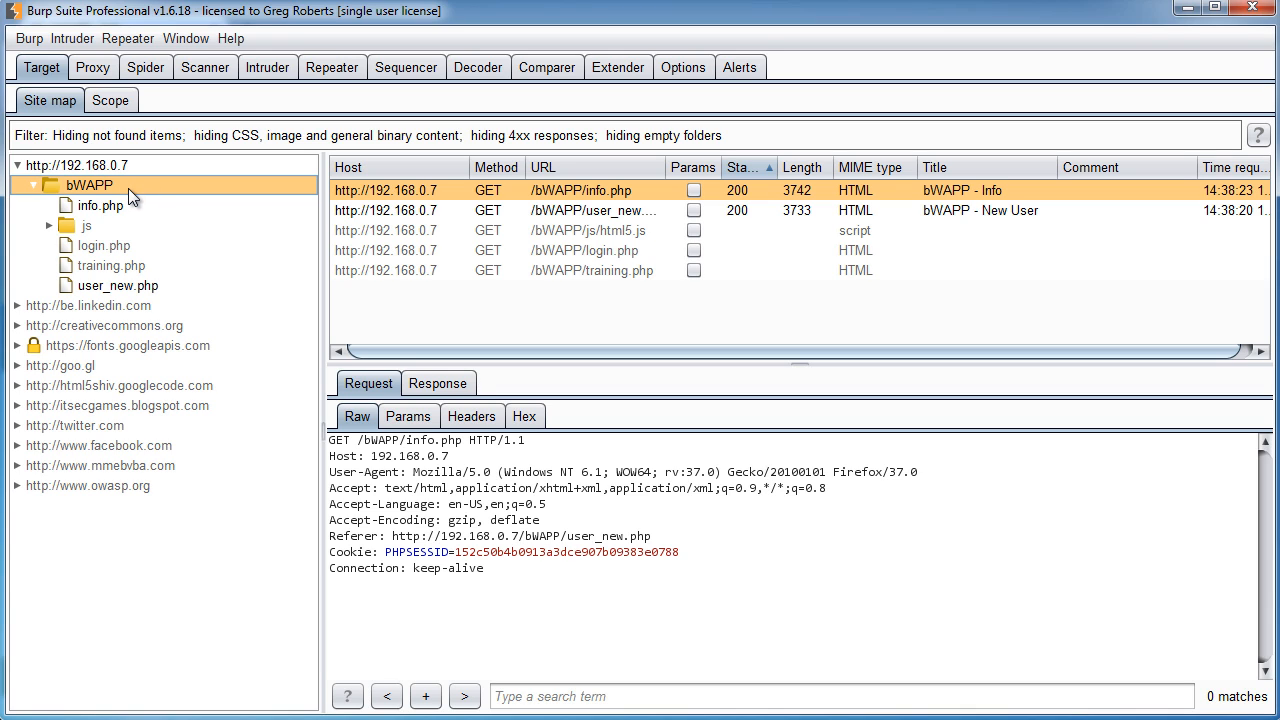
mouse_move(150, 235)
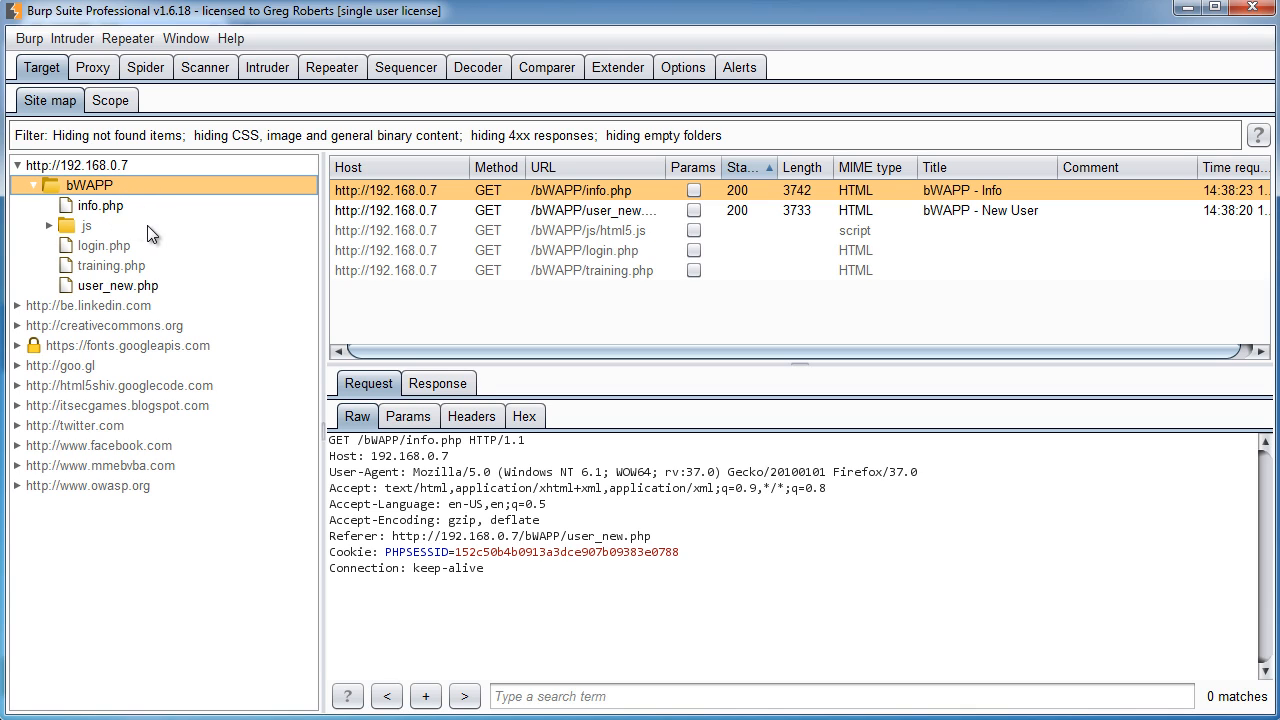
click(100, 205)
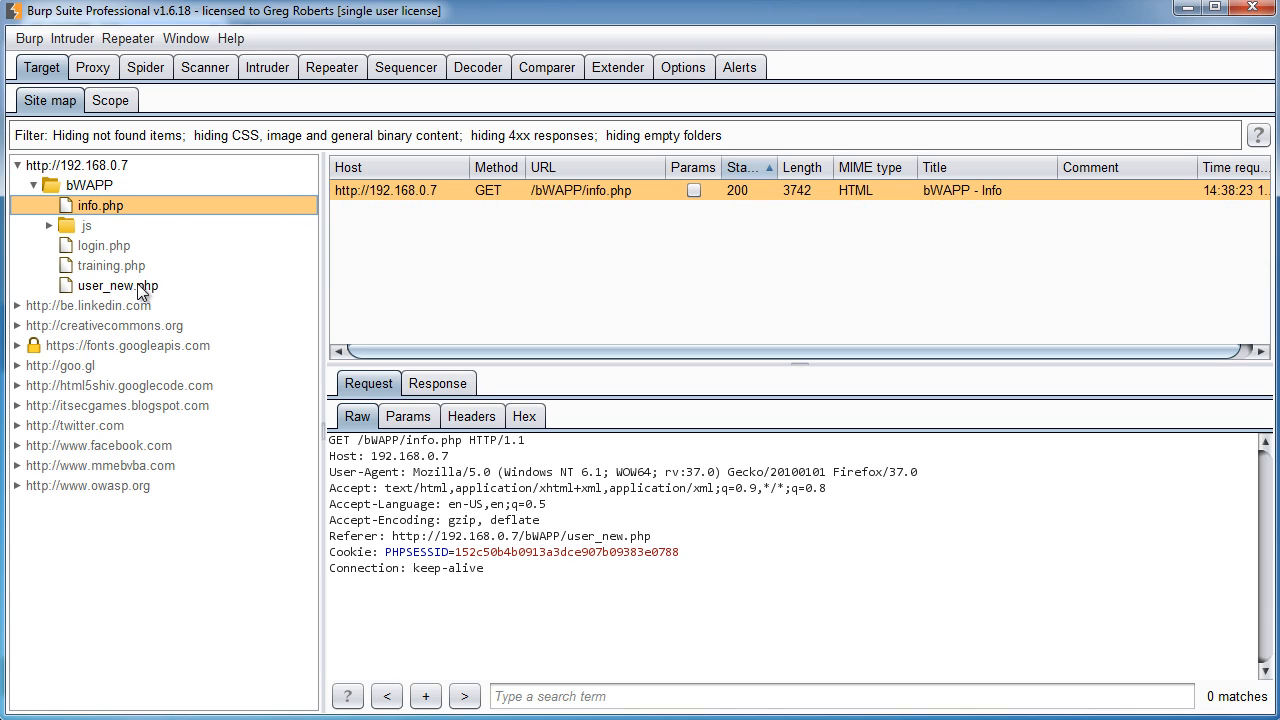
click(117, 285)
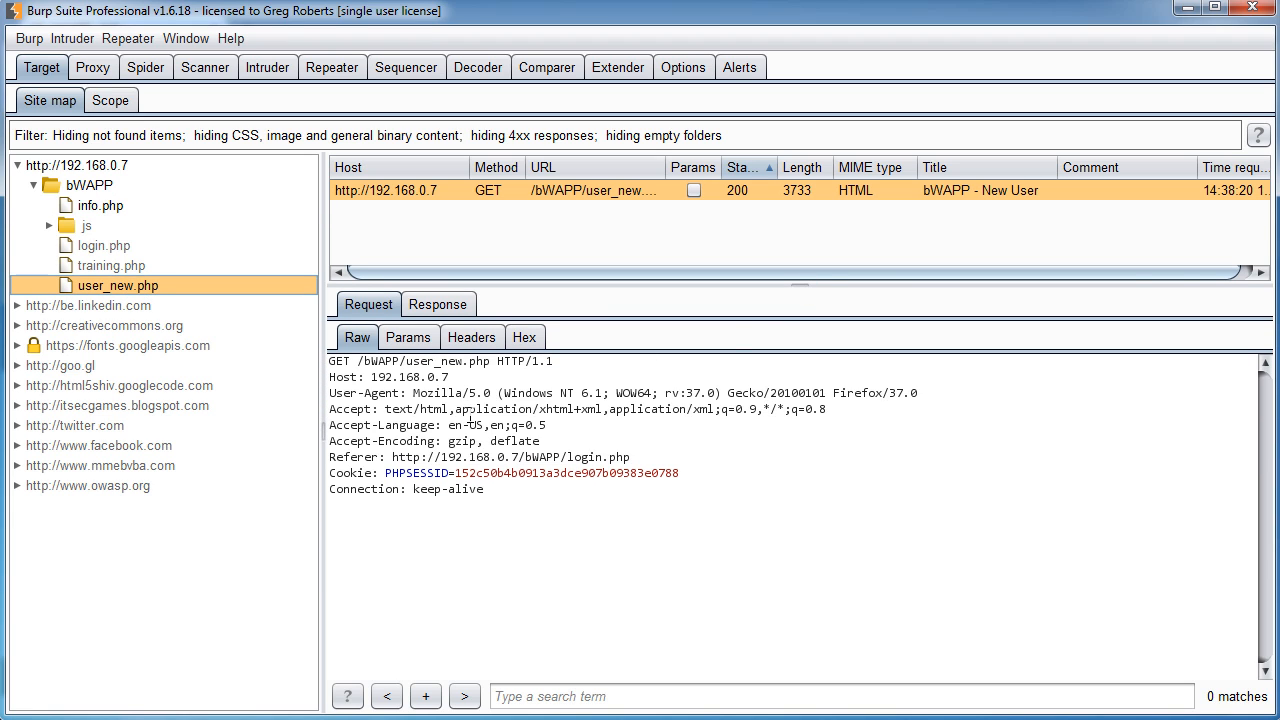
Step: Review user_new.php's 200 OK Apache response, then list all 192.168.0.7 requests
click(438, 304)
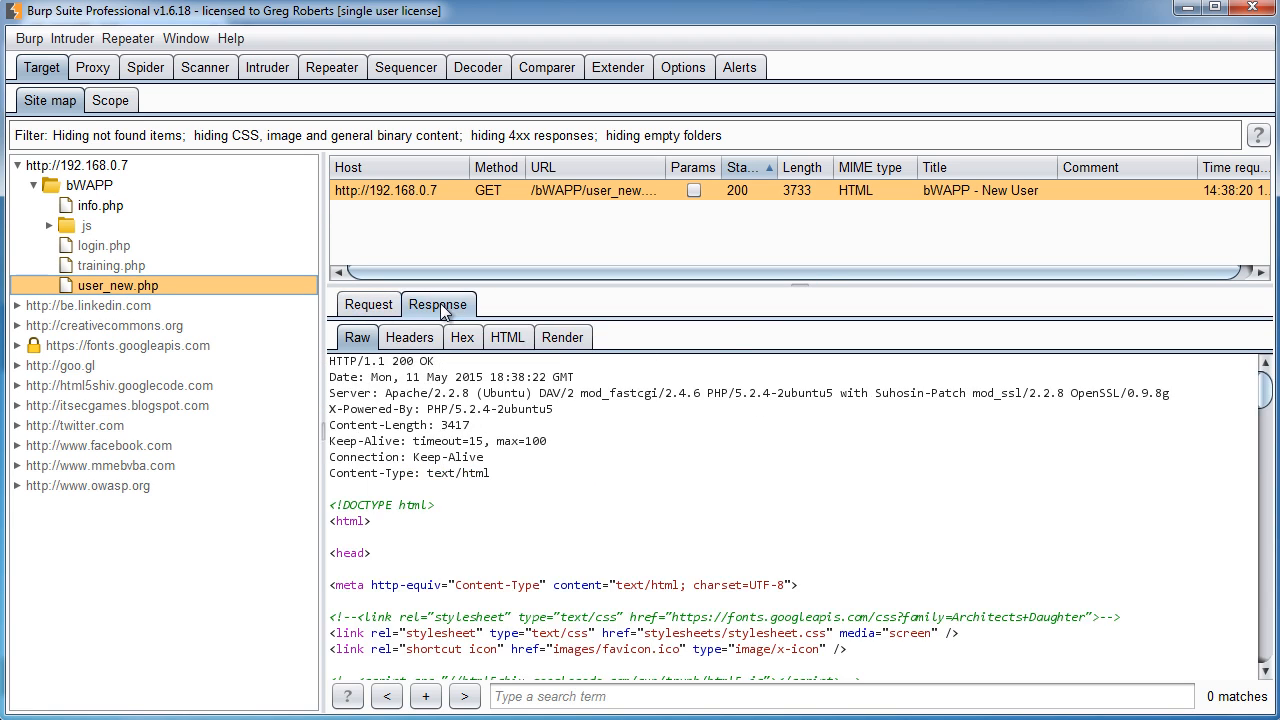
scroll(down, 3)
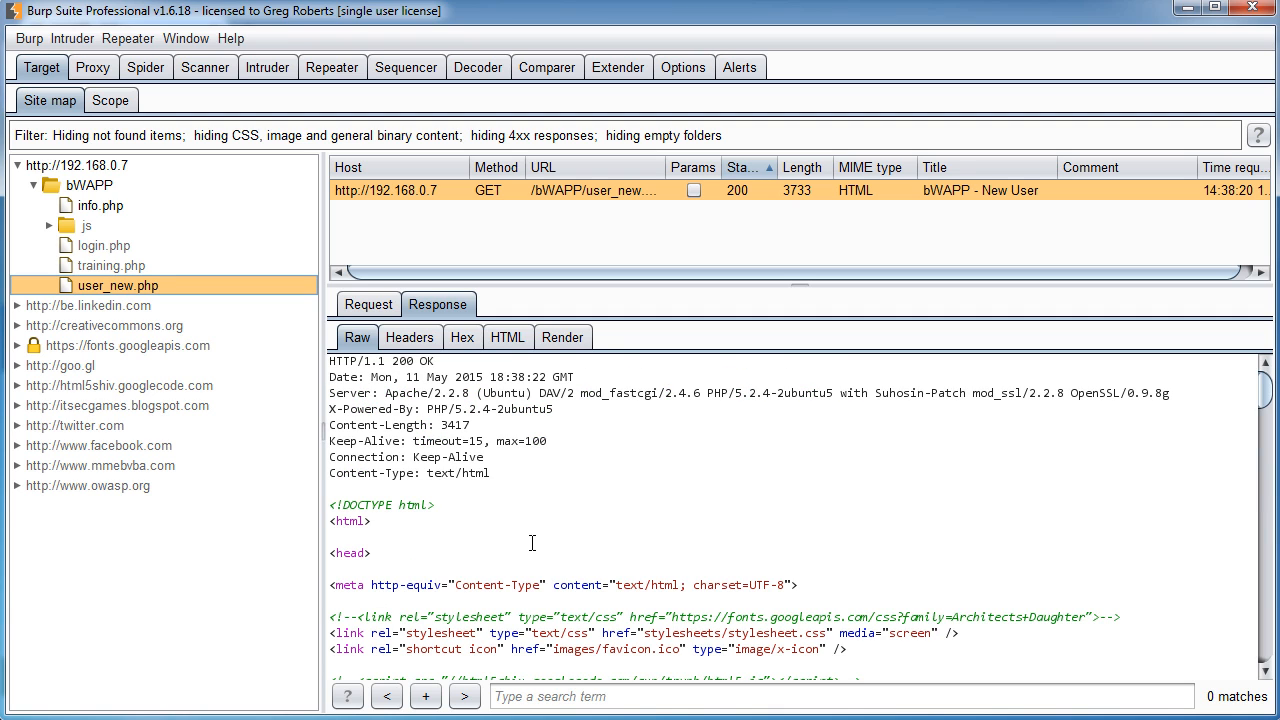
mouse_move(609, 499)
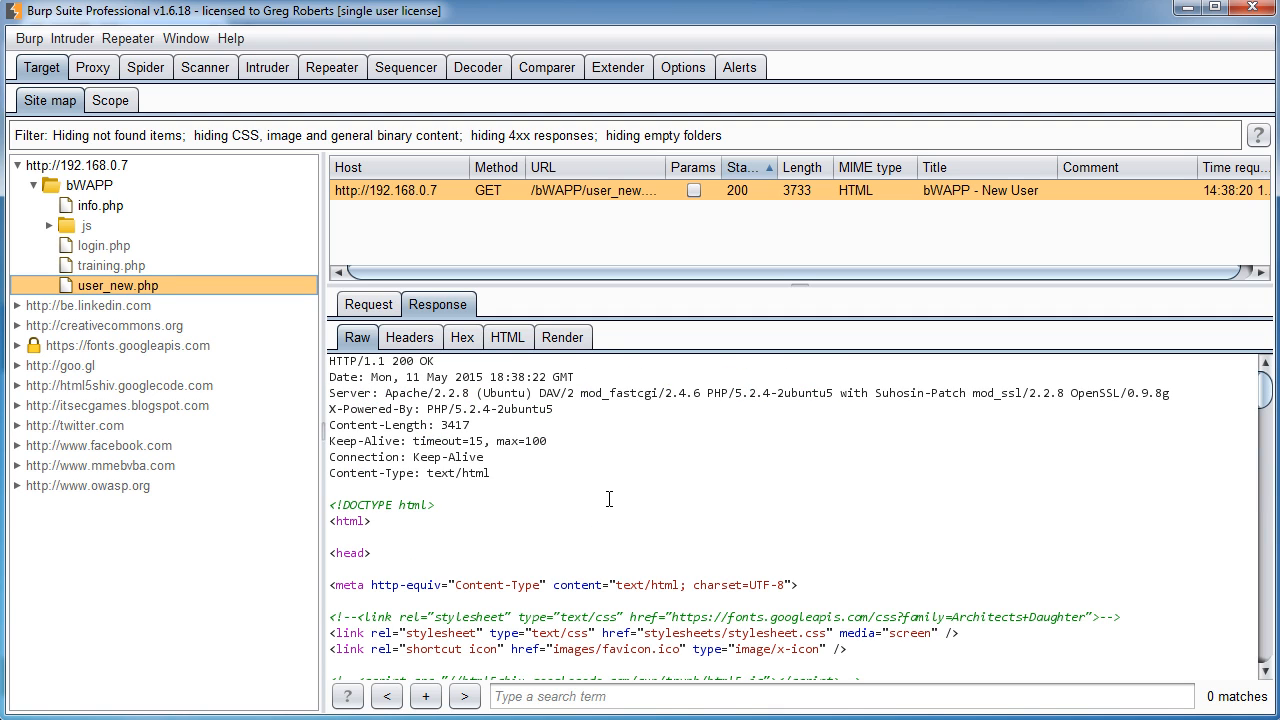
mouse_move(145, 222)
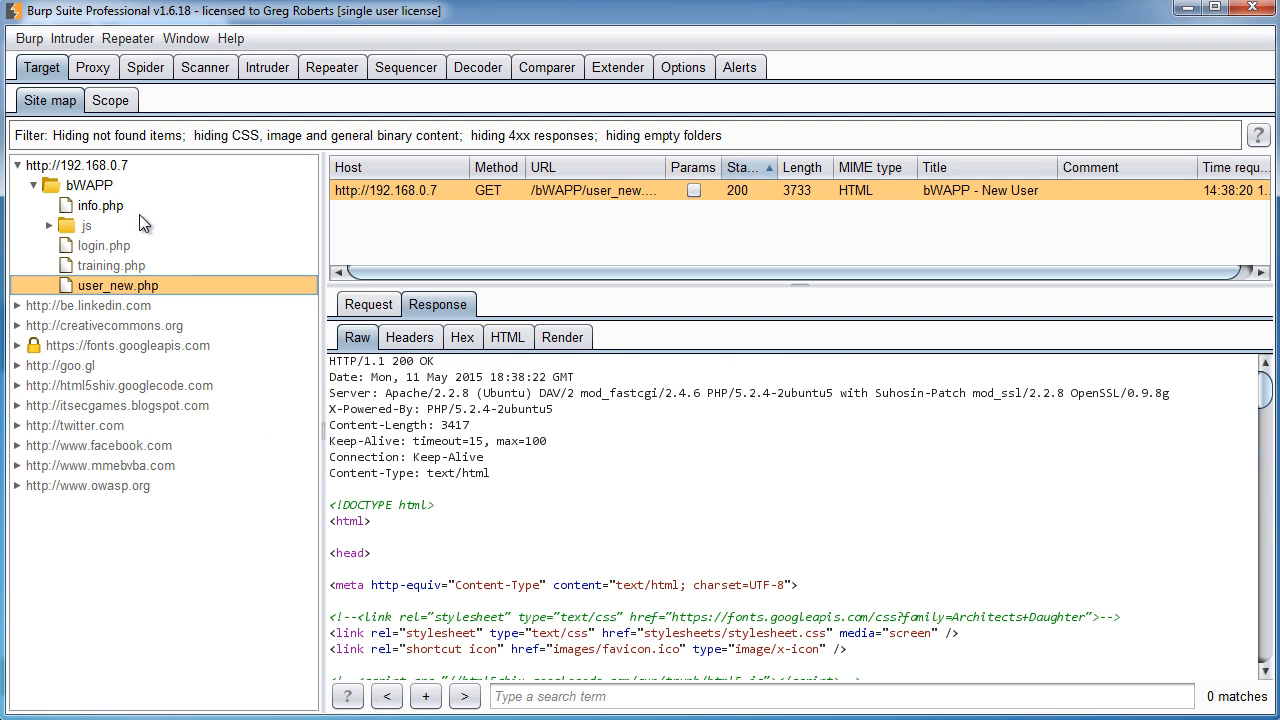
click(368, 304)
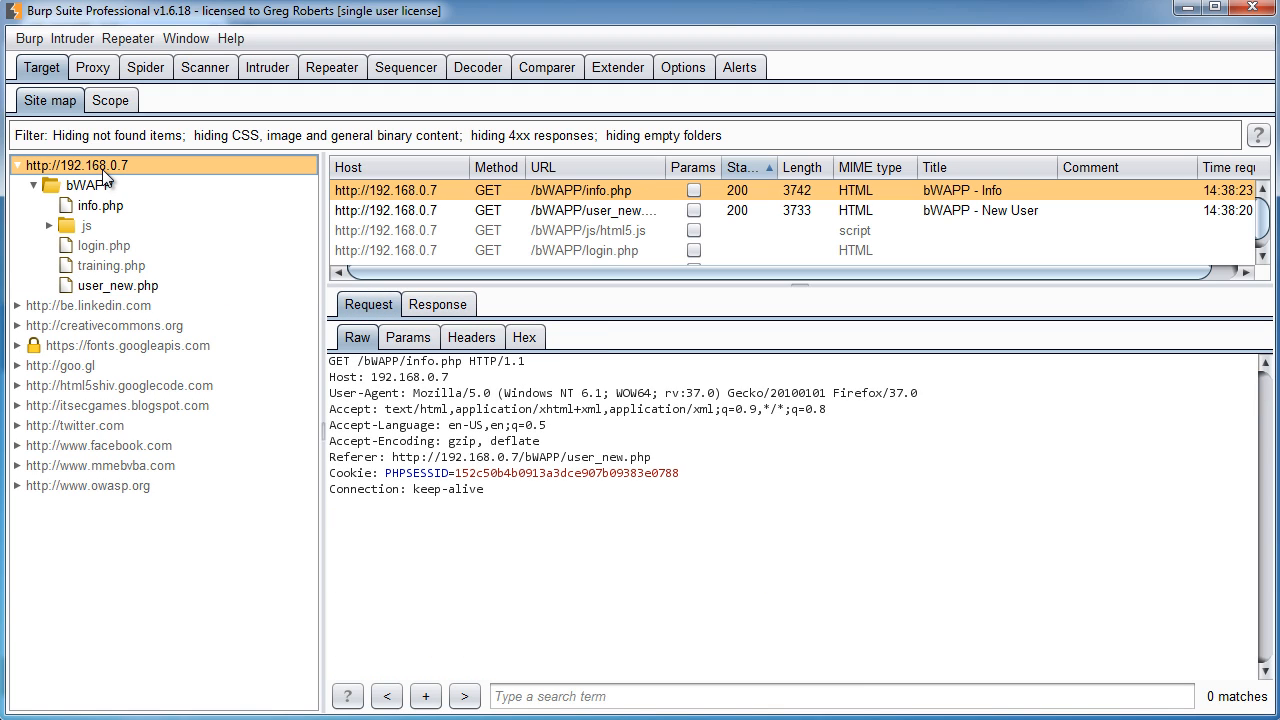
Step: Inspect the recorded info.php, user_new.php and goo.gl requests in the site map
click(99, 205)
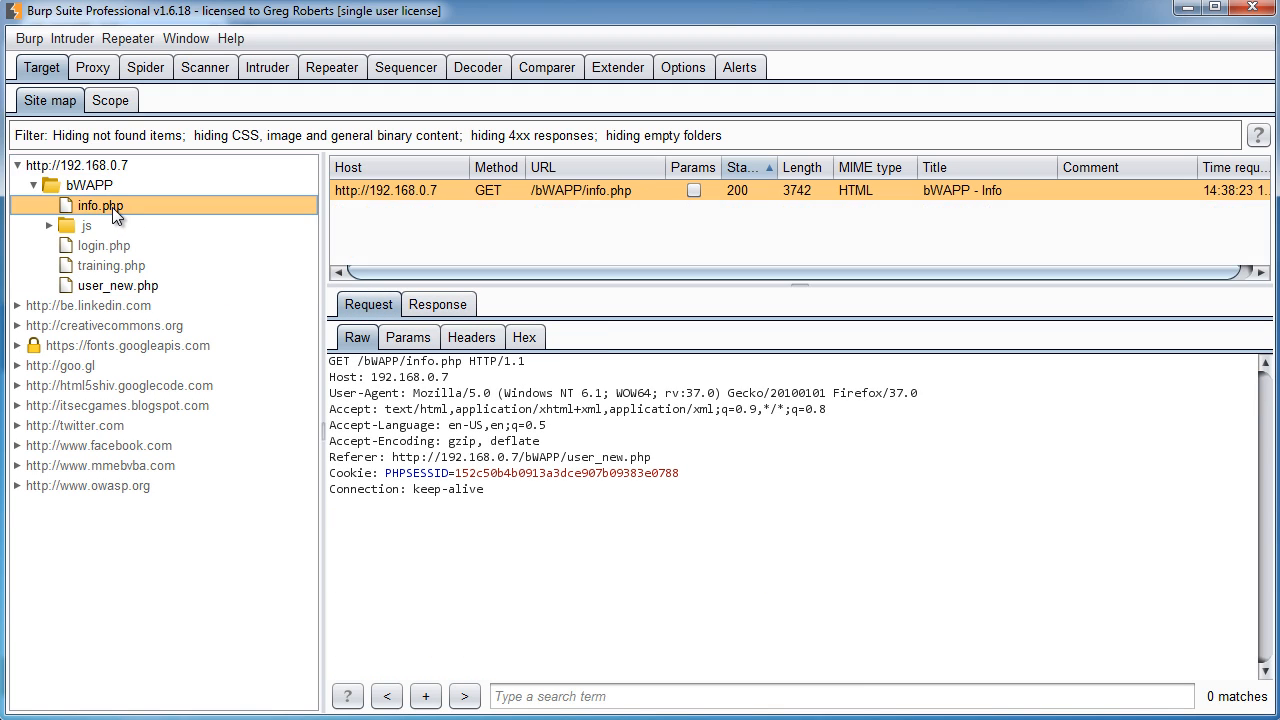
click(117, 285)
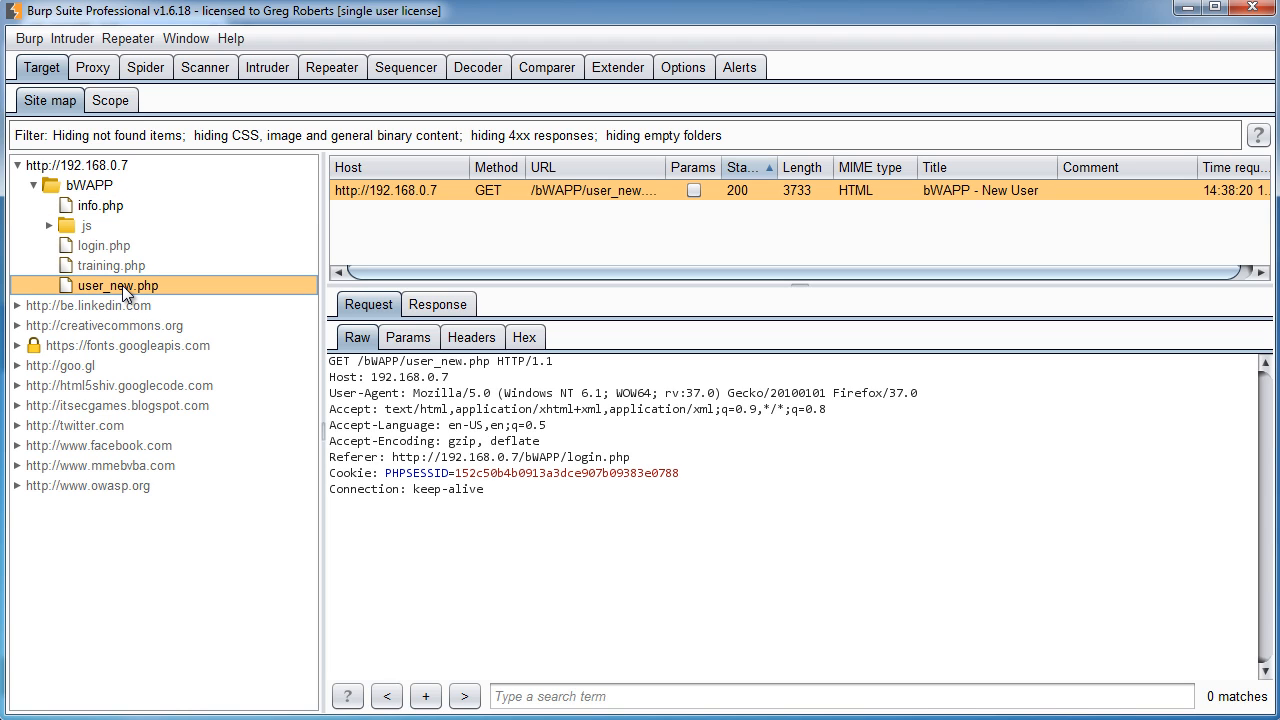
click(56, 365)
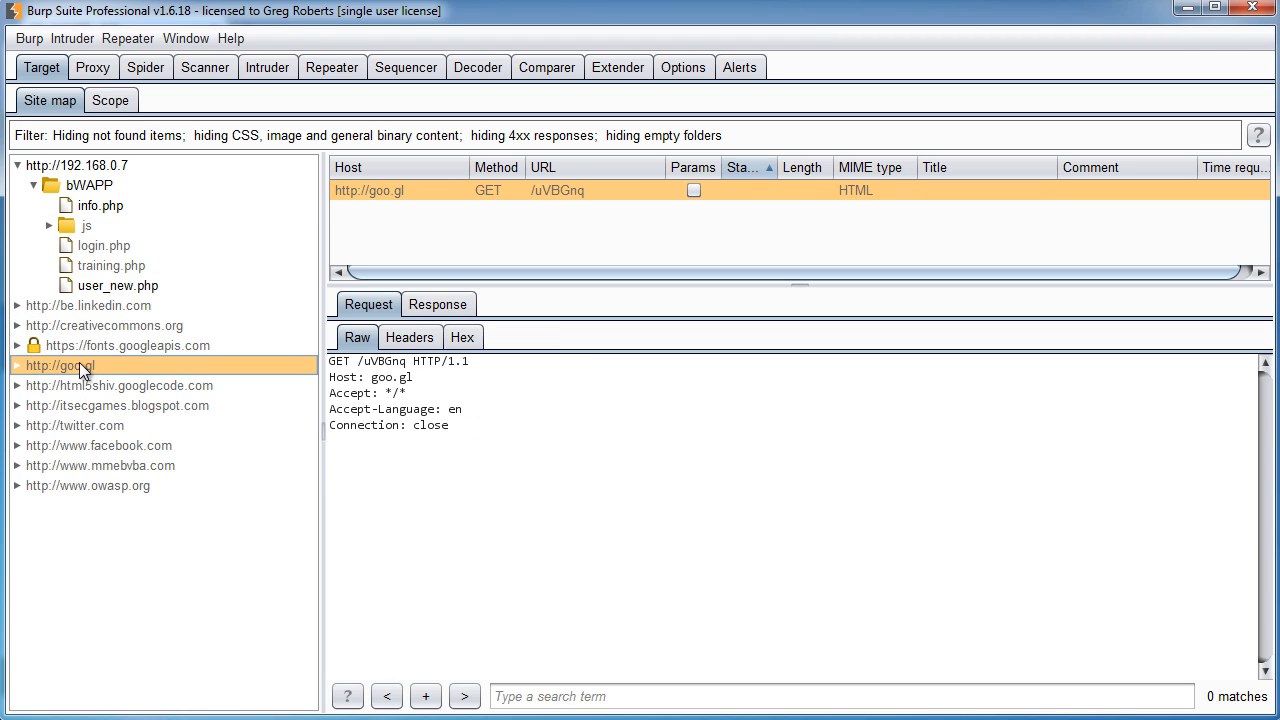
click(118, 405)
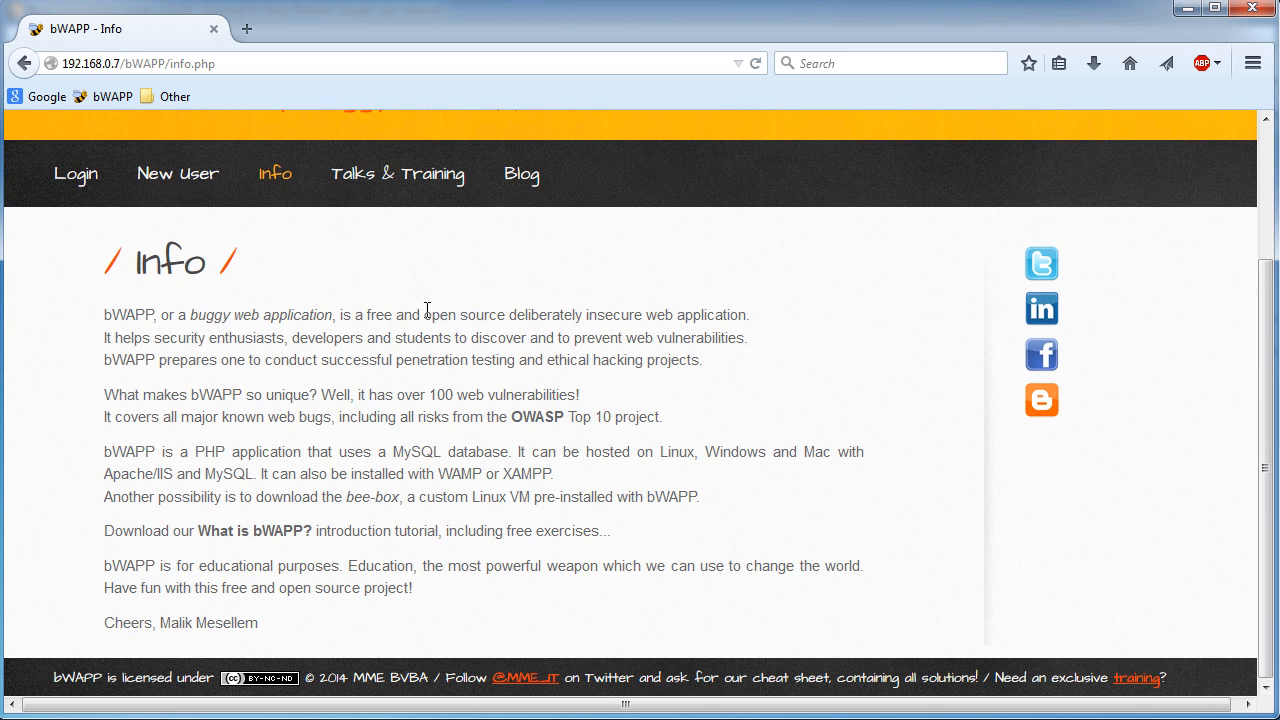
mouse_move(443, 336)
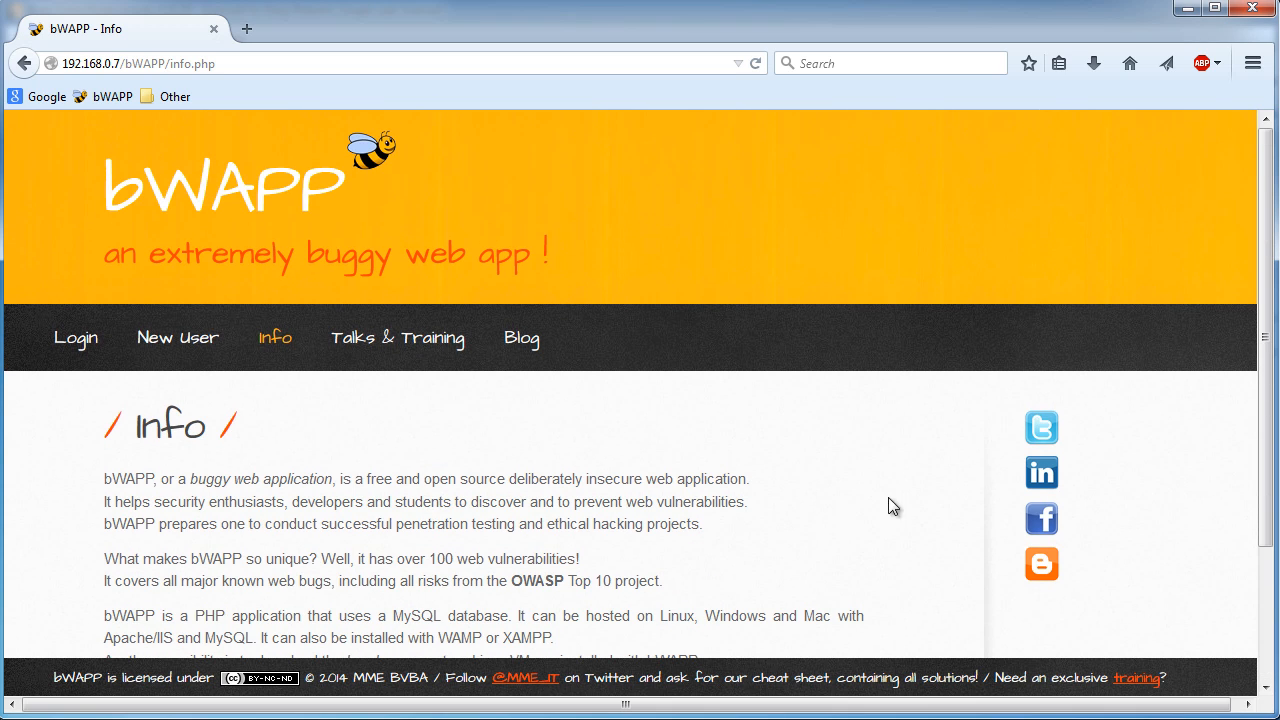
mouse_move(1022, 588)
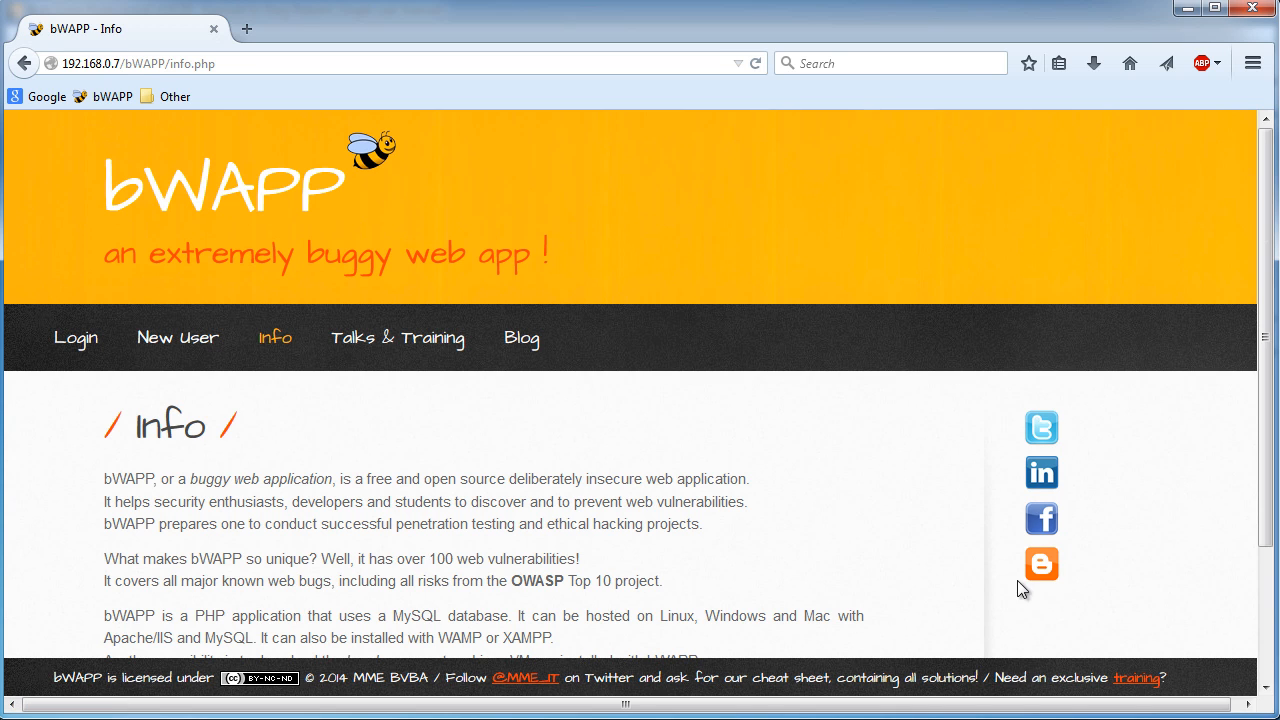
Step: Scroll the bWAPP Info page down to its footer
scroll(down, 3)
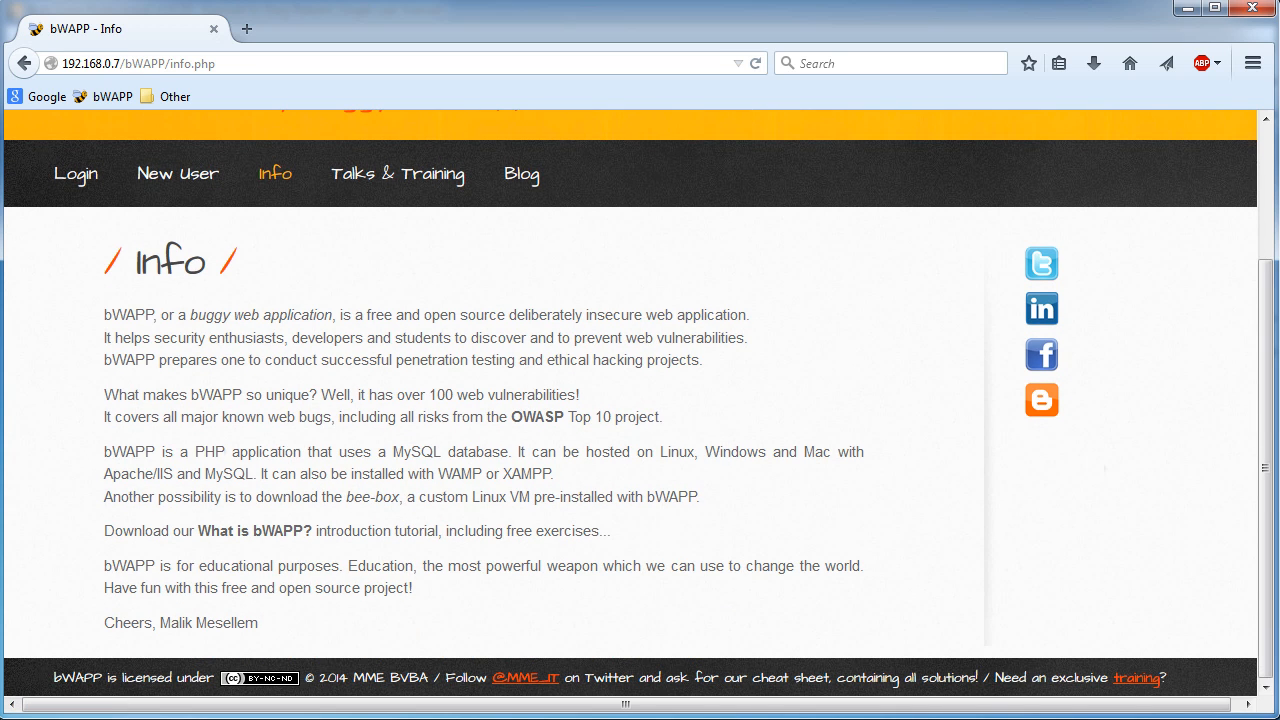
mouse_move(1041, 264)
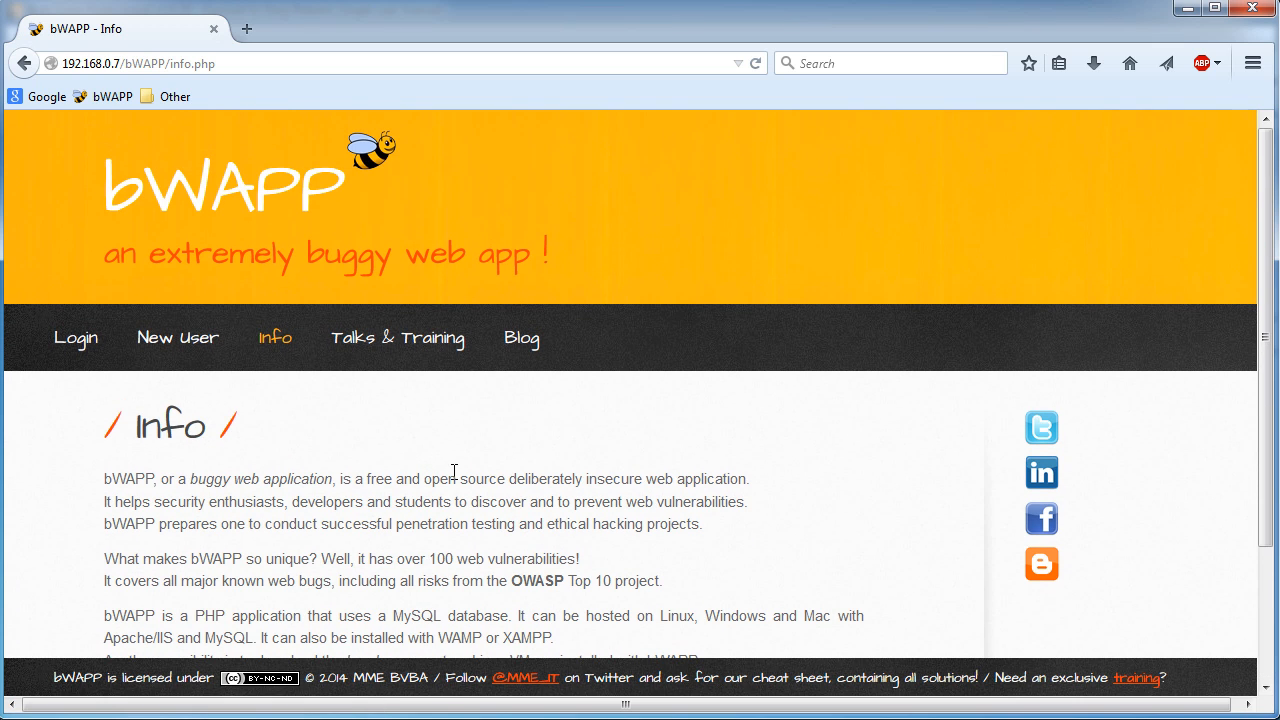
mouse_move(456, 479)
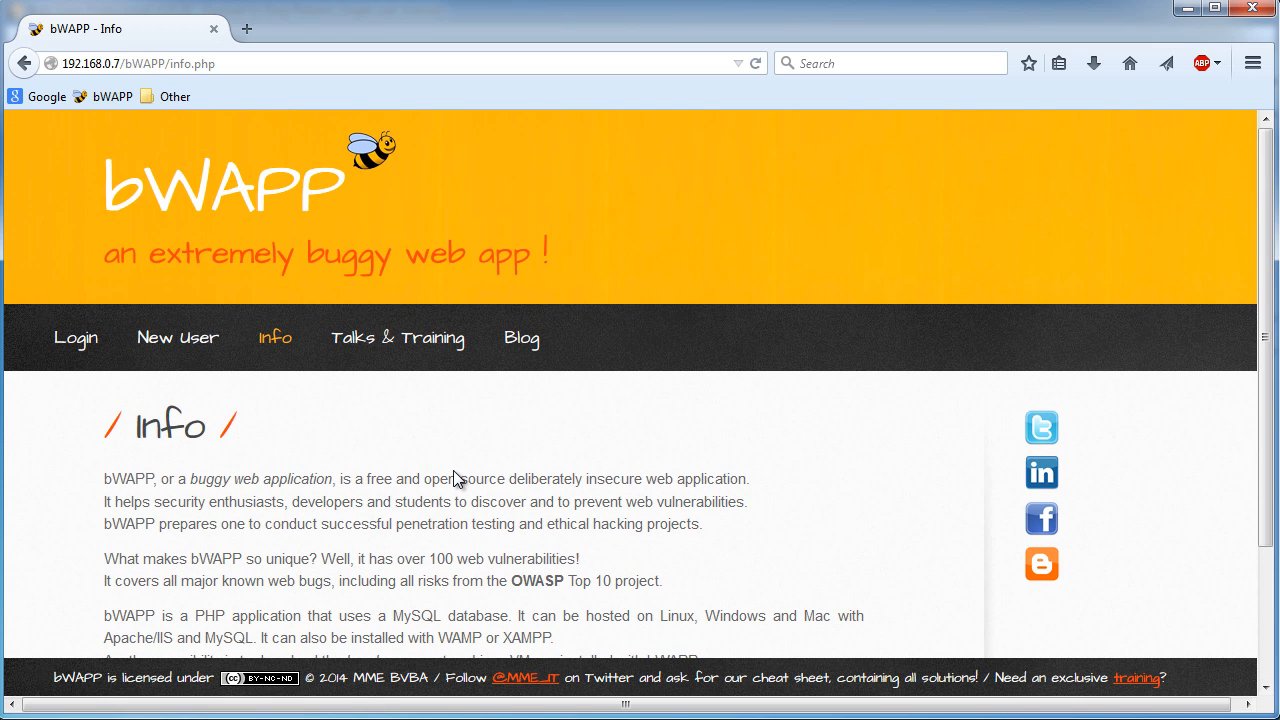
mouse_move(90, 705)
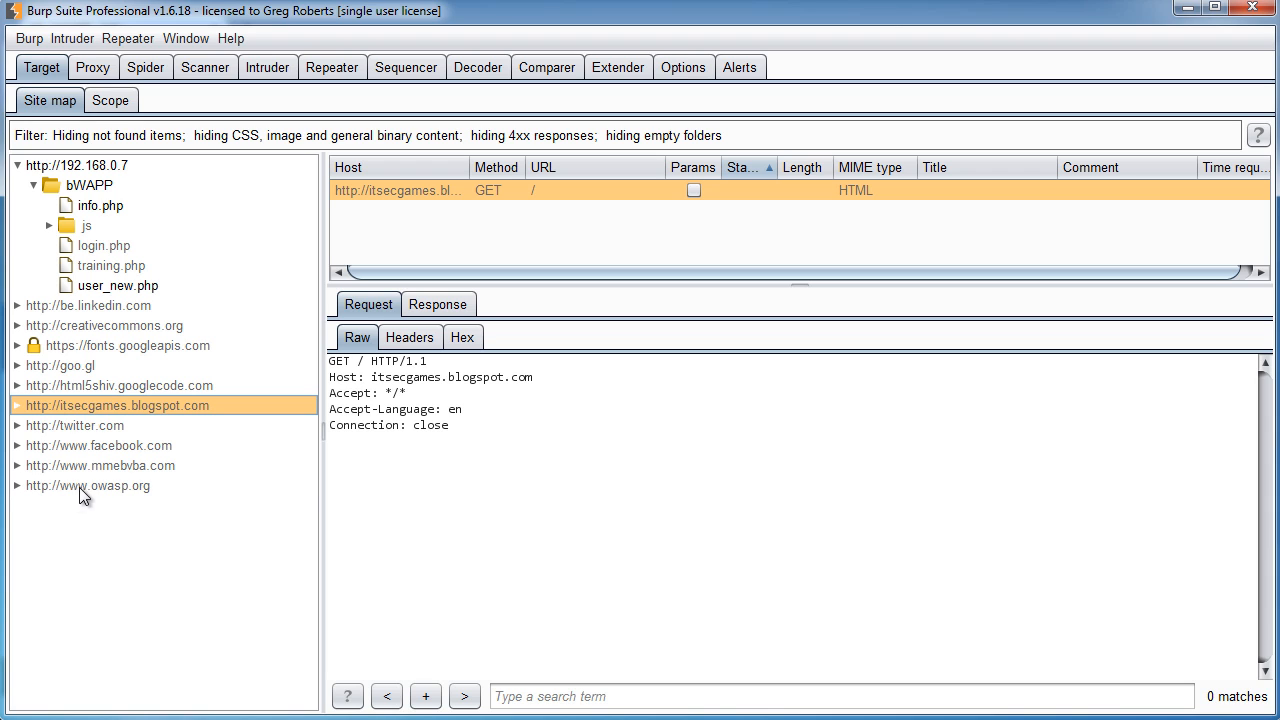
Step: Inspect the recorded twitter.com, user_new.php, training.php and itsecgames.blogspot.com requests
click(75, 425)
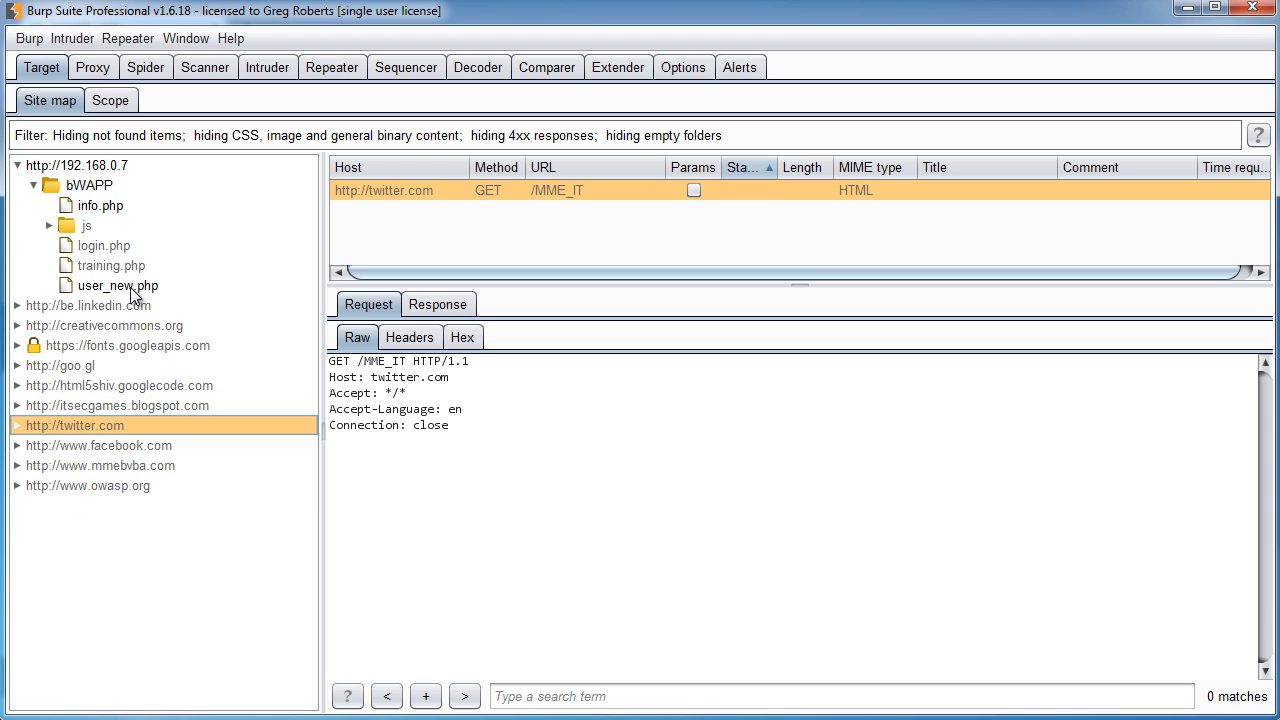
click(117, 285)
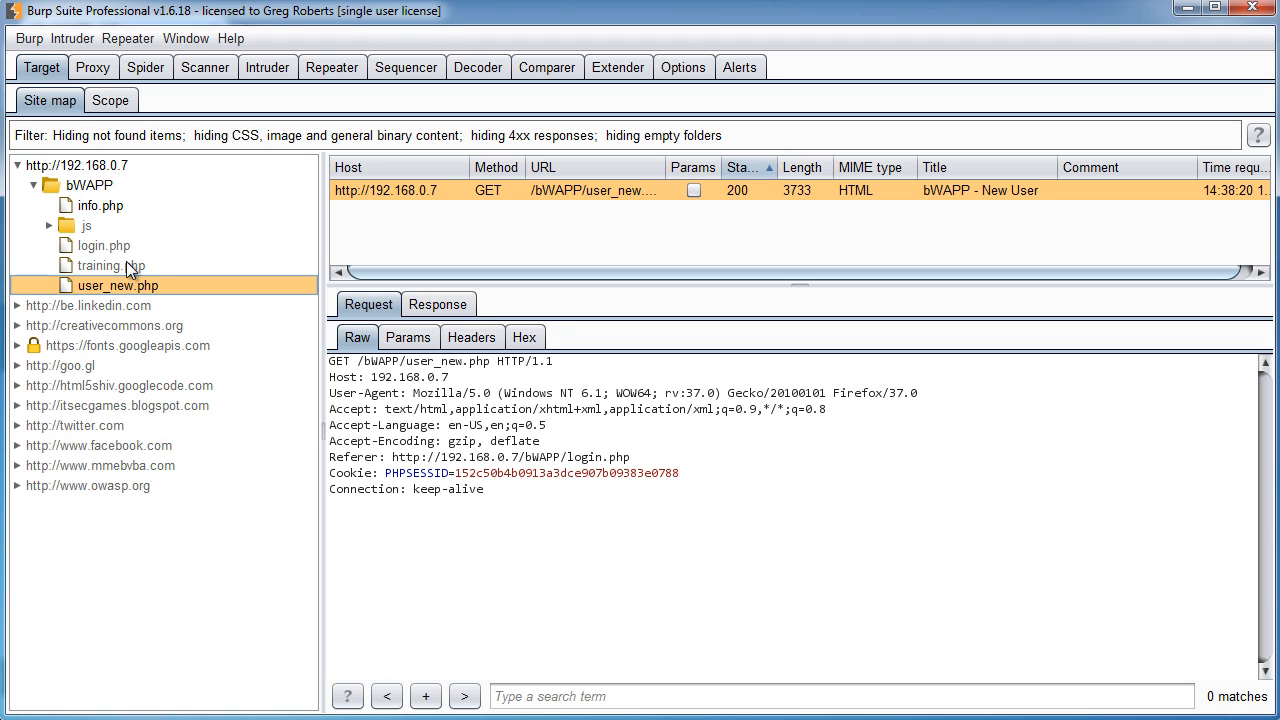
click(104, 265)
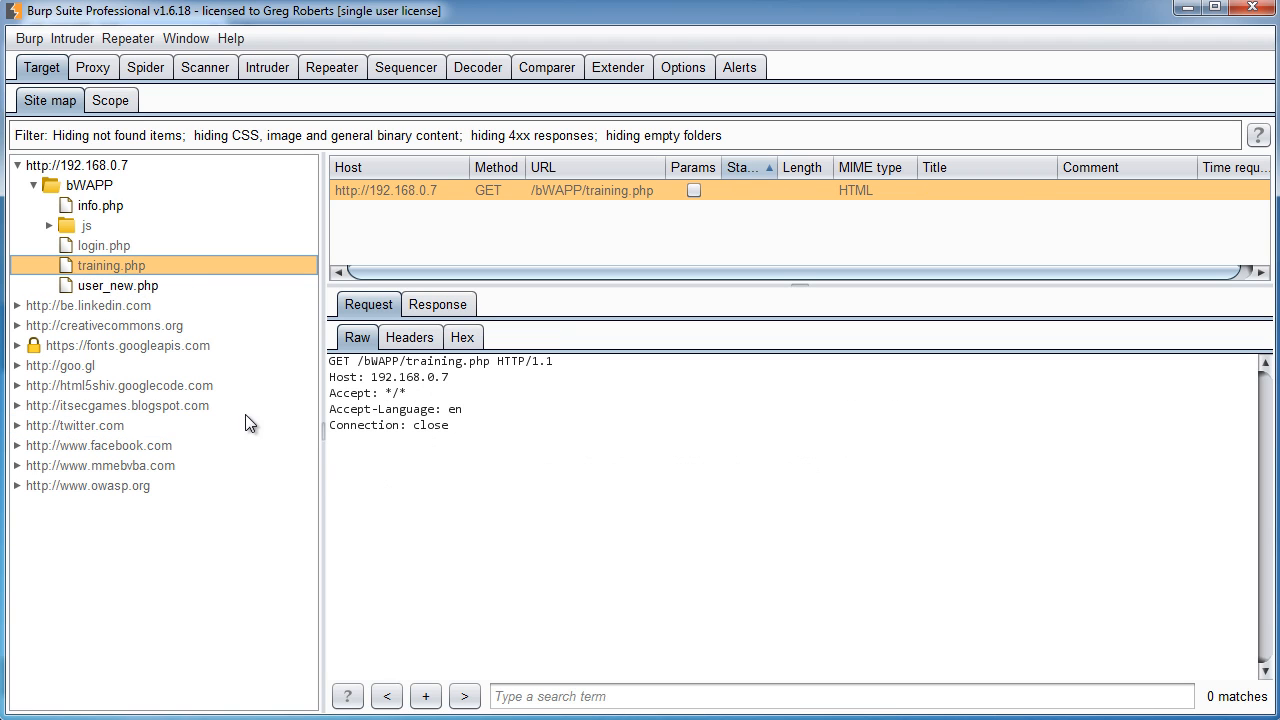
click(118, 405)
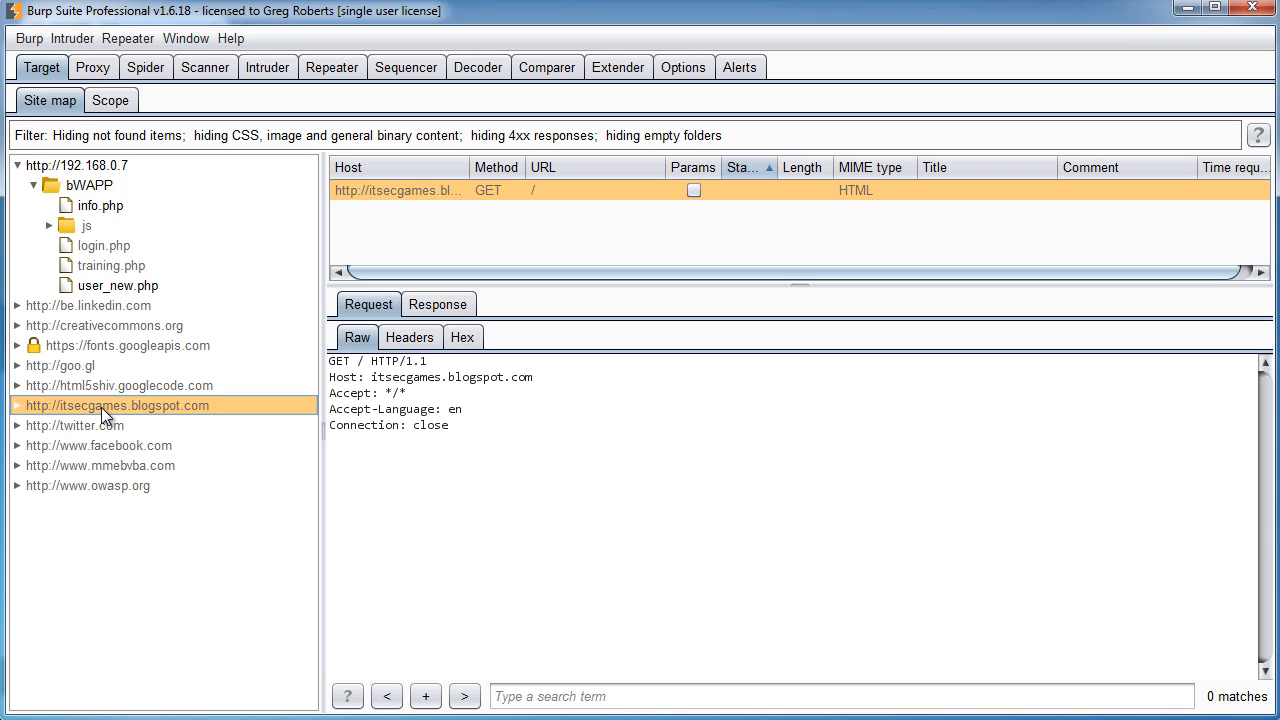
mouse_move(178, 360)
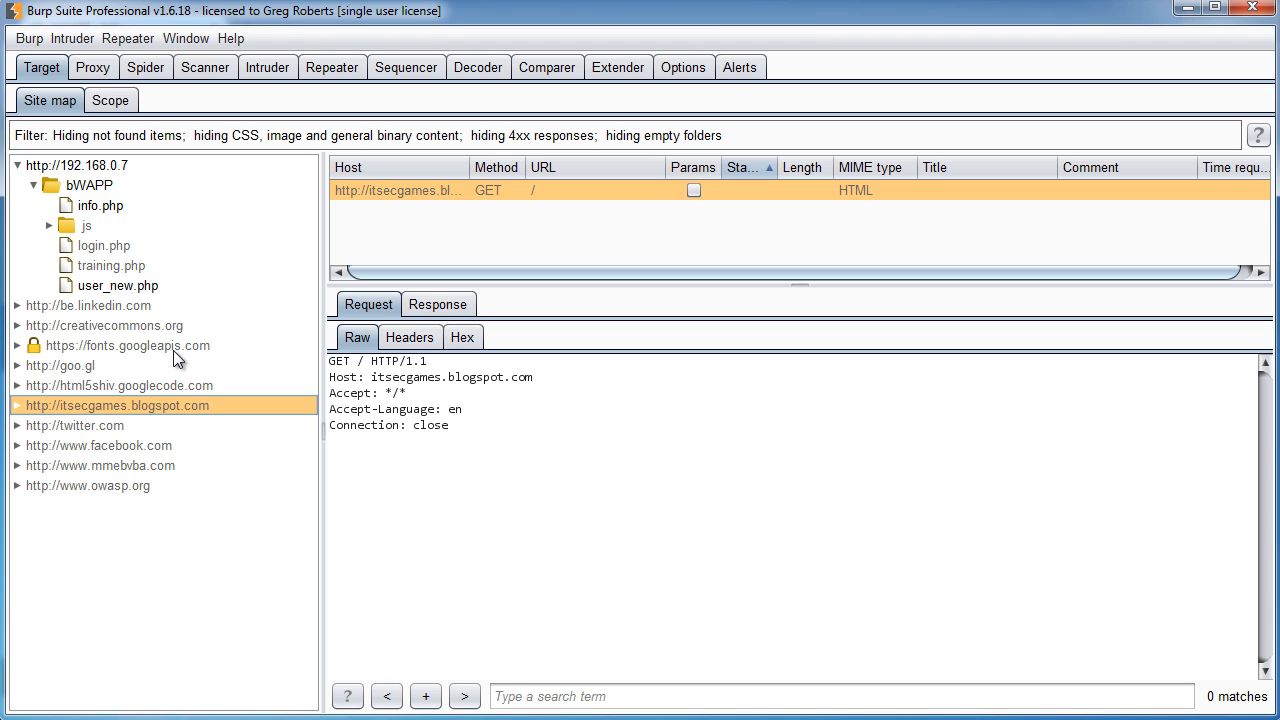
Step: Check the linkedin, html5shiv, twitter, creativecommons and goo.gl requests, ending on host 192.168.0.7
click(87, 305)
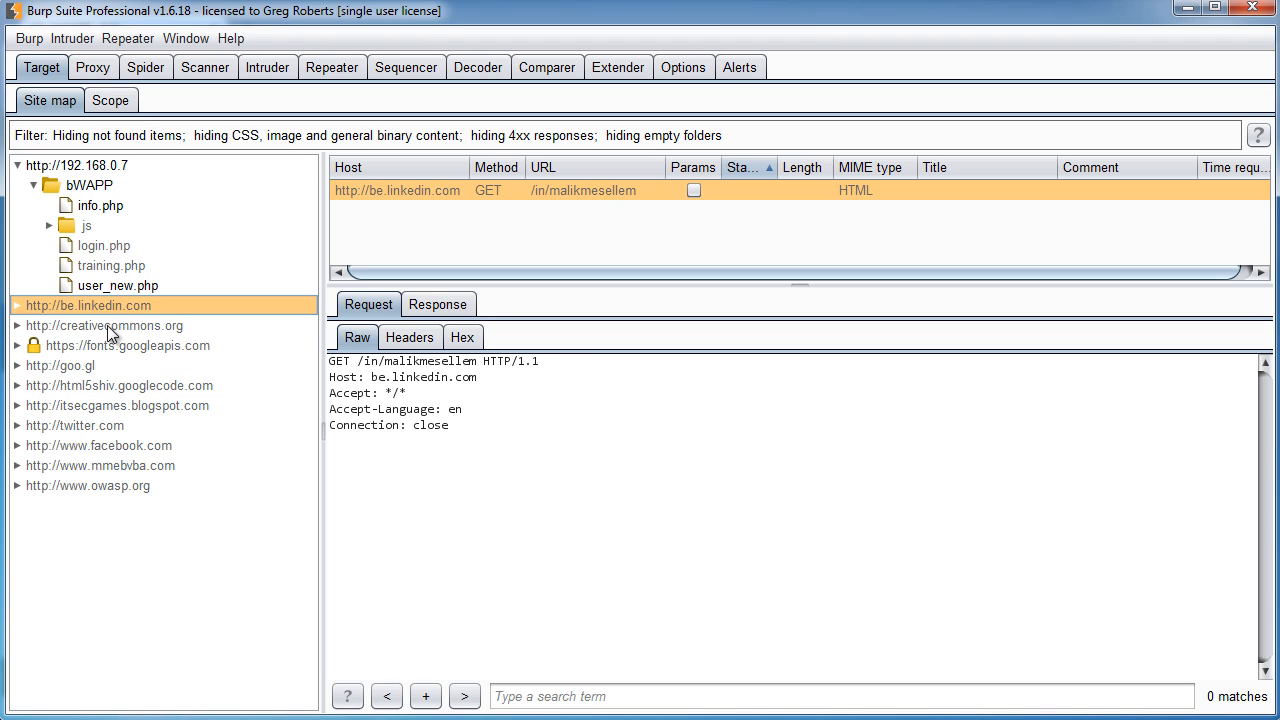
click(118, 385)
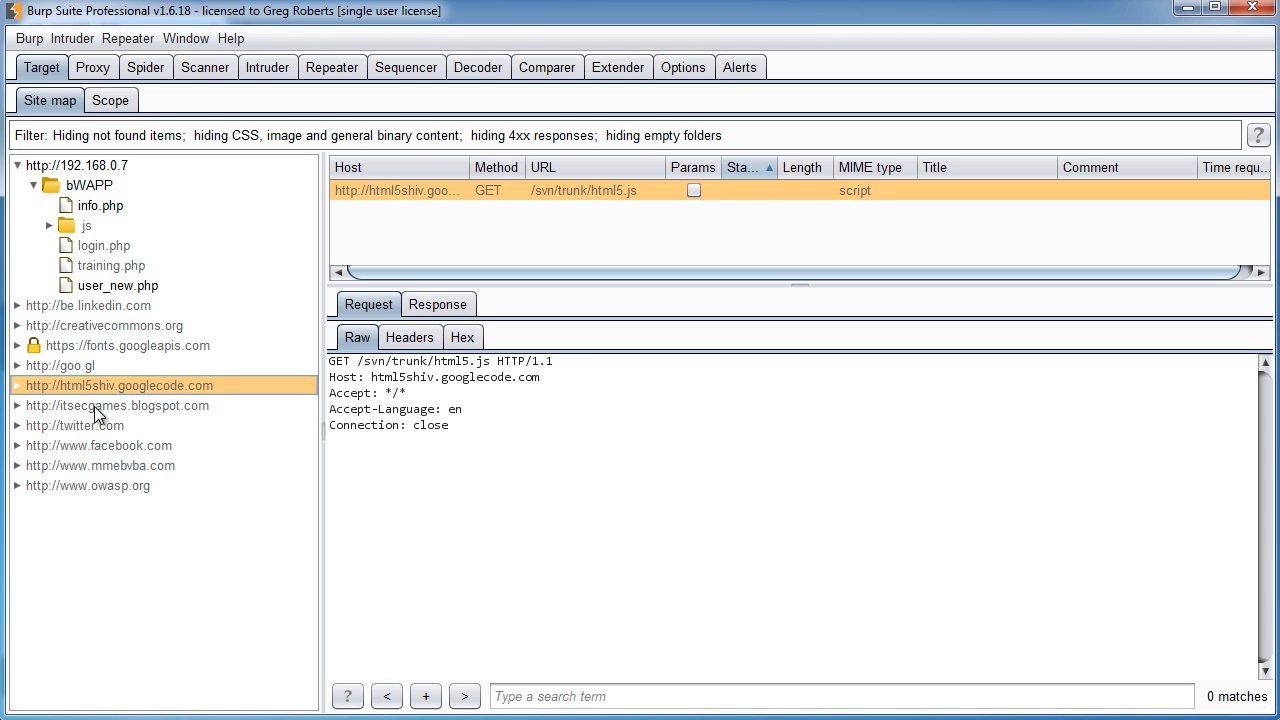
click(74, 425)
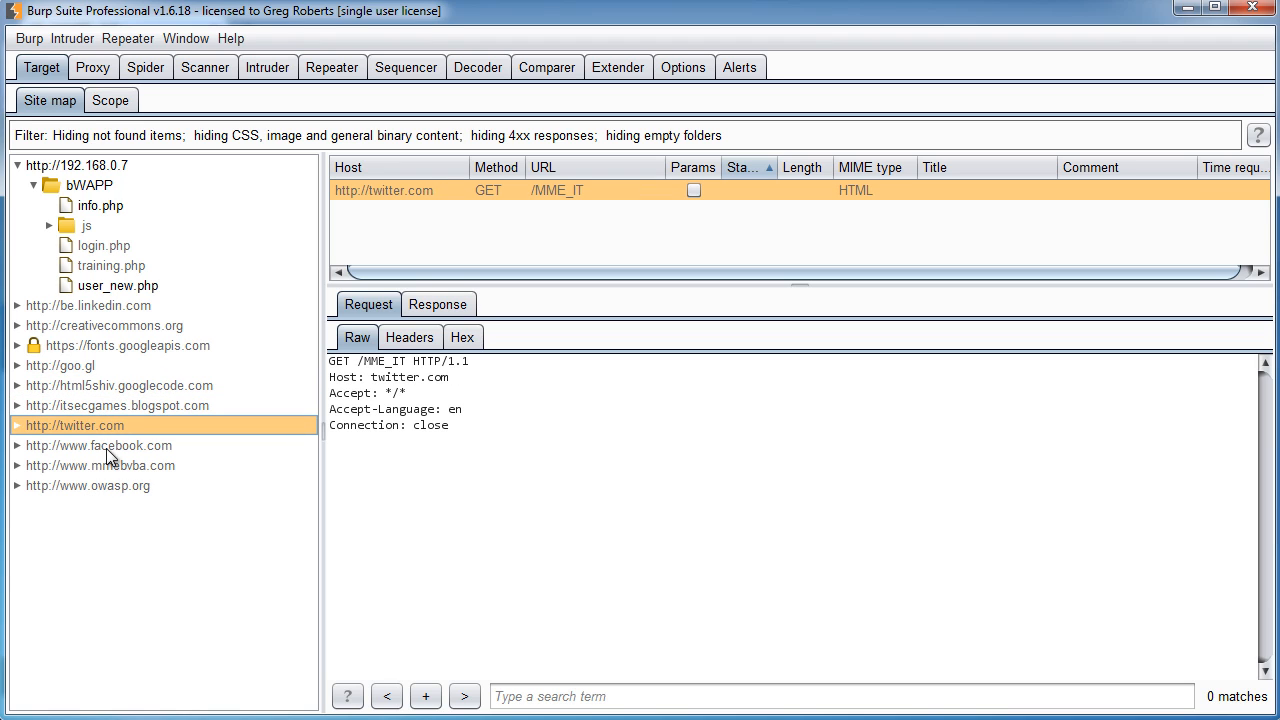
click(74, 165)
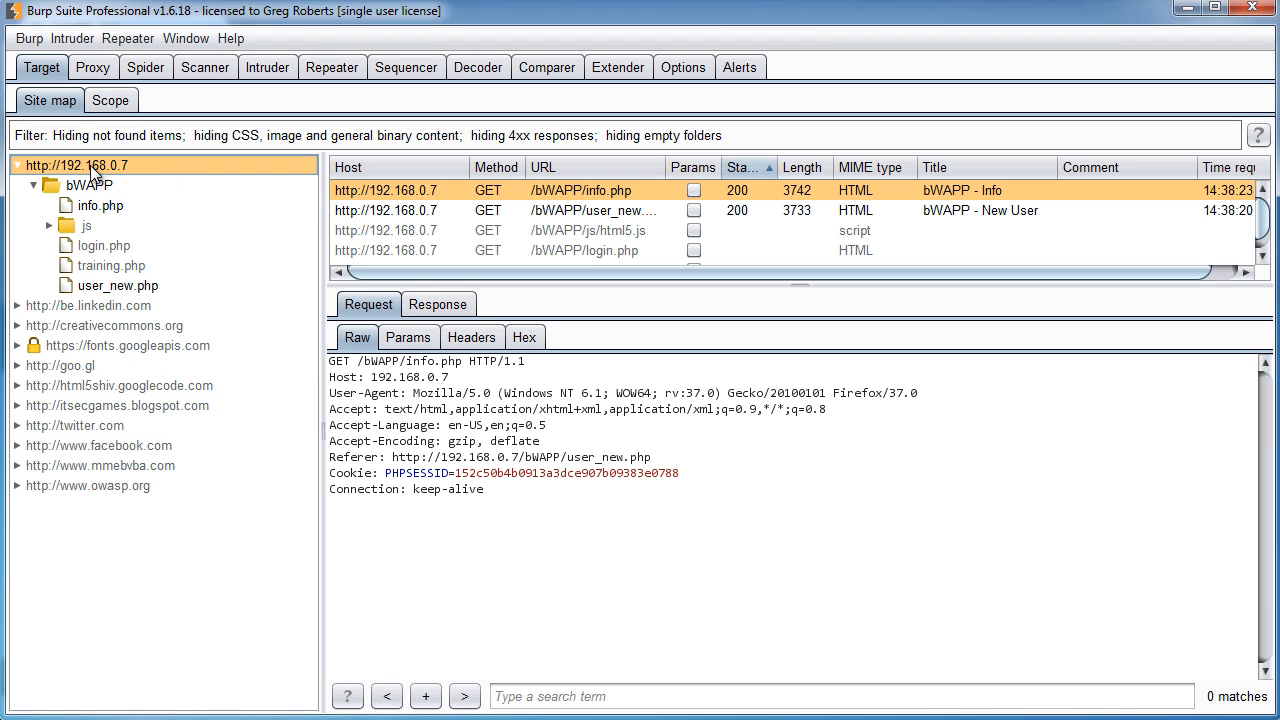
mouse_move(100, 180)
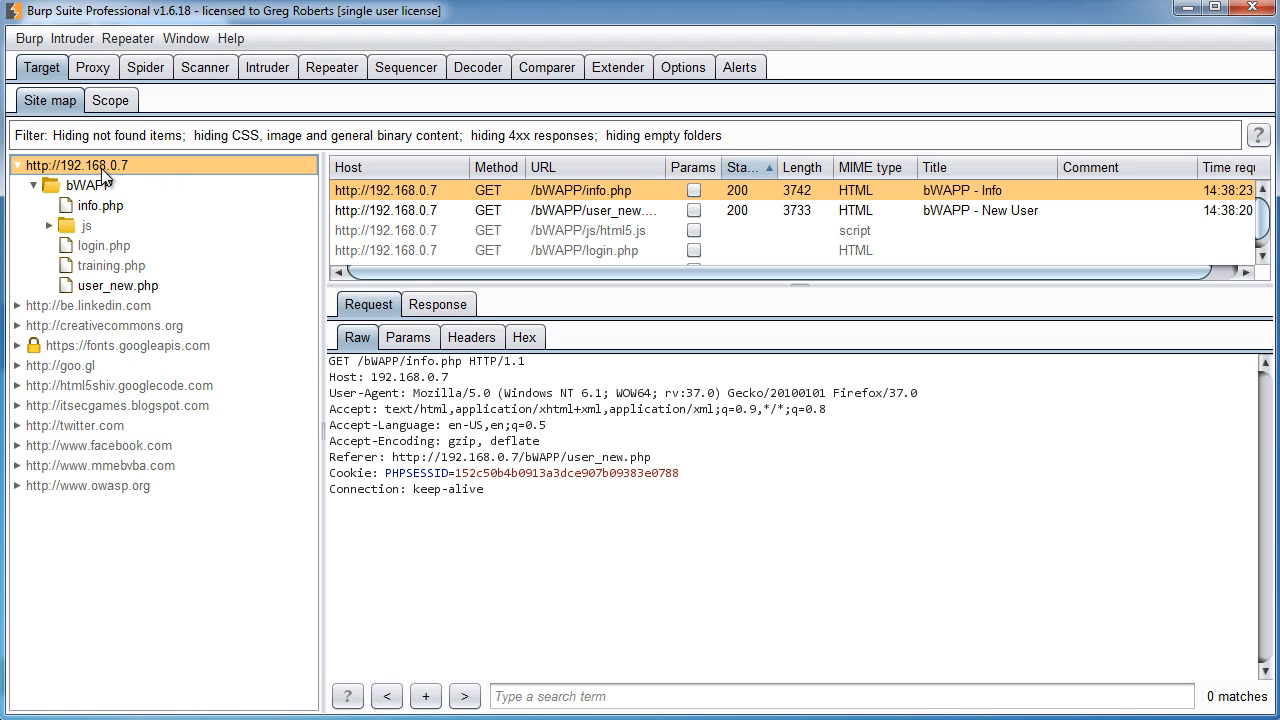
click(103, 325)
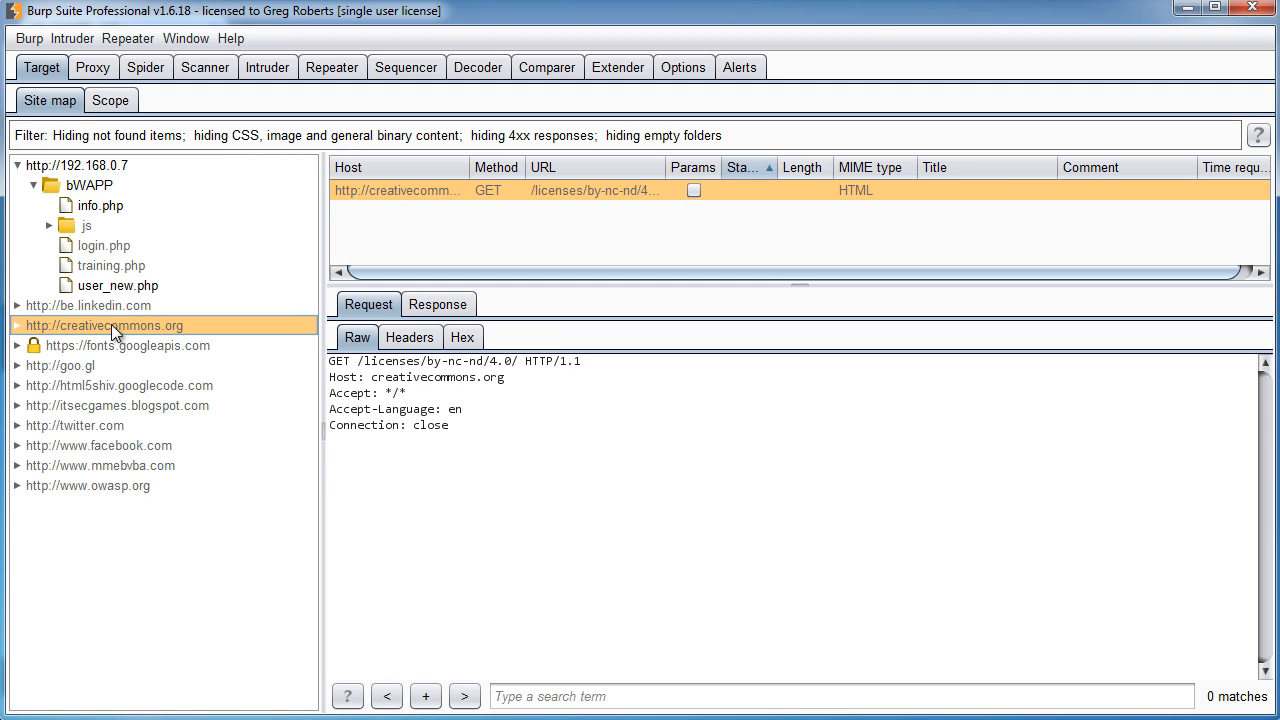
click(75, 425)
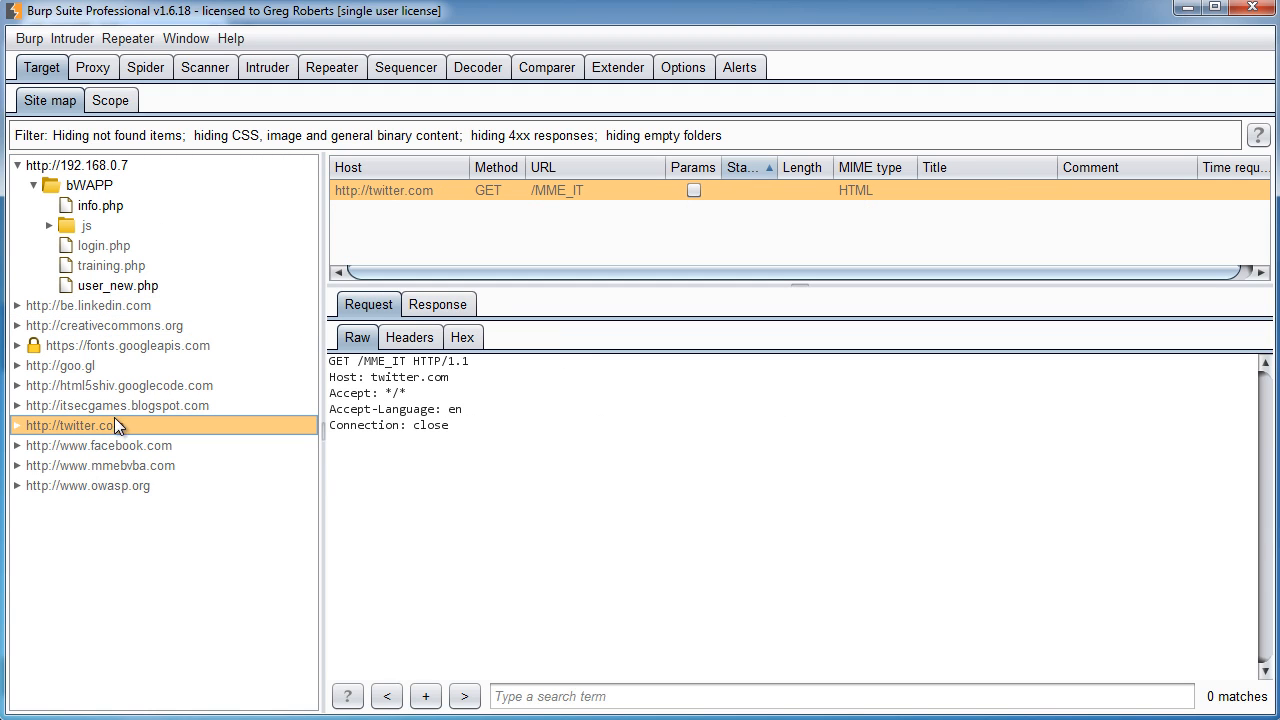
click(60, 365)
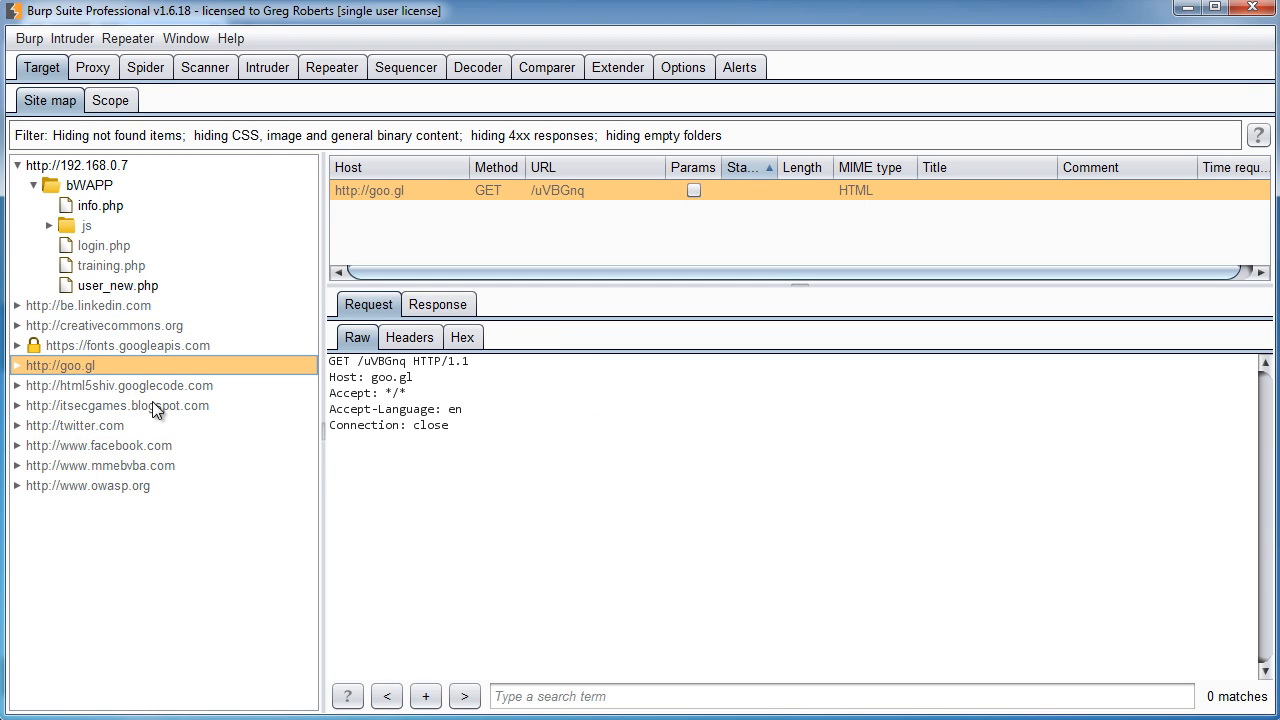
mouse_move(108, 188)
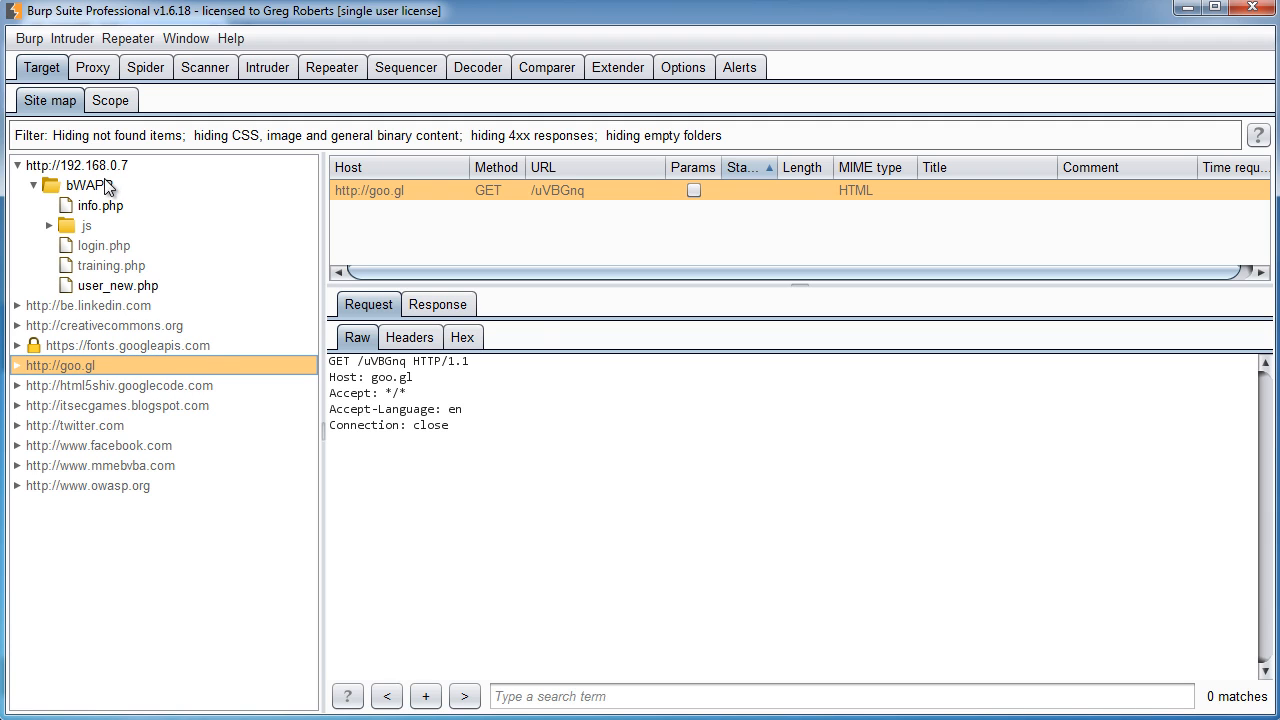
click(77, 165)
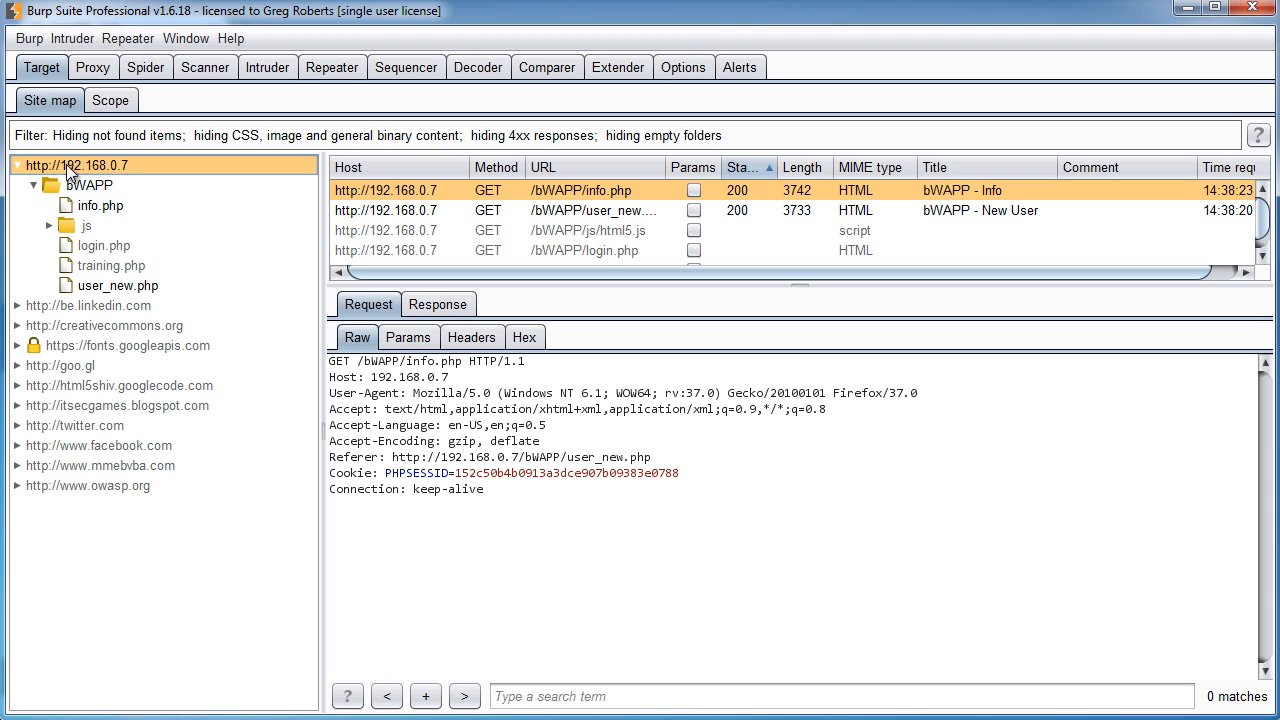
Step: Add host 192.168.0.7 to the target scope and view its include rule under Scope
right_click(78, 165)
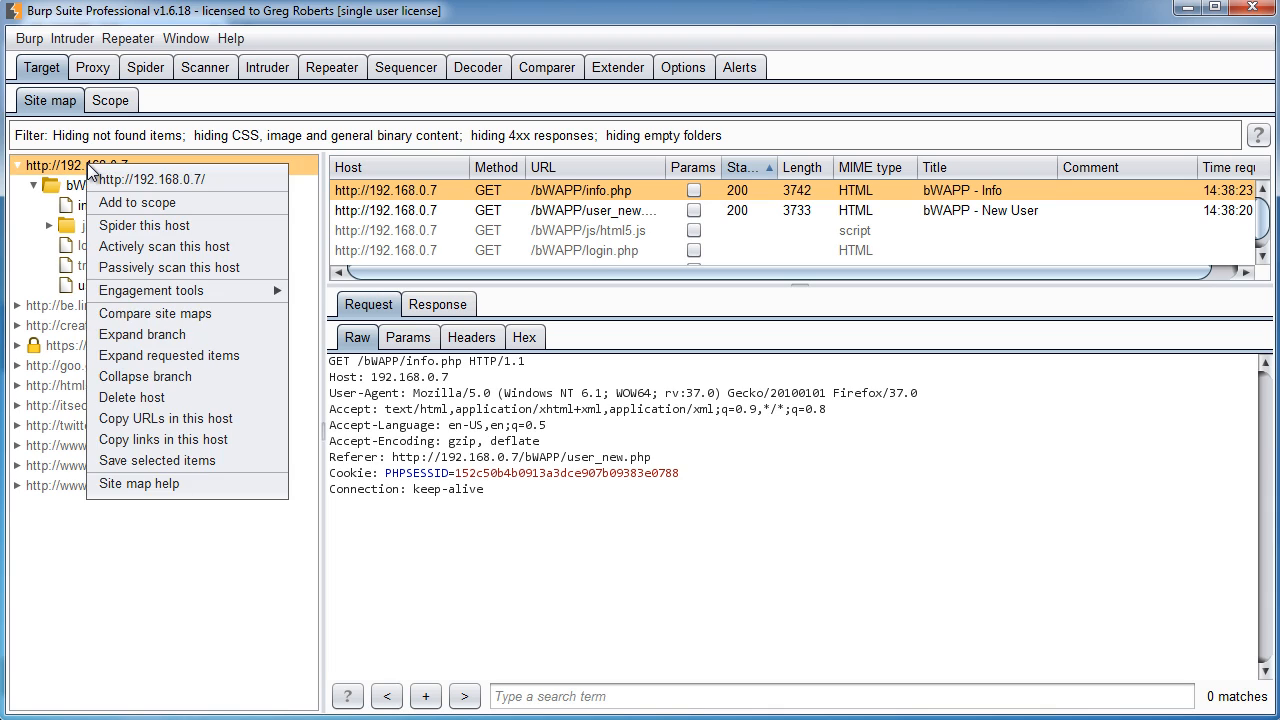
mouse_move(152, 208)
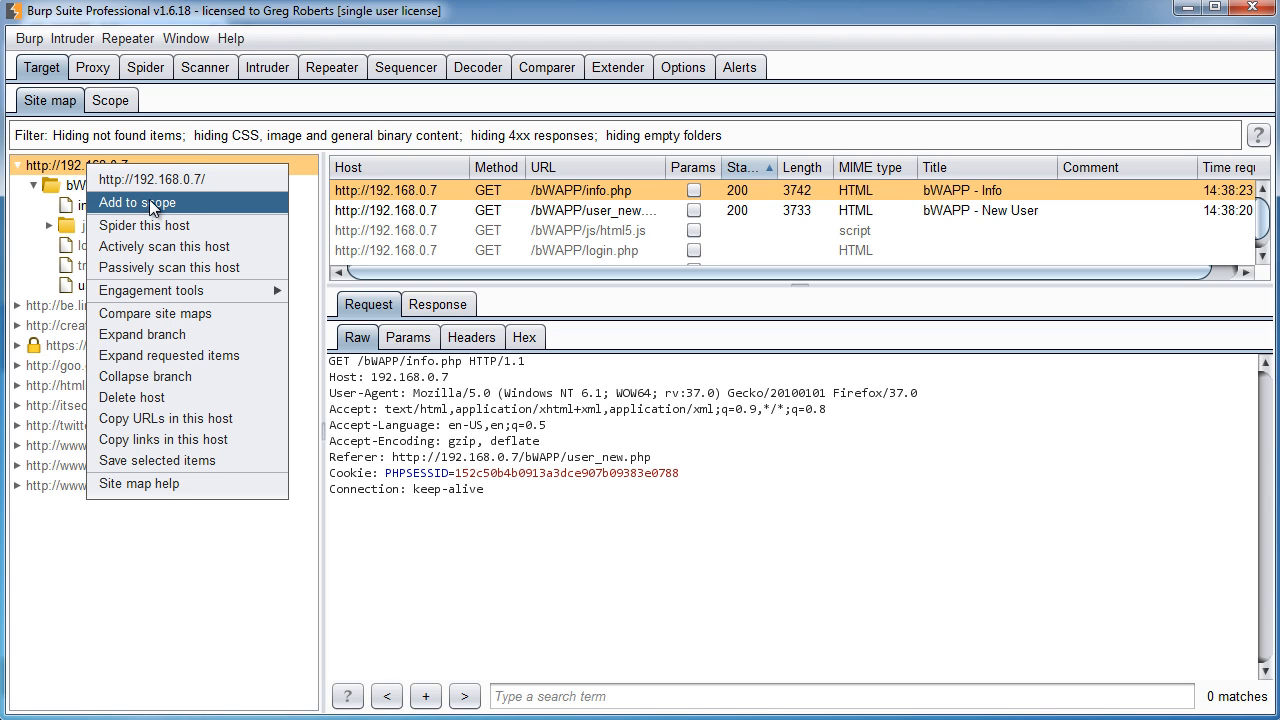
click(137, 202)
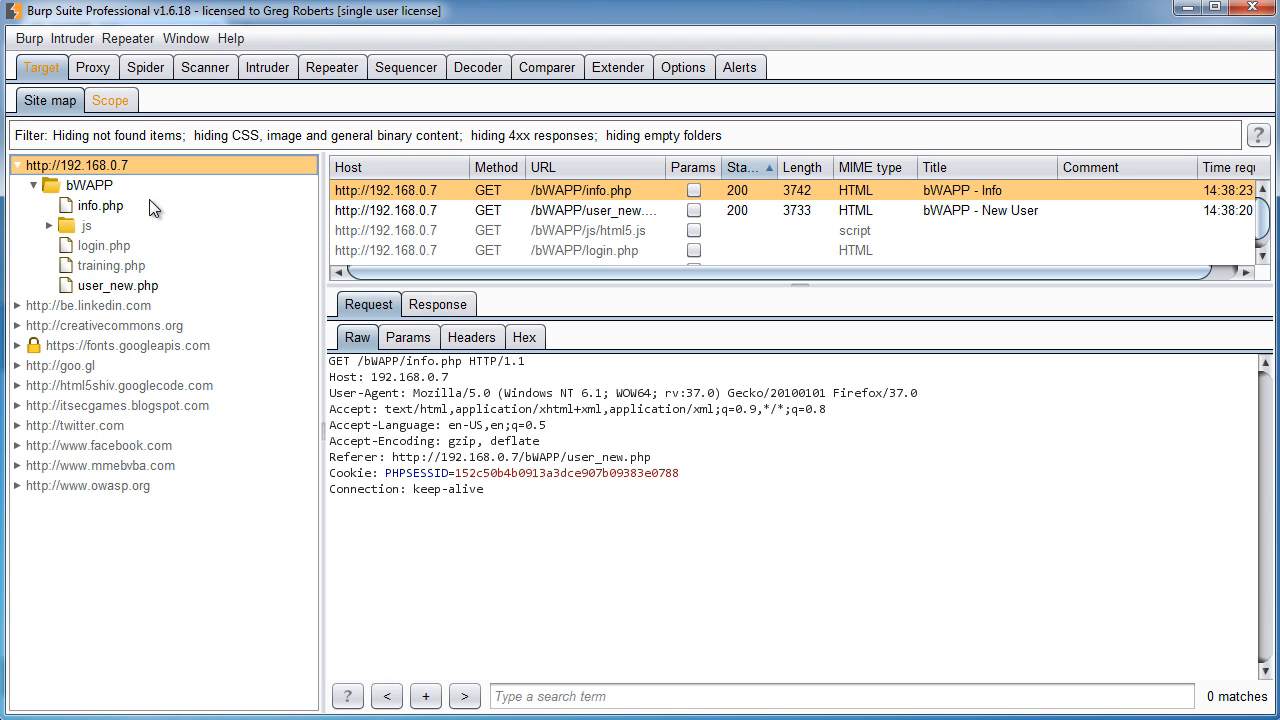
click(110, 100)
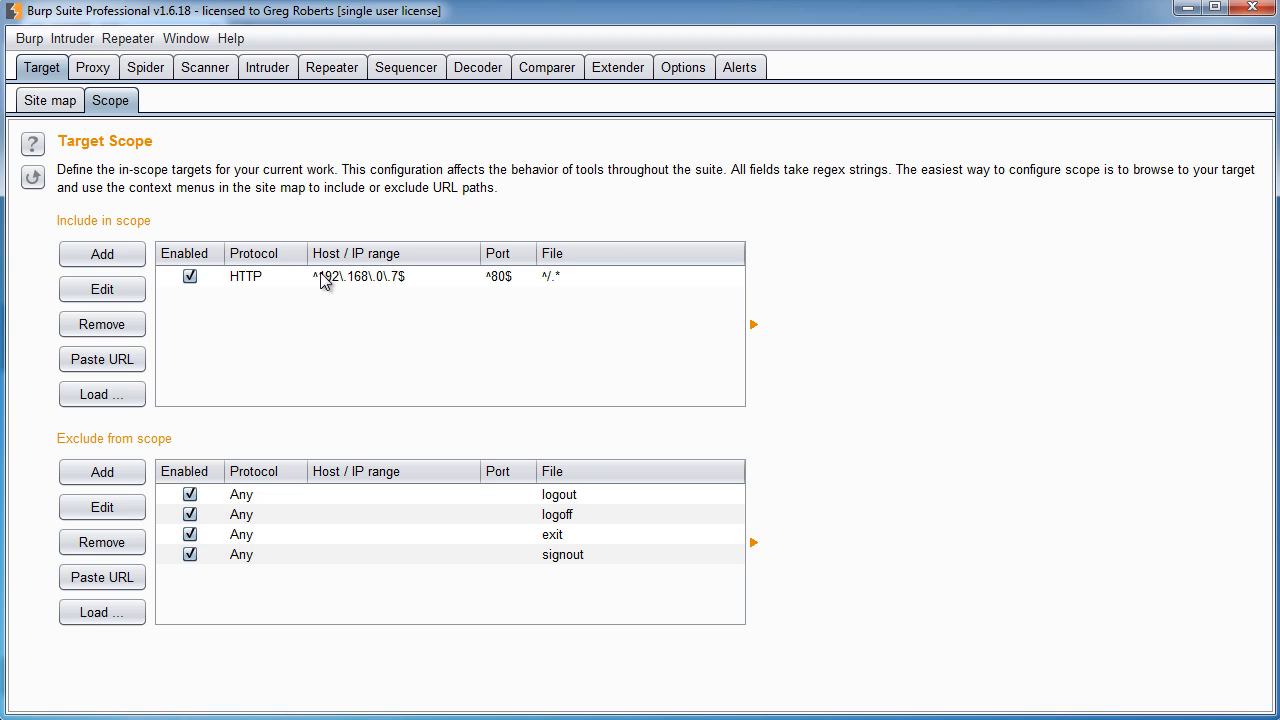
mouse_move(343, 292)
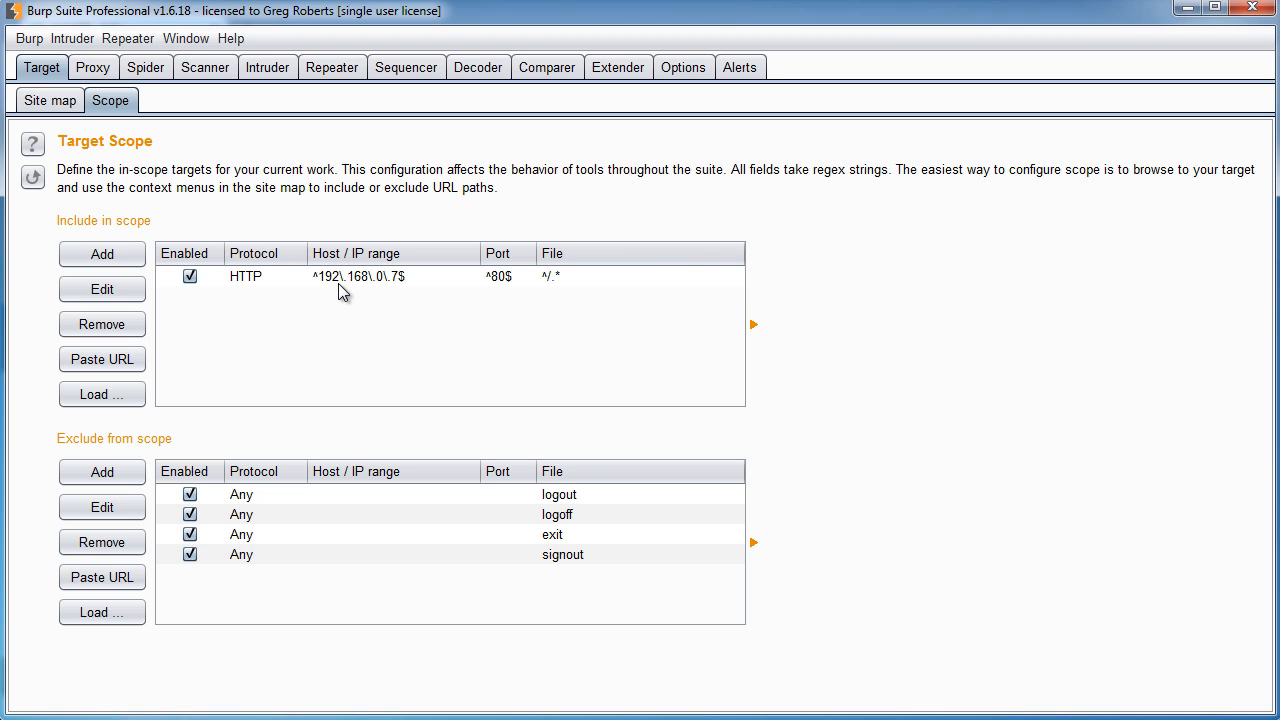
mouse_move(1032, 388)
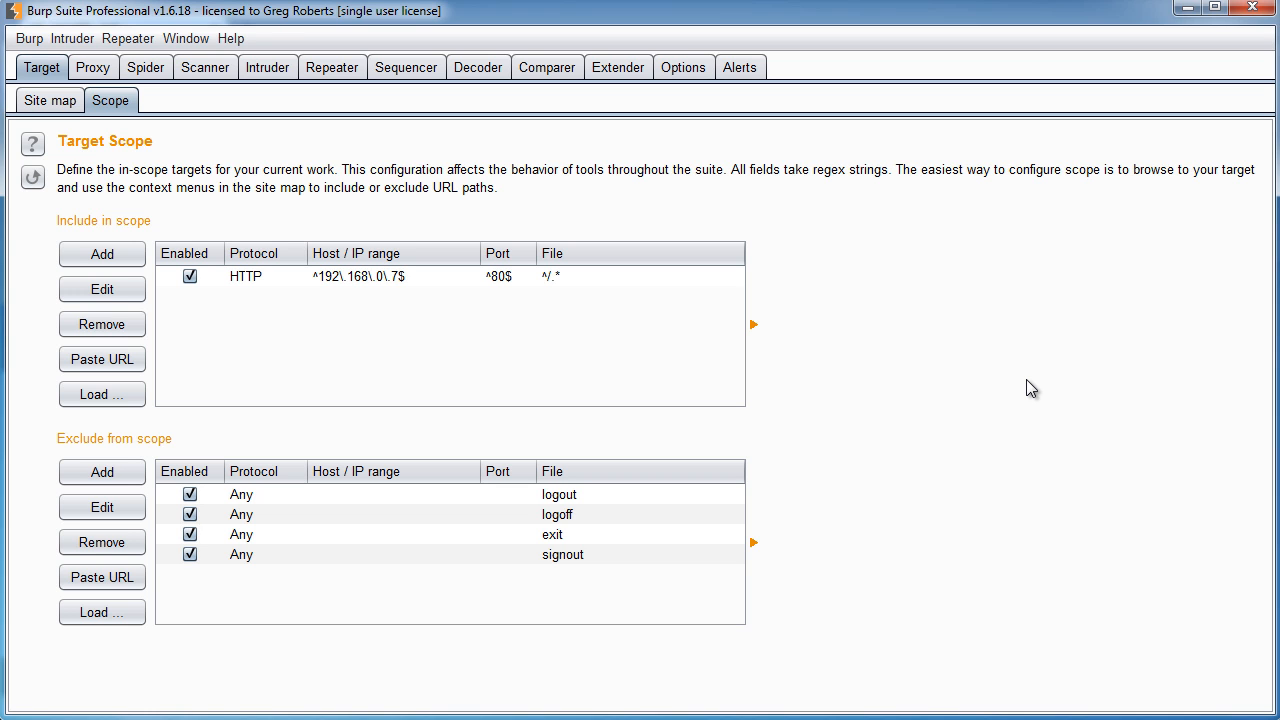
Step: Filter the site map to 'Show only in-scope items', leaving only 192.168.0.7
click(49, 100)
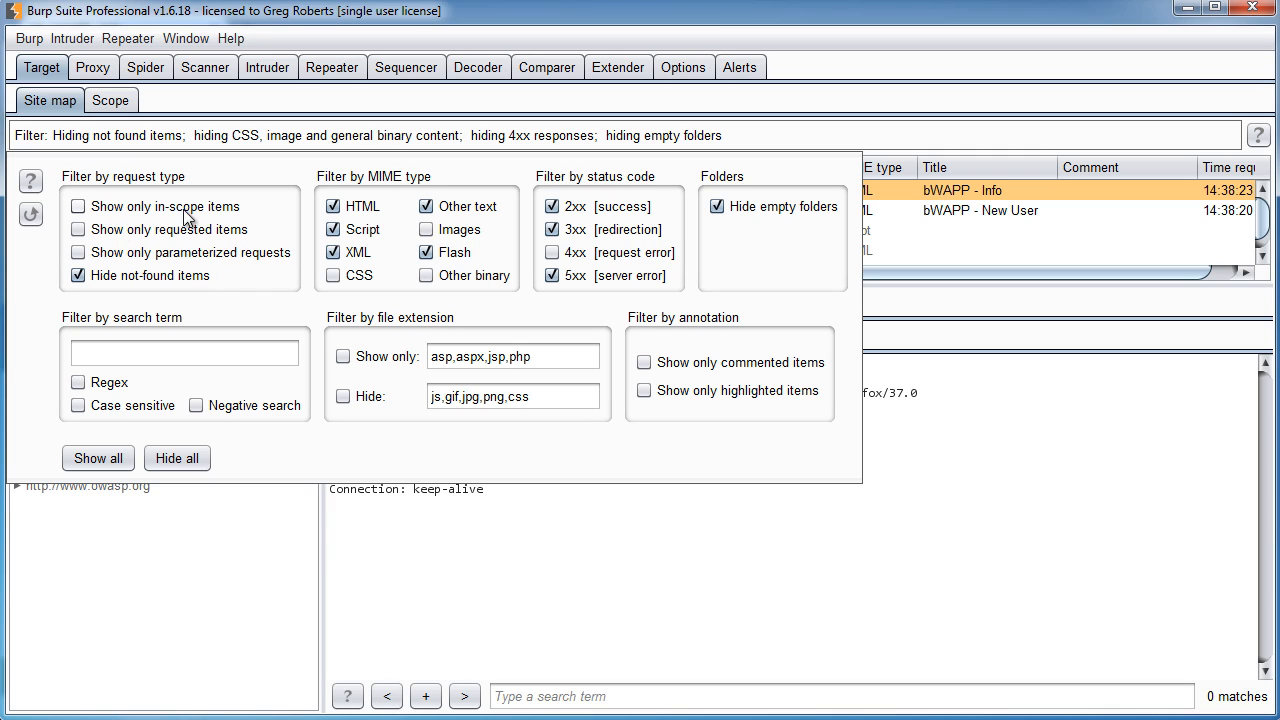
mouse_move(236, 222)
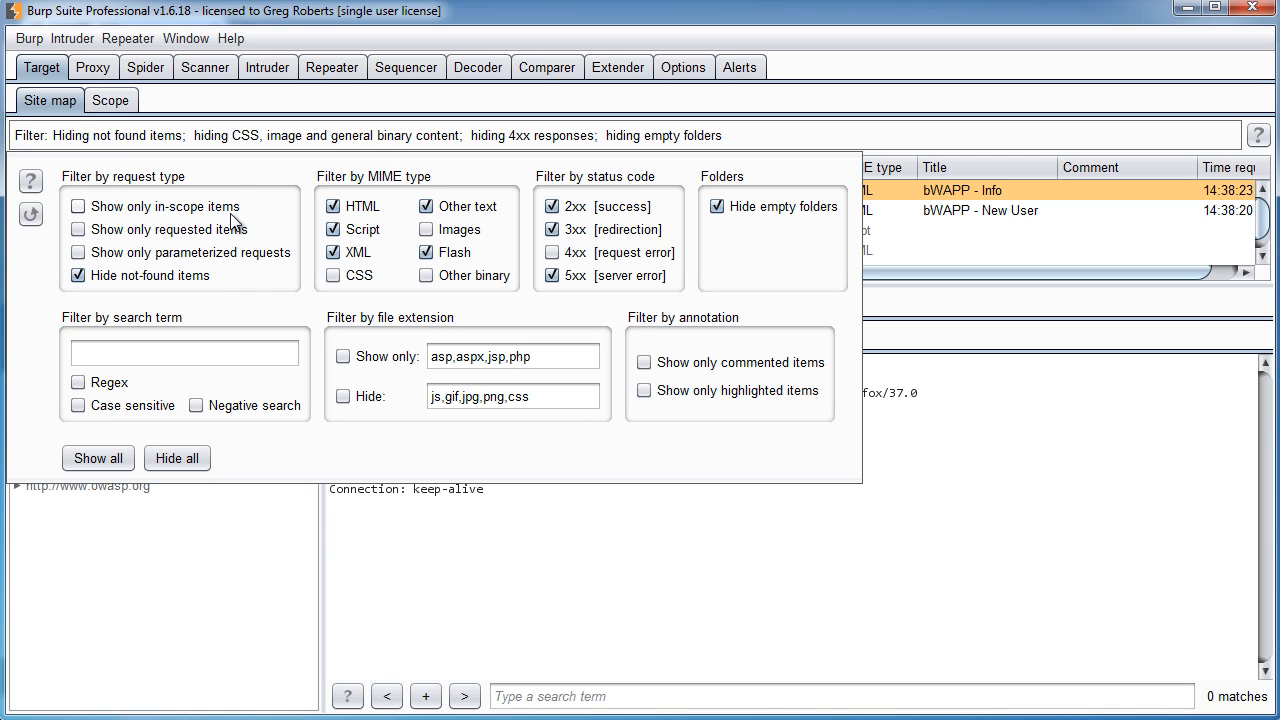
mouse_move(222, 218)
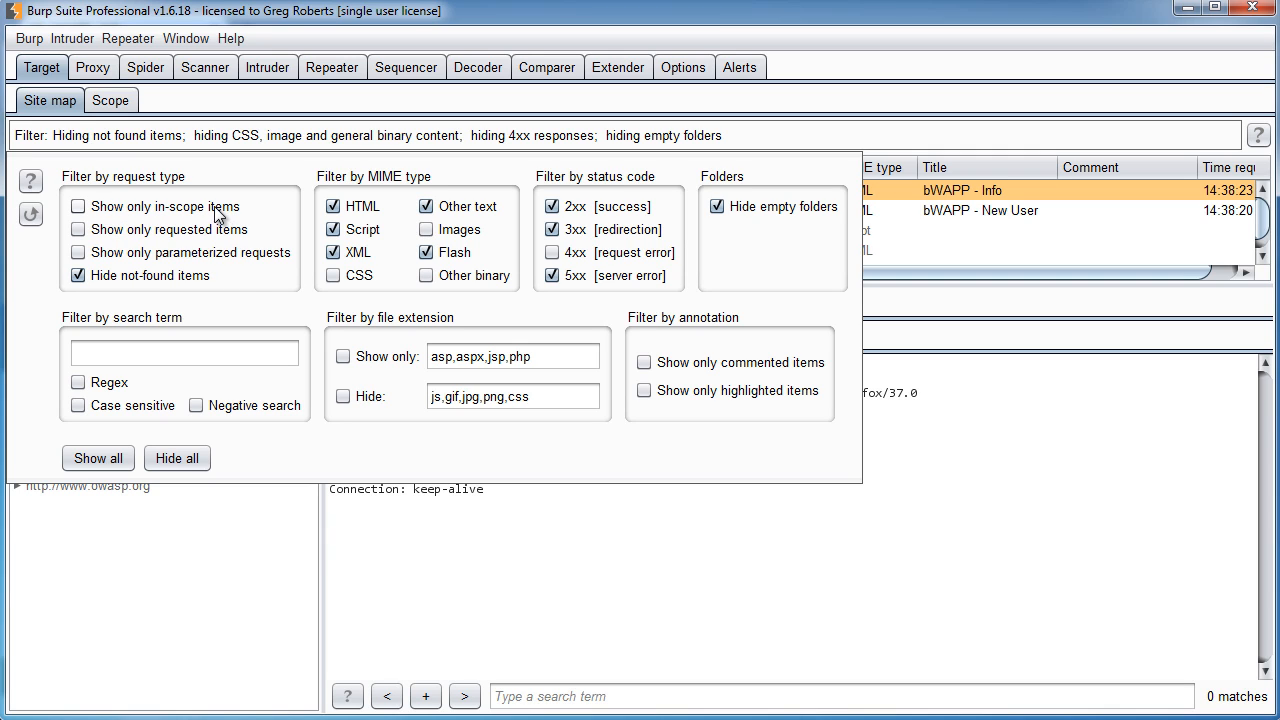
click(78, 206)
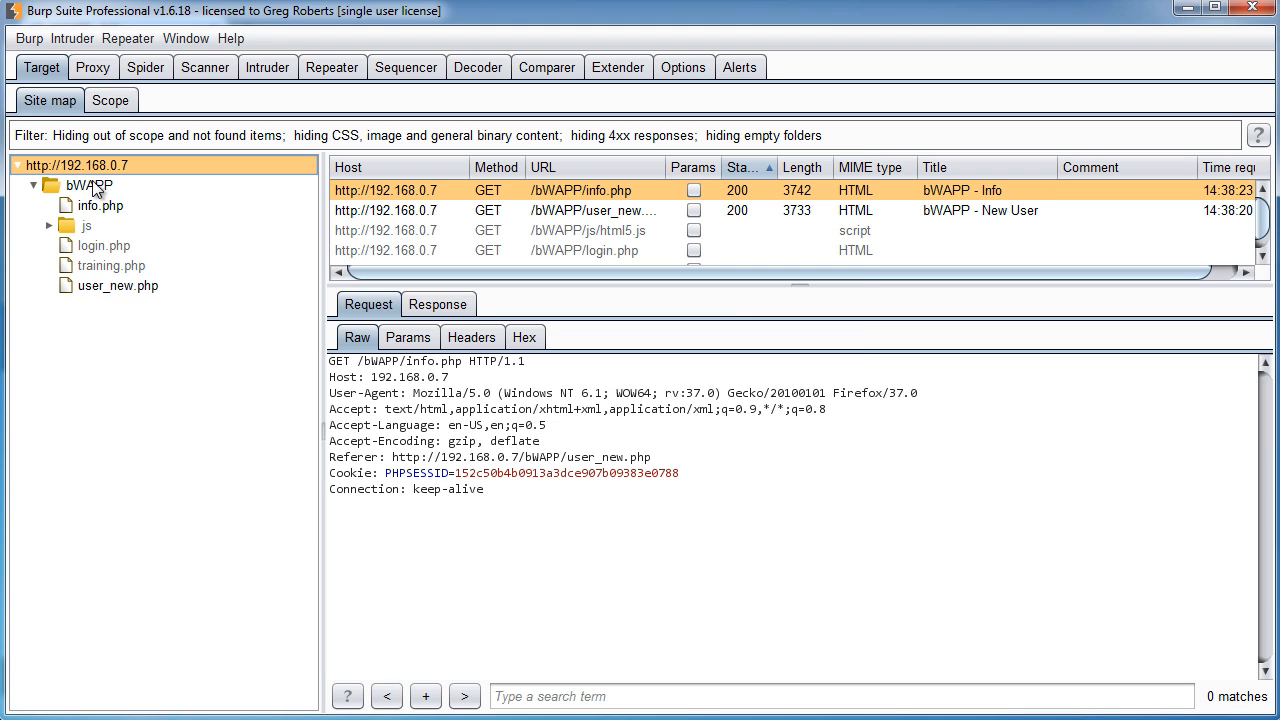
mouse_move(120, 197)
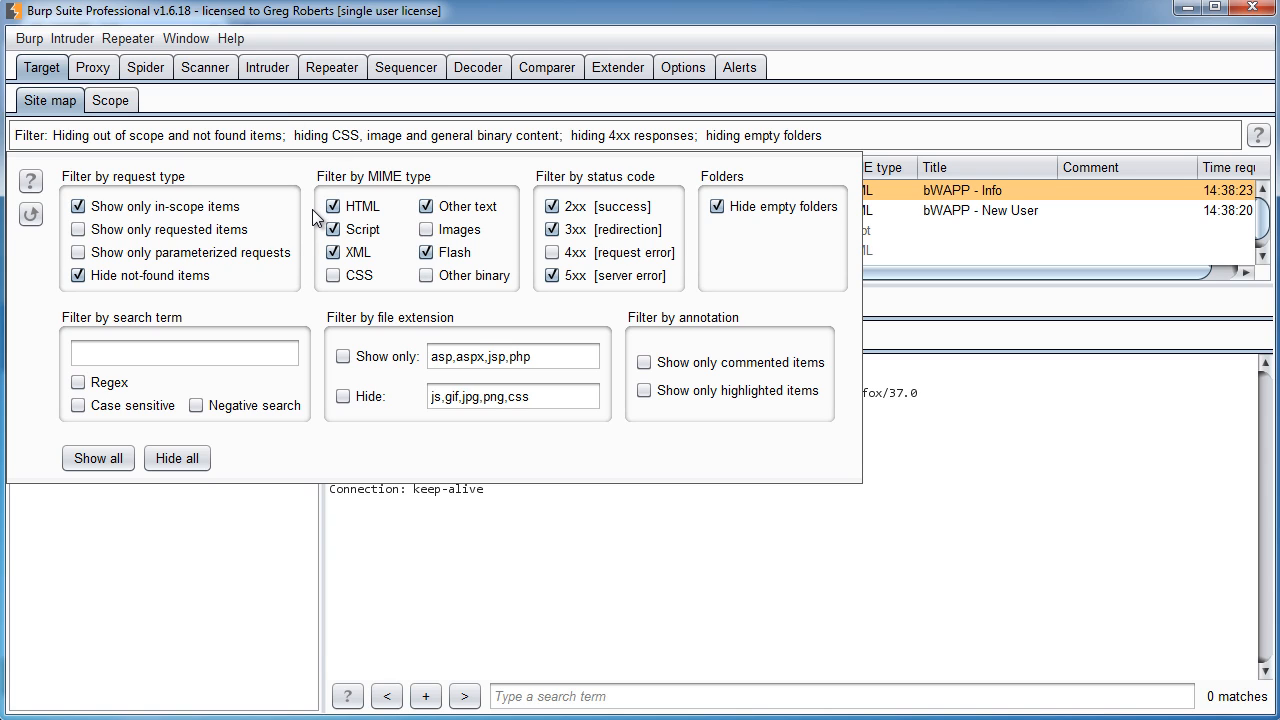
mouse_move(316, 220)
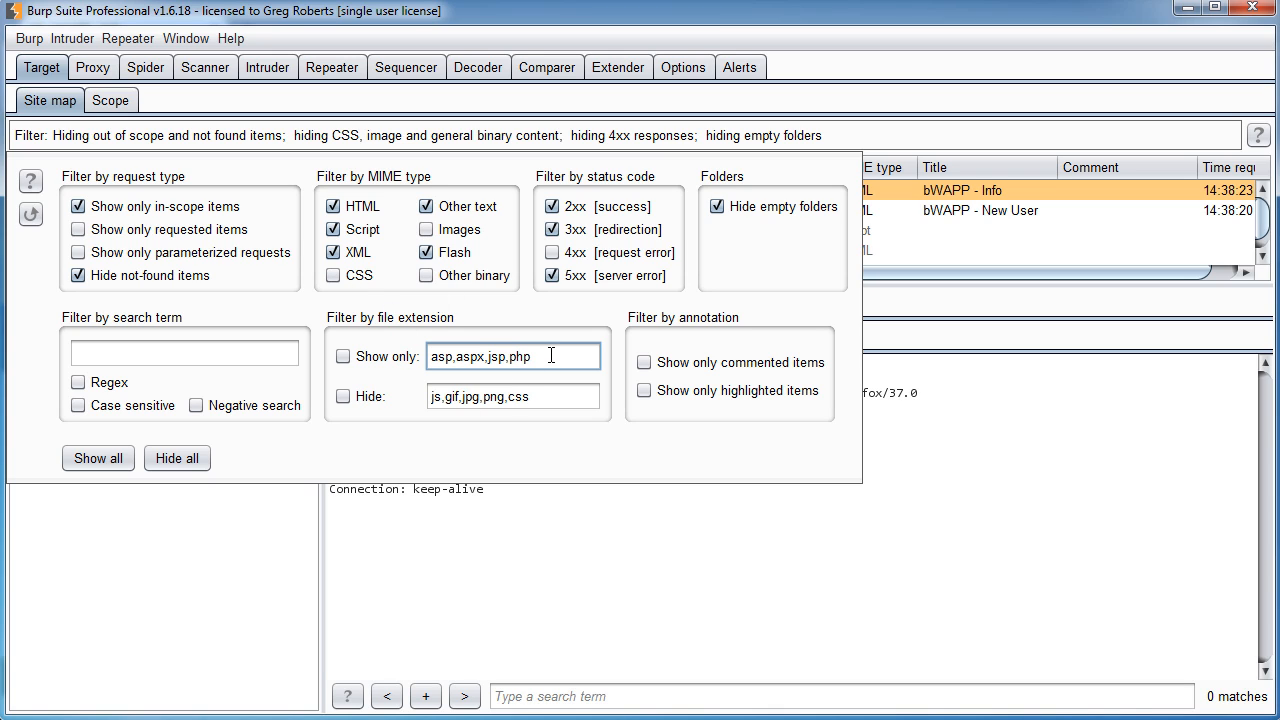
double_click(517, 396)
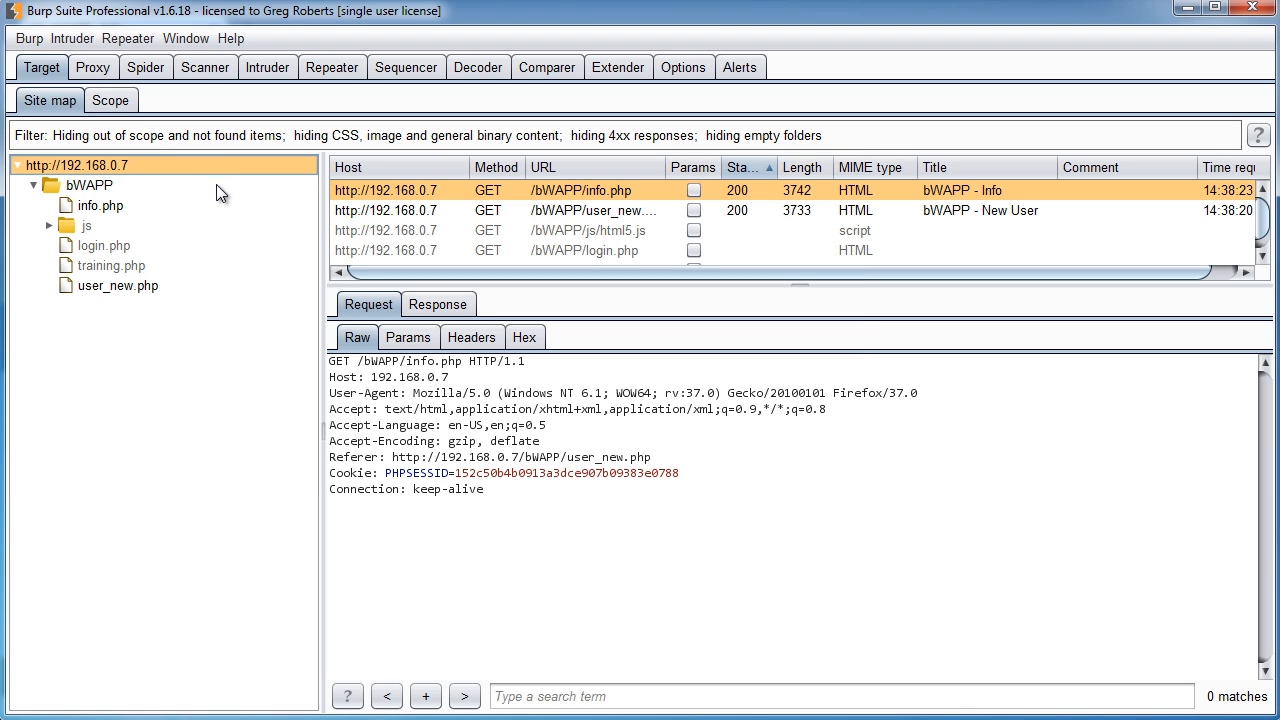
mouse_move(240, 444)
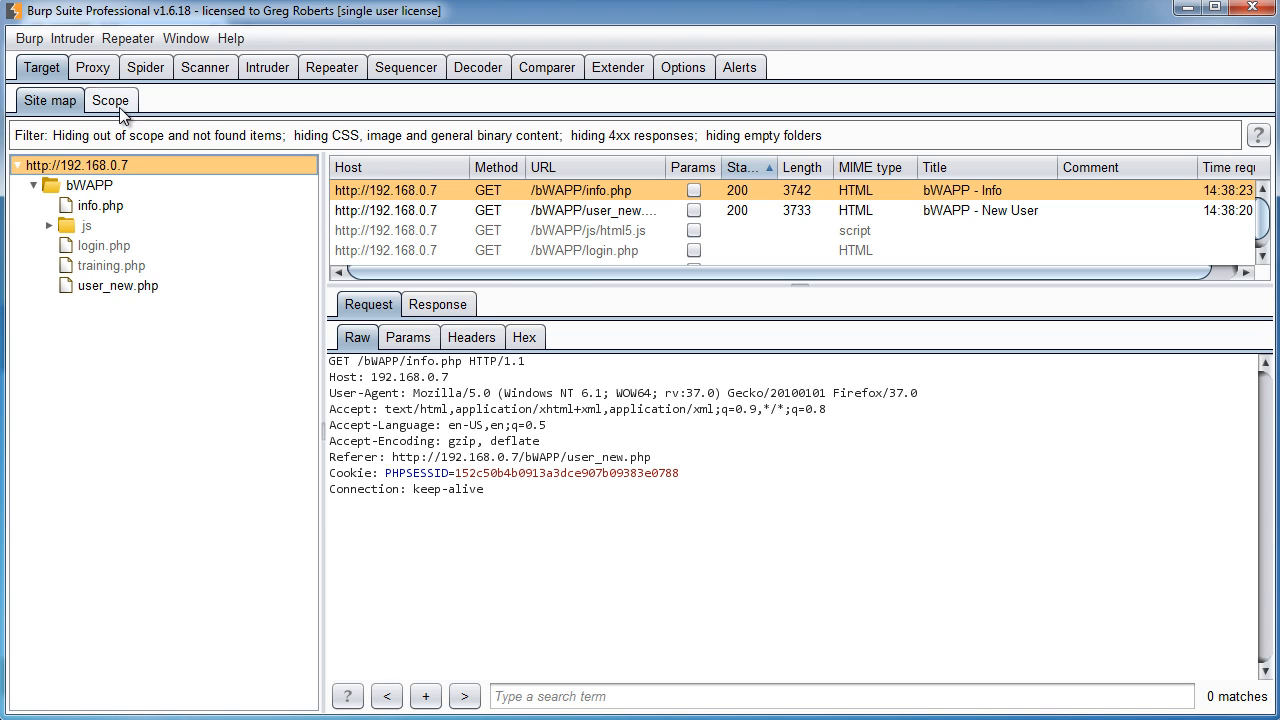
Step: Recheck the 192.168.0.7 include rule in Scope, then return to the site map
click(110, 100)
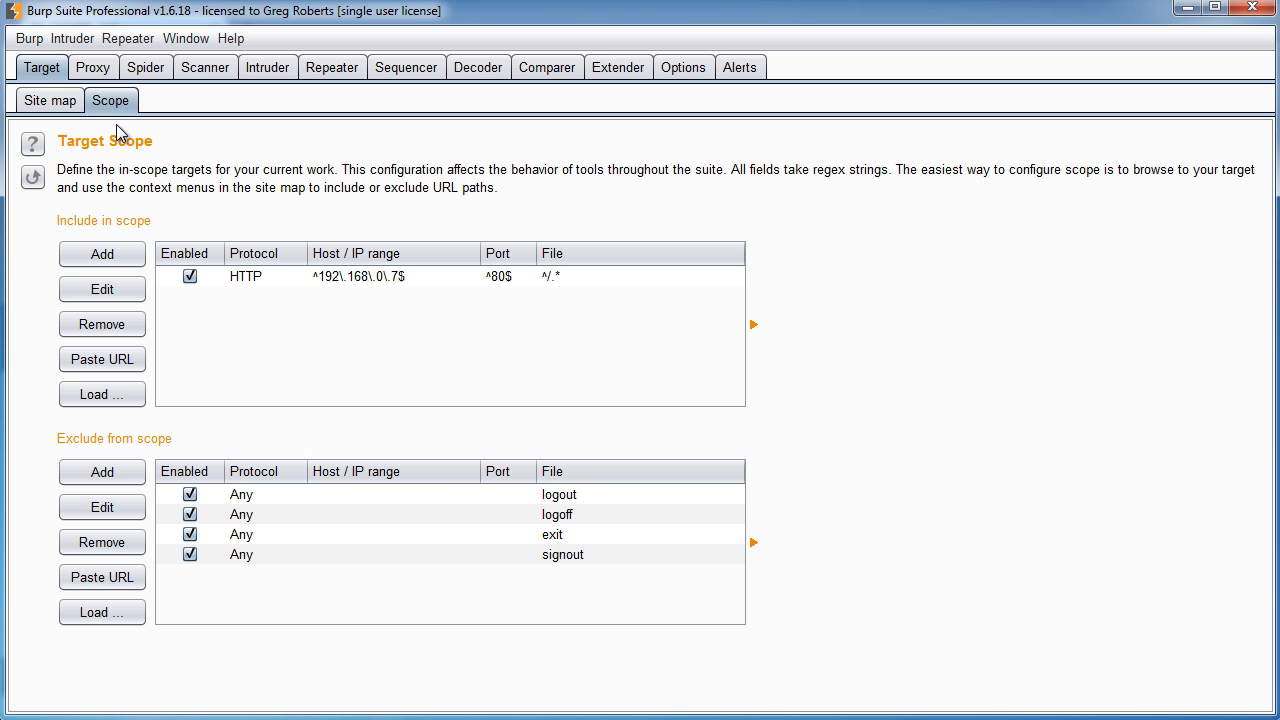
click(50, 100)
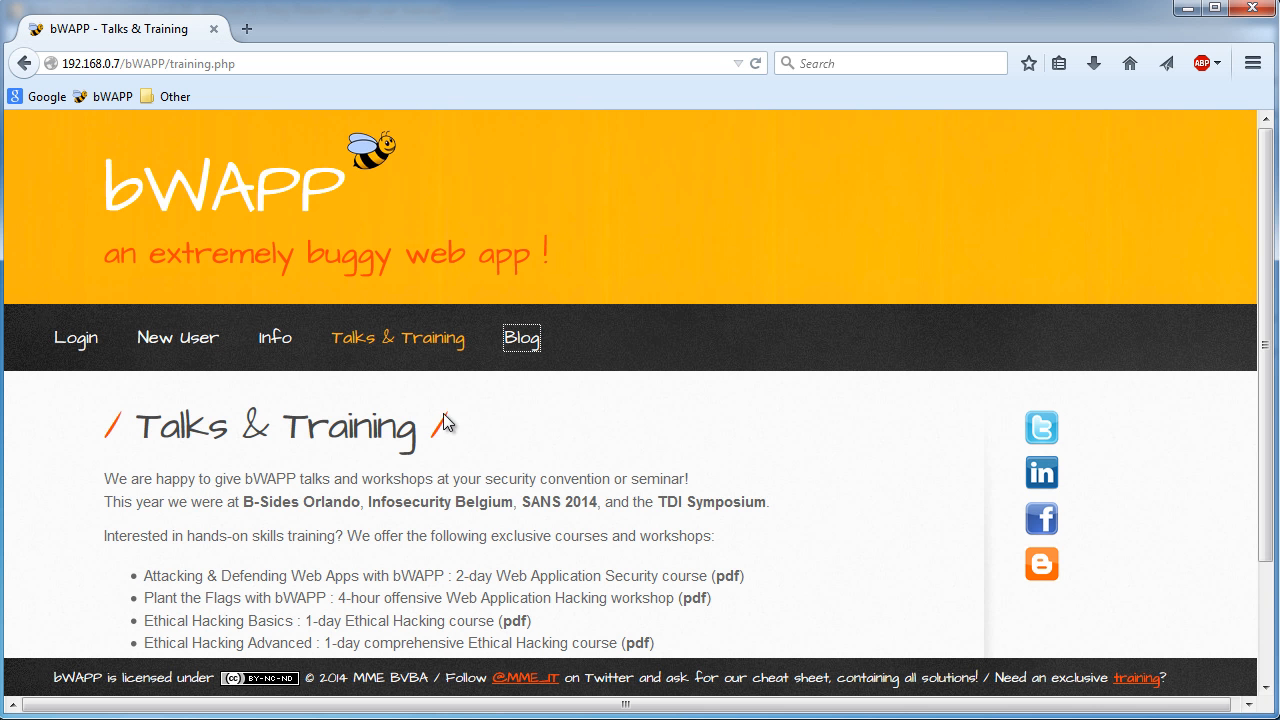
scroll(down, 3)
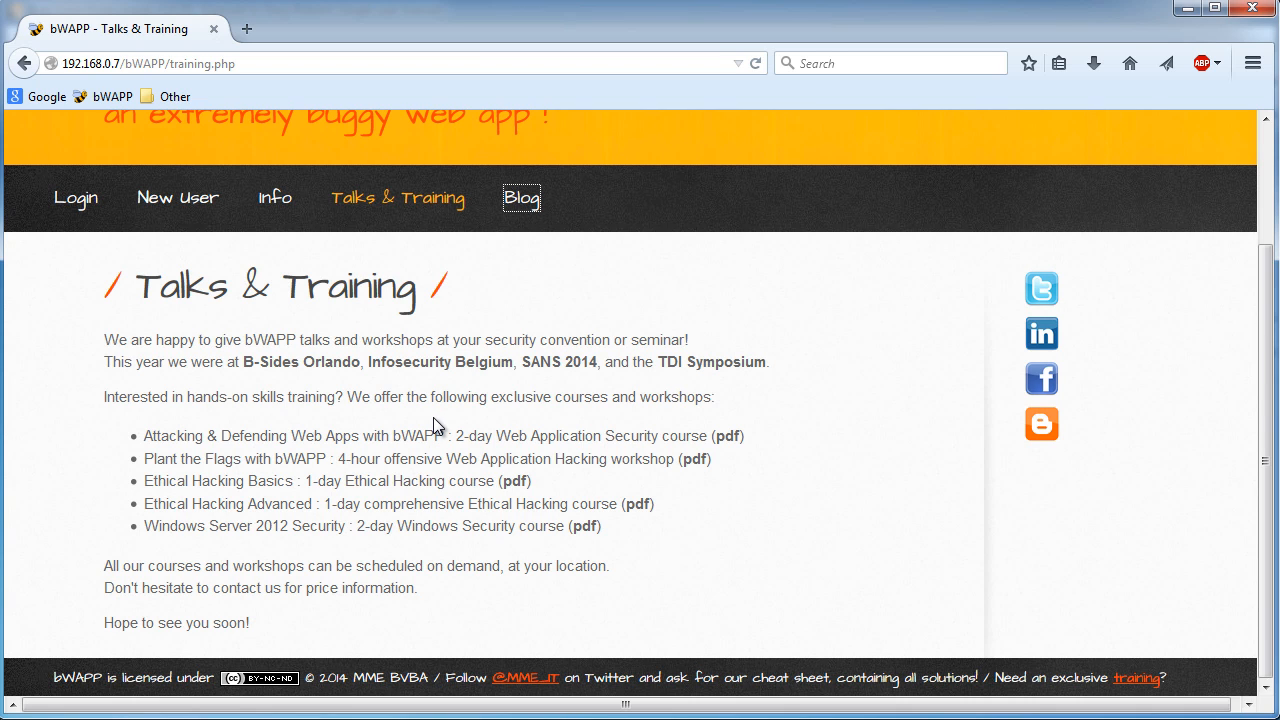
scroll(up, 3)
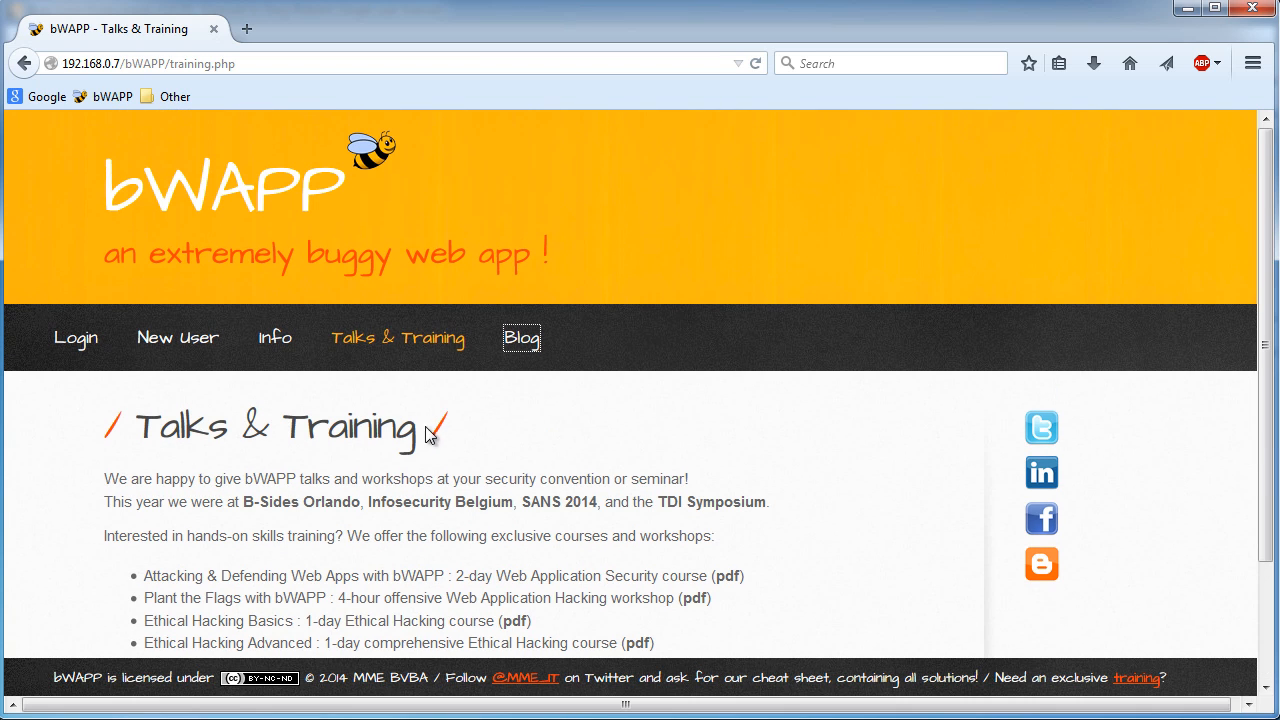
mouse_move(405, 486)
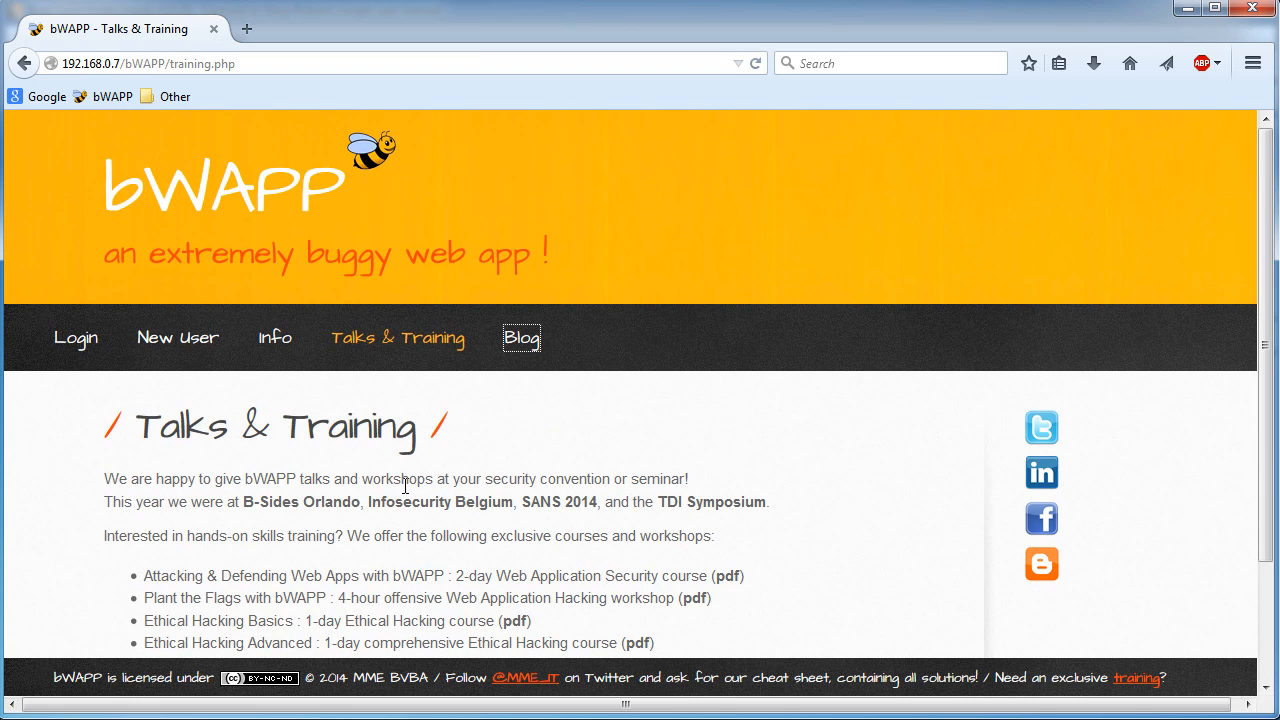
mouse_move(400, 498)
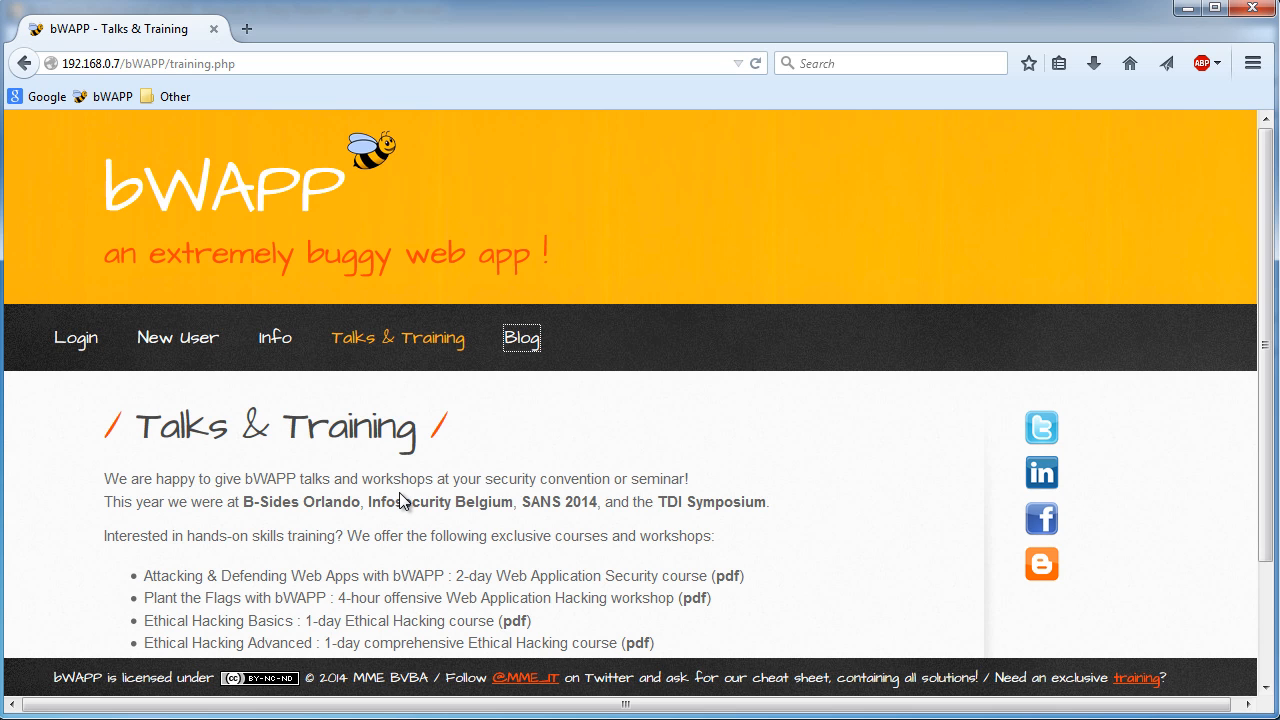
scroll(down, 3)
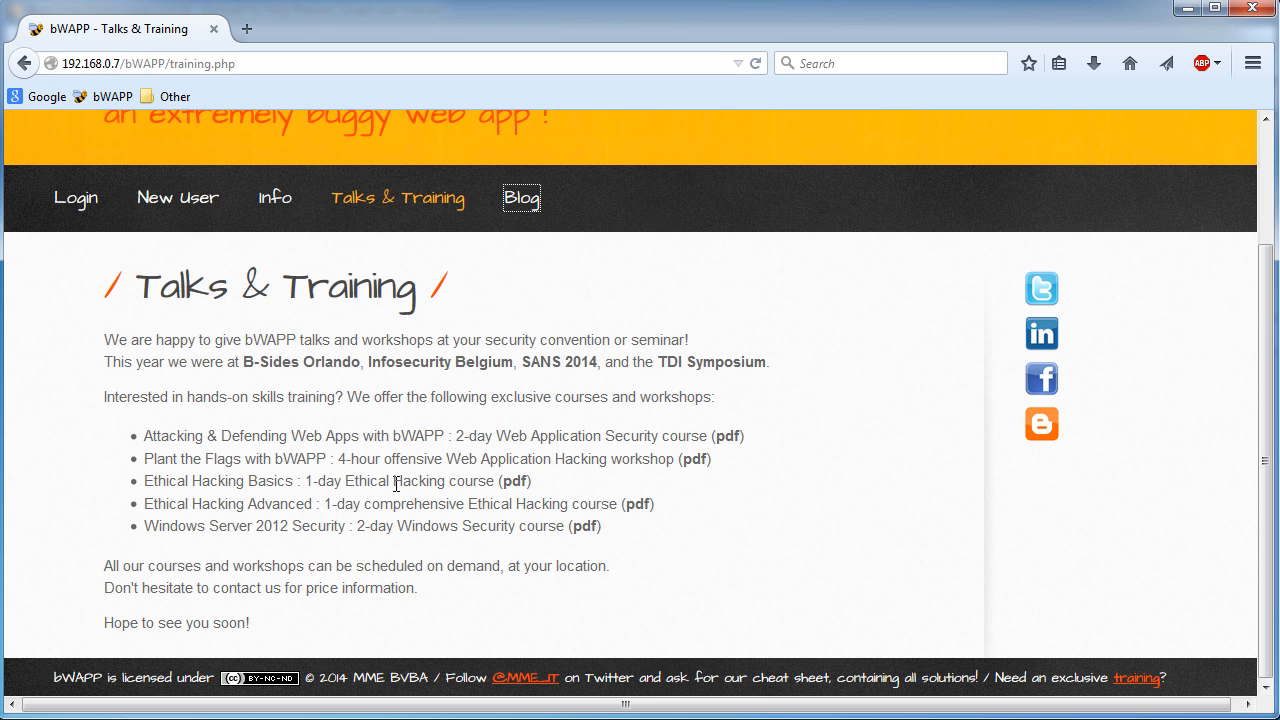
scroll(up, 3)
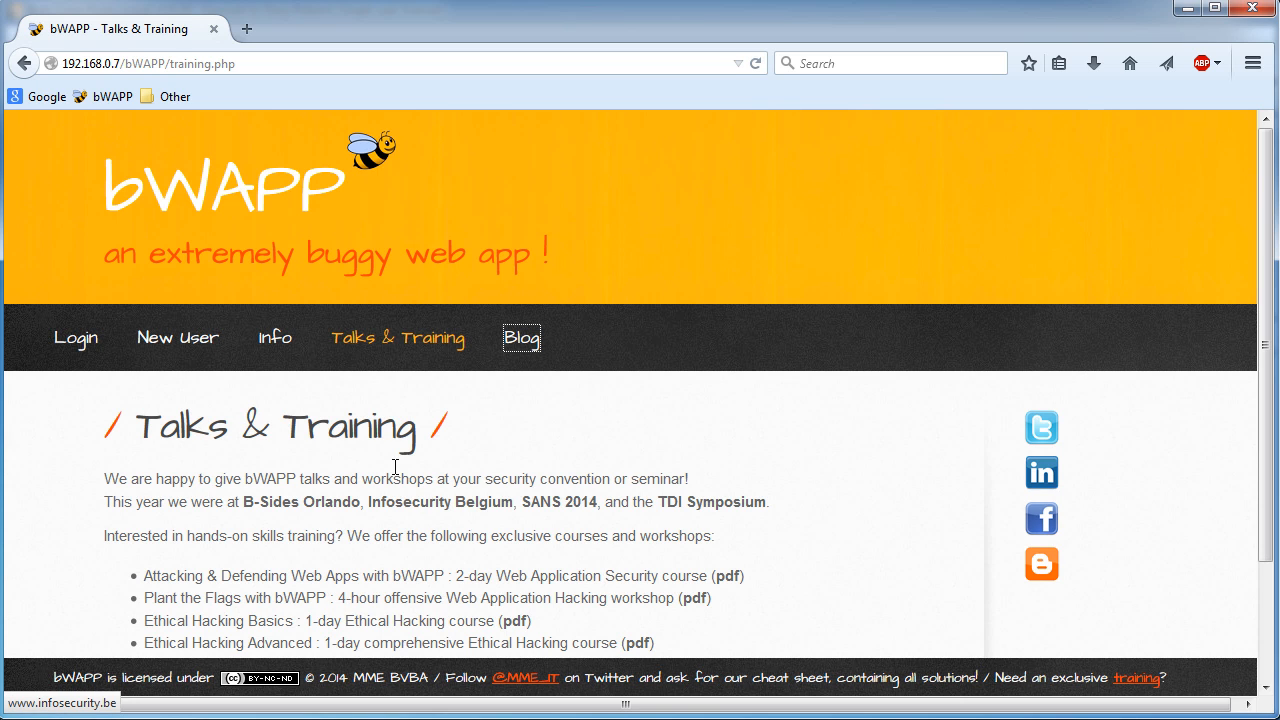
Step: Visit the bWAPP Login, Info and Talks & Training pages so Burp captures login.php and training.php
click(75, 337)
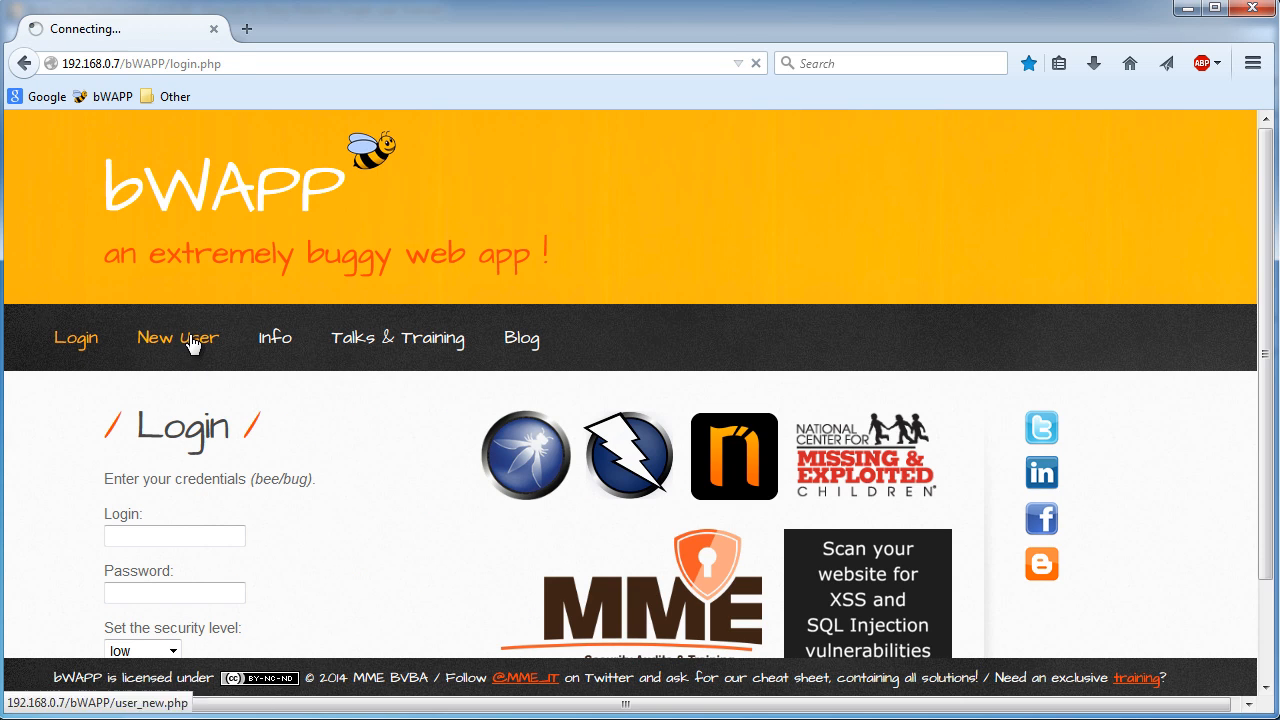
click(274, 337)
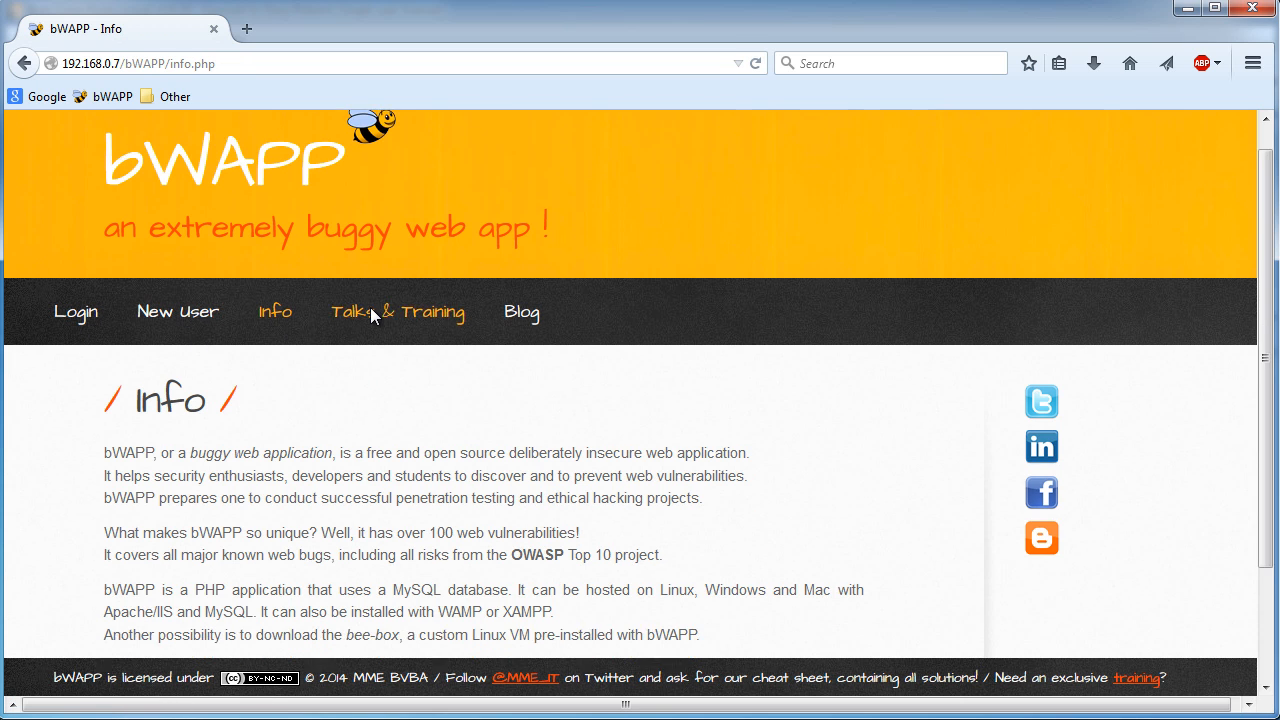
scroll(down, 3)
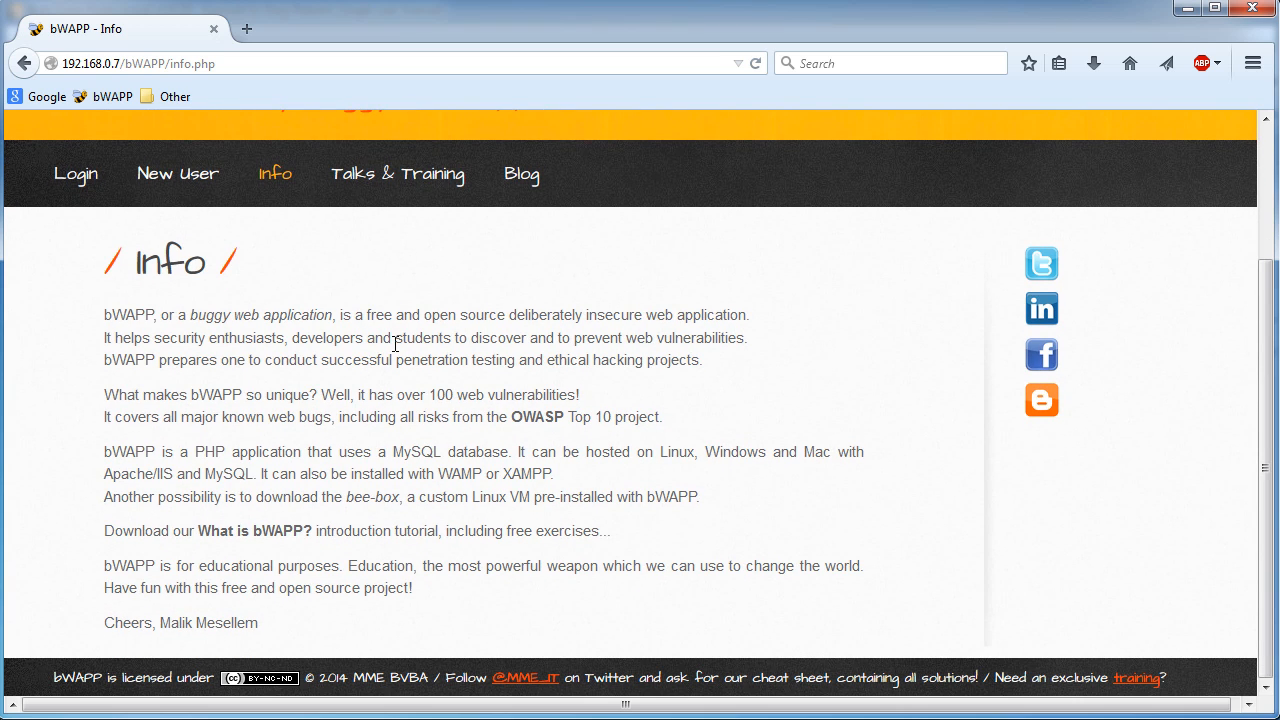
scroll(up, 3)
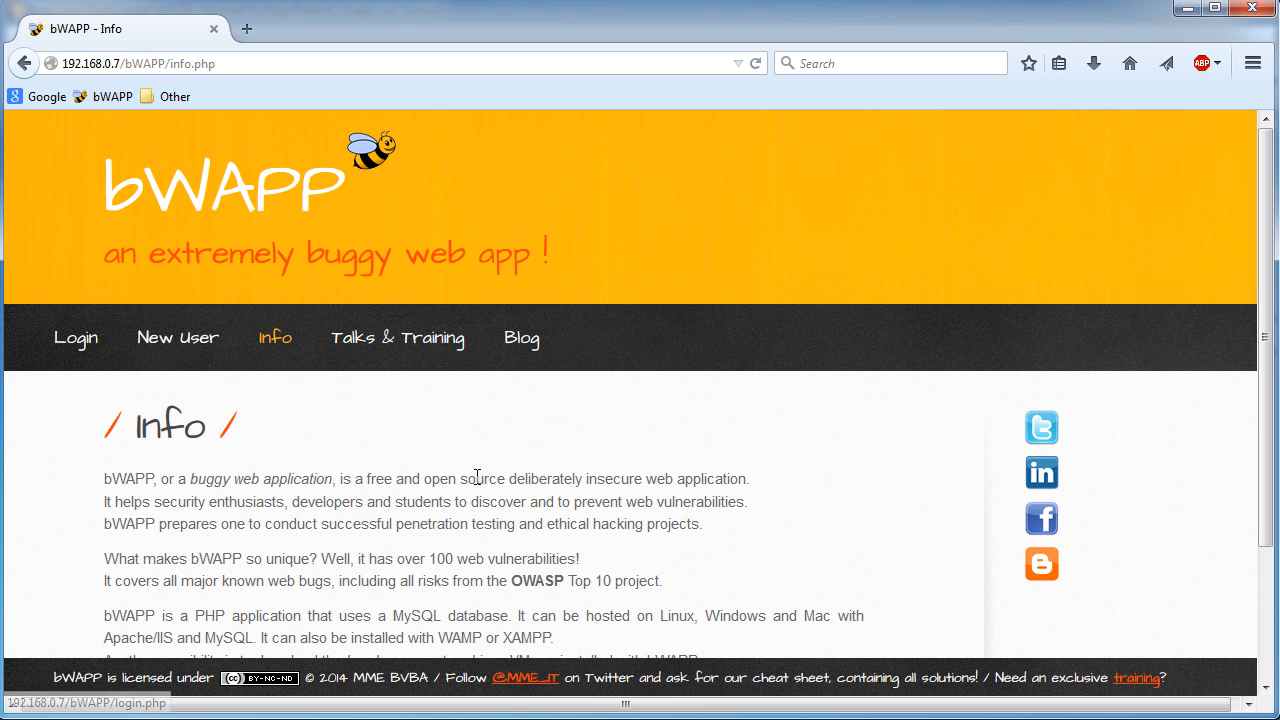
scroll(down, 3)
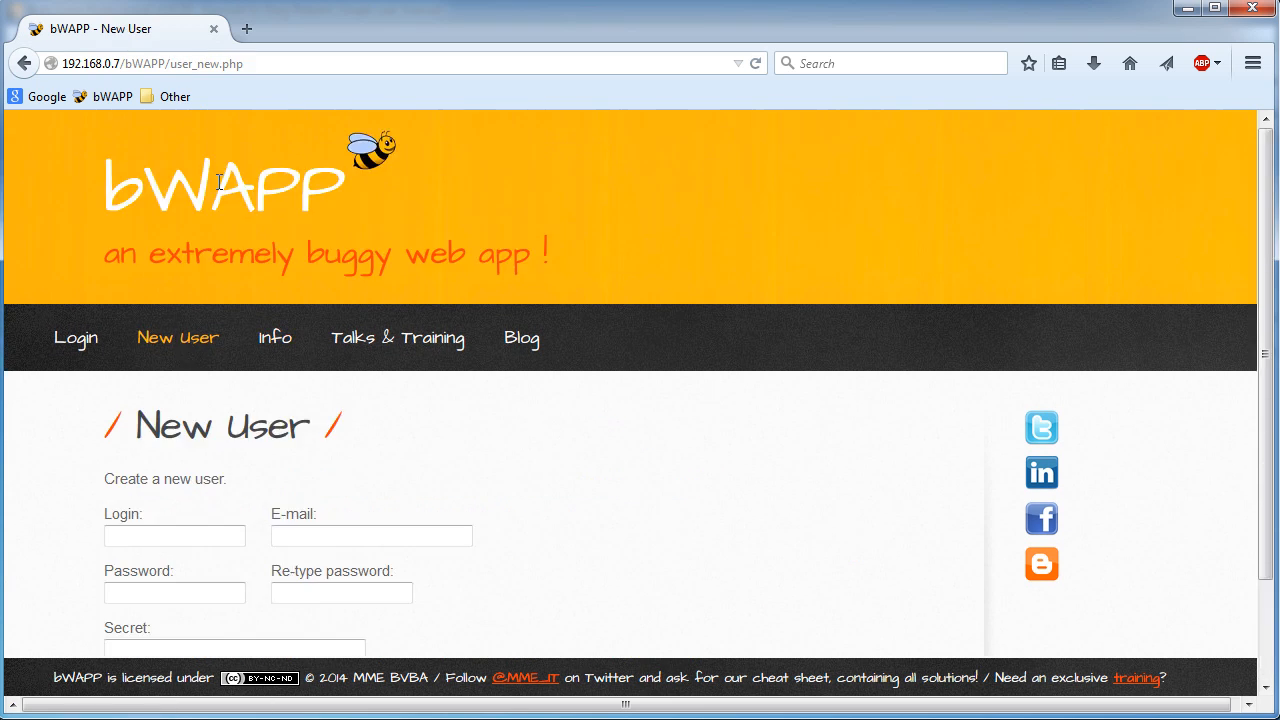
click(275, 337)
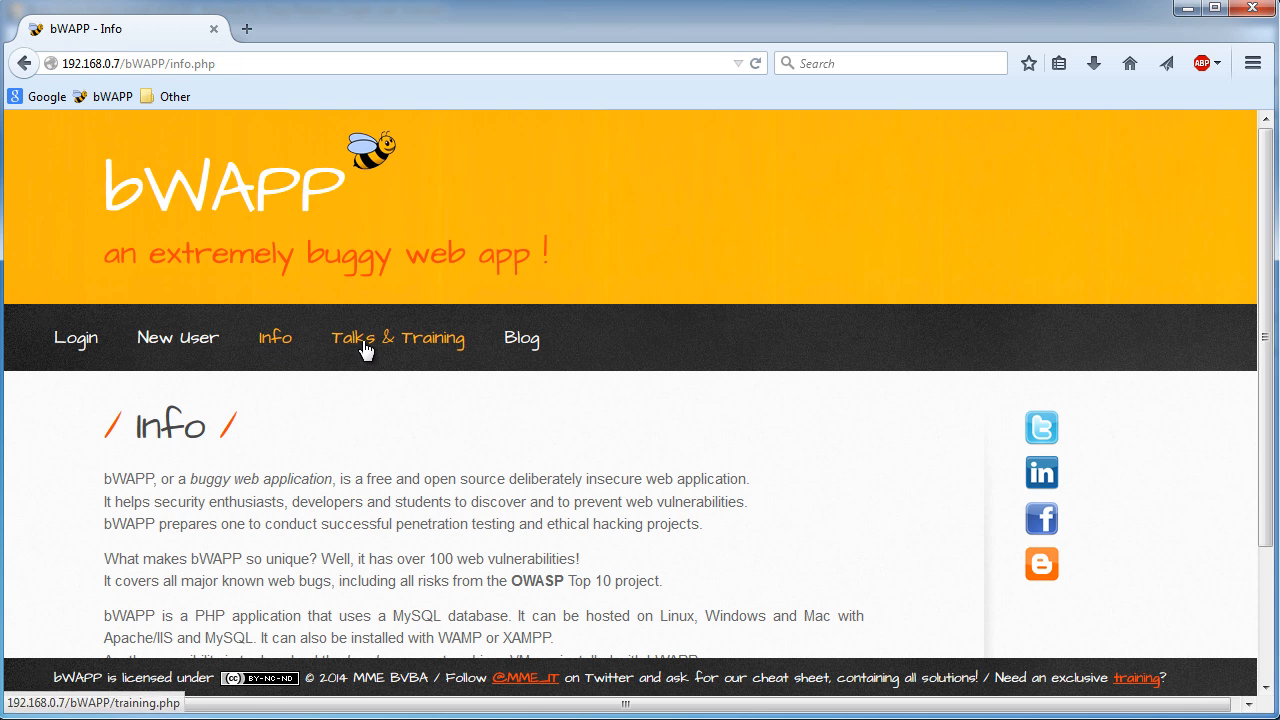
click(75, 337)
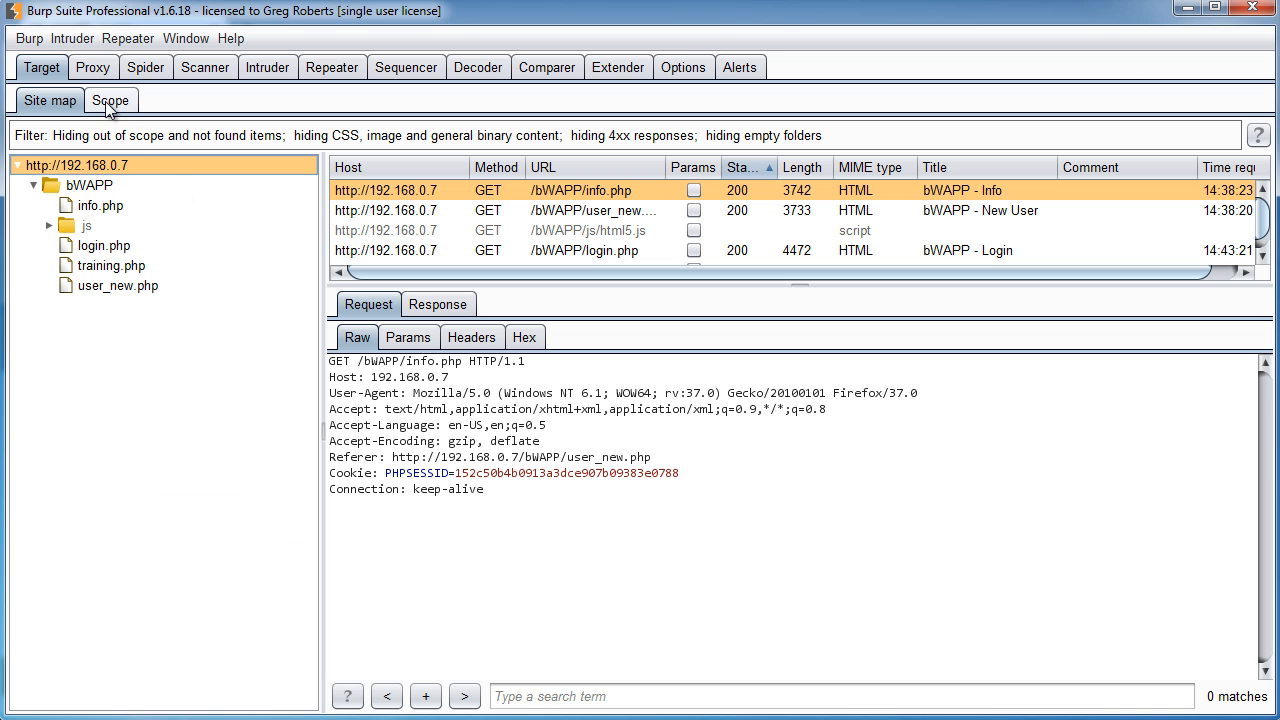
Step: Review the Scope list's single 192.168.0.7 port-80 include rule, opening and cancelling the Add URL form
click(110, 100)
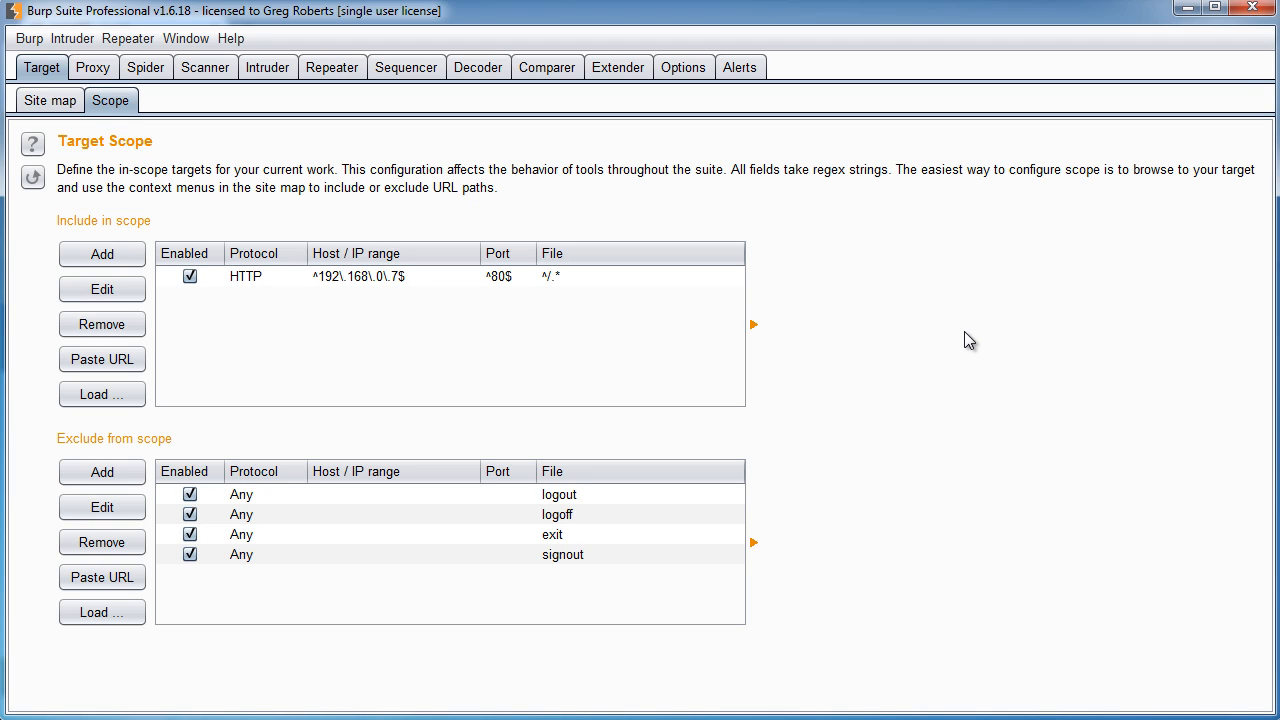
mouse_move(950, 336)
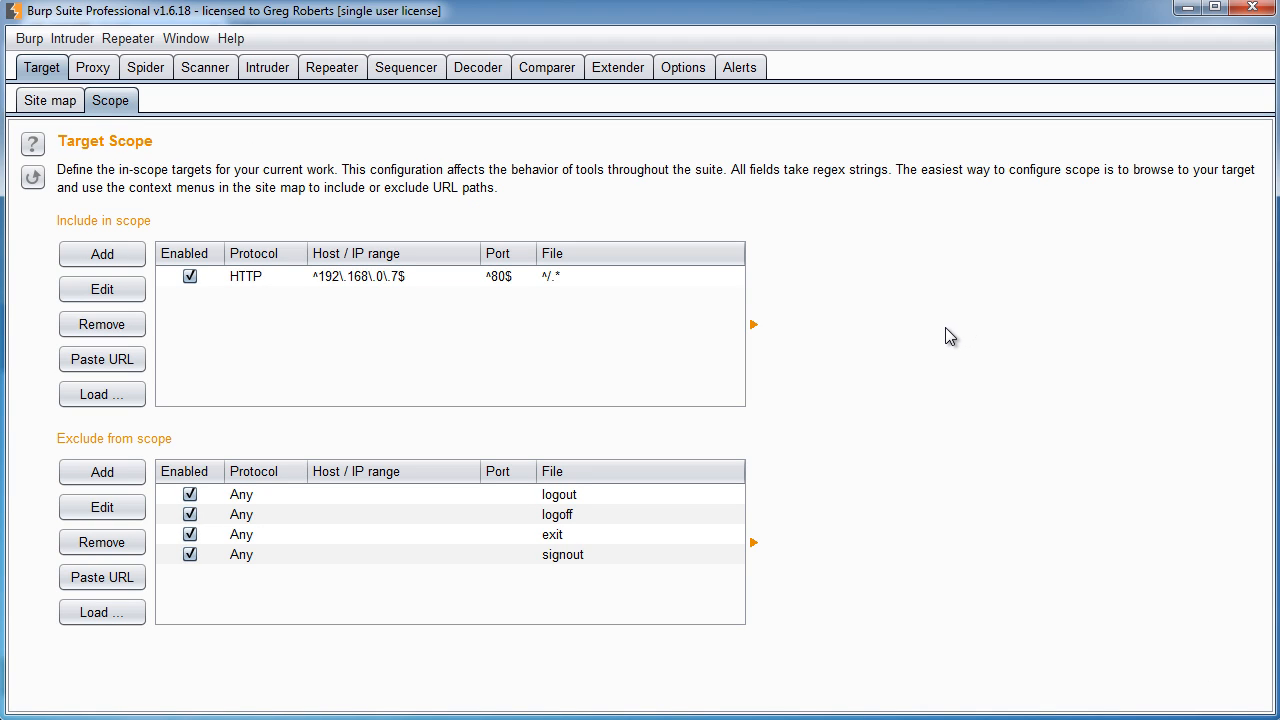
mouse_move(407, 358)
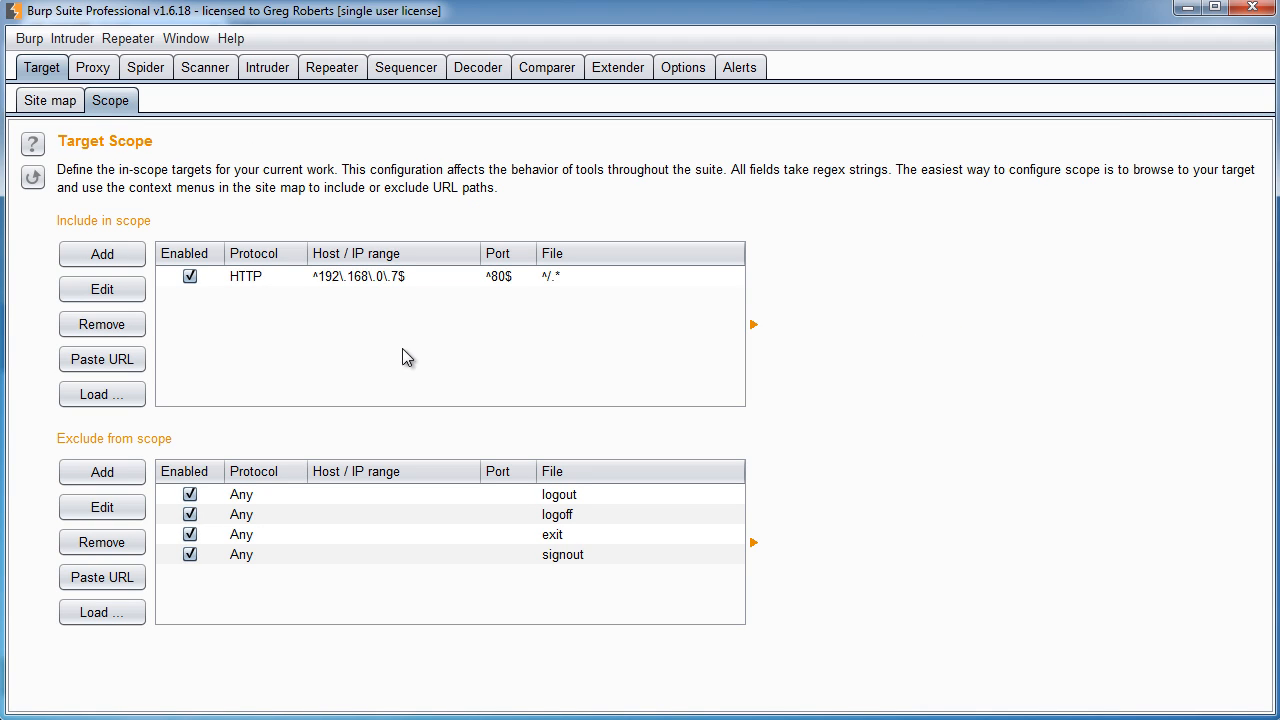
mouse_move(245, 210)
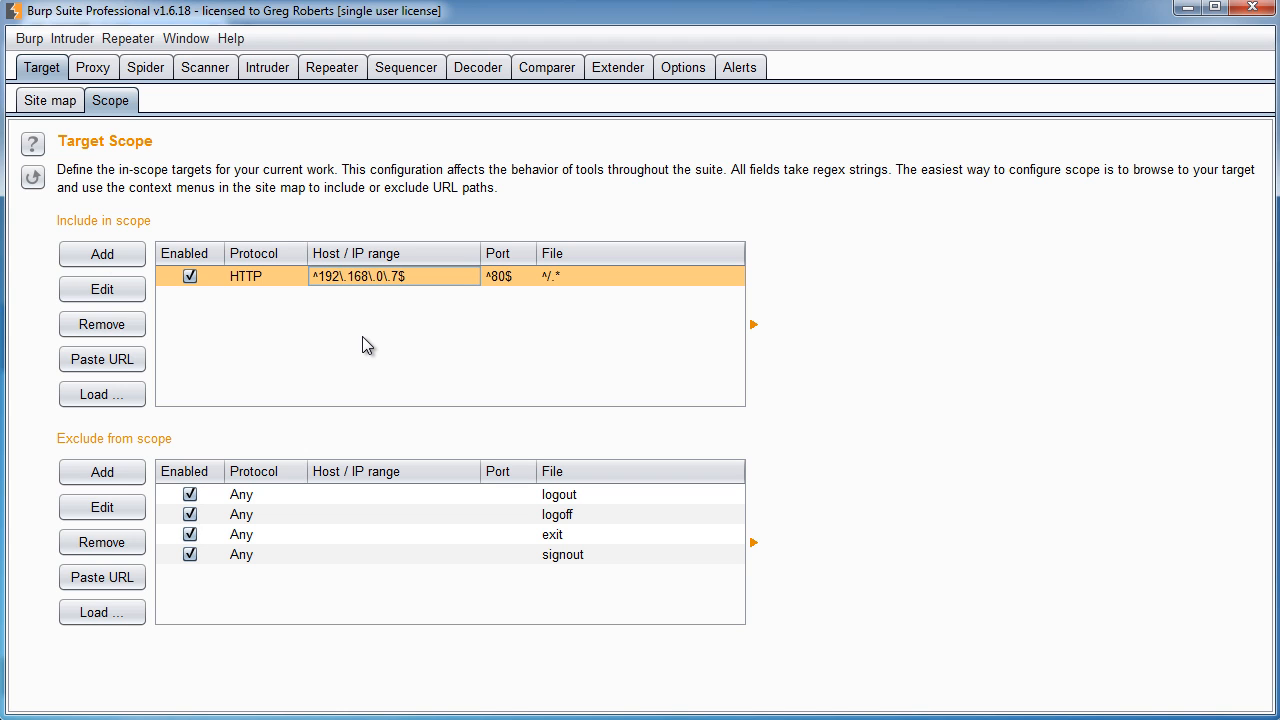
mouse_move(360, 380)
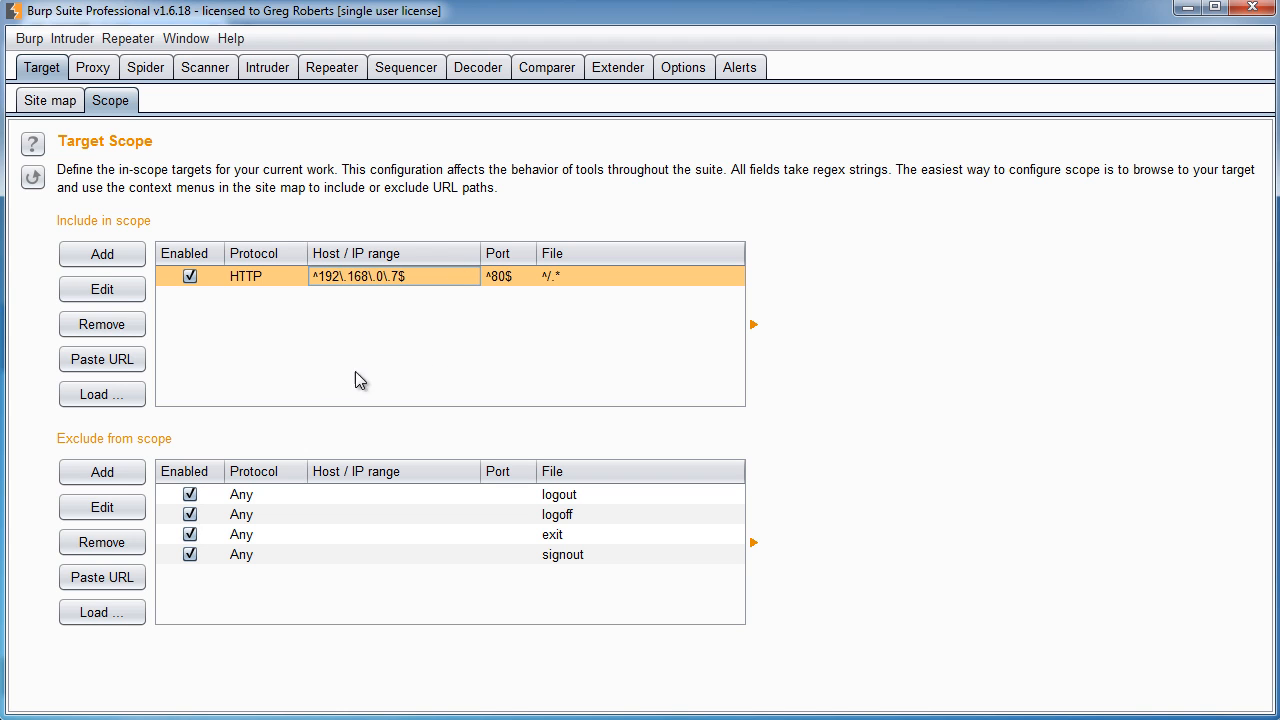
click(101, 253)
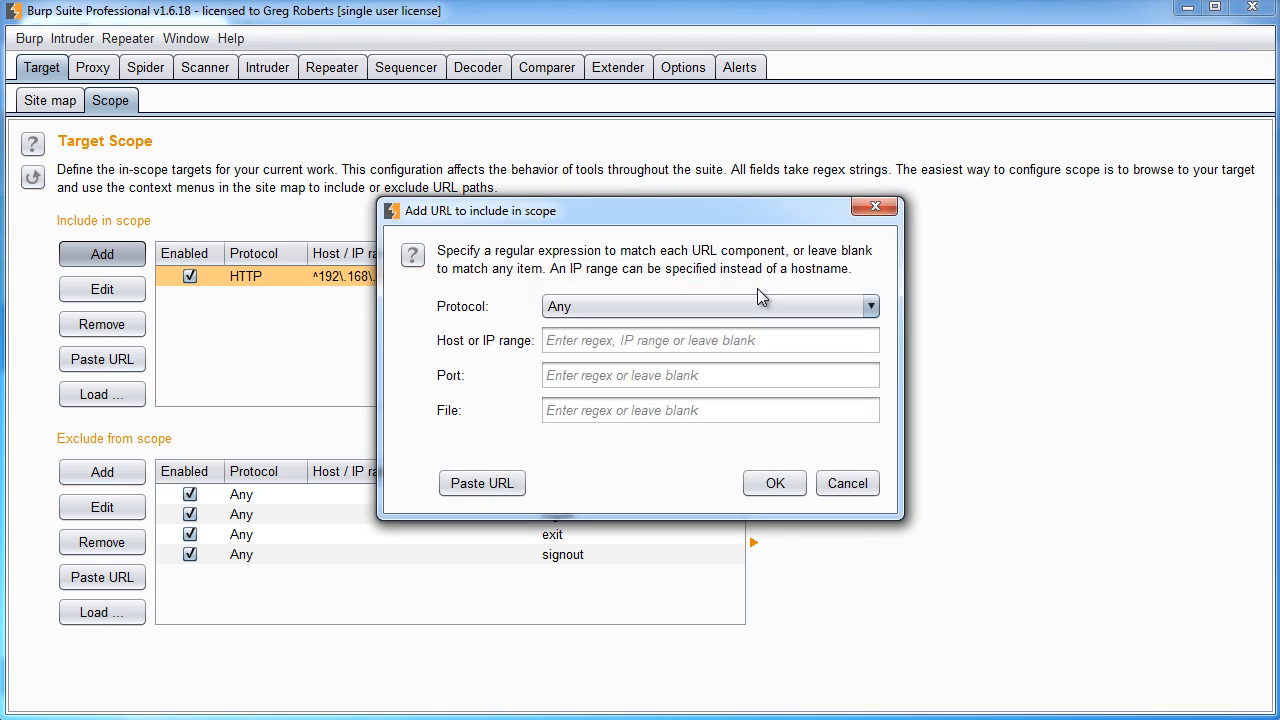
click(774, 483)
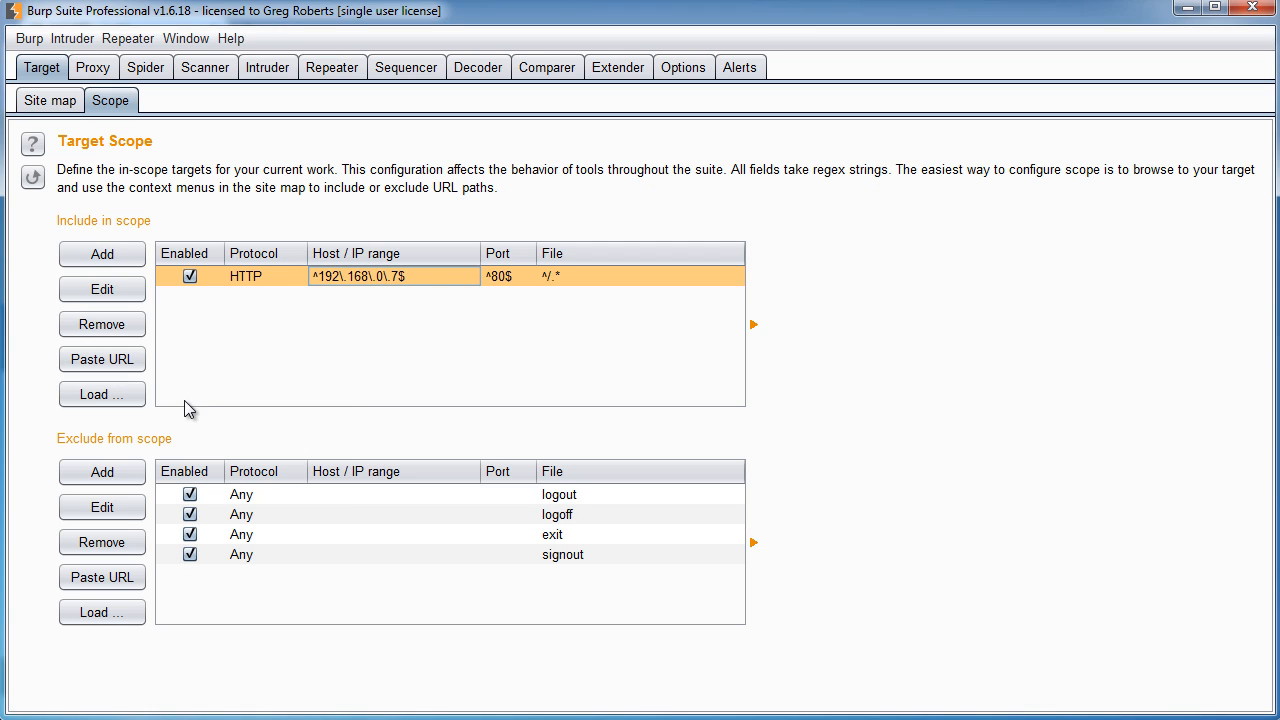
mouse_move(314, 419)
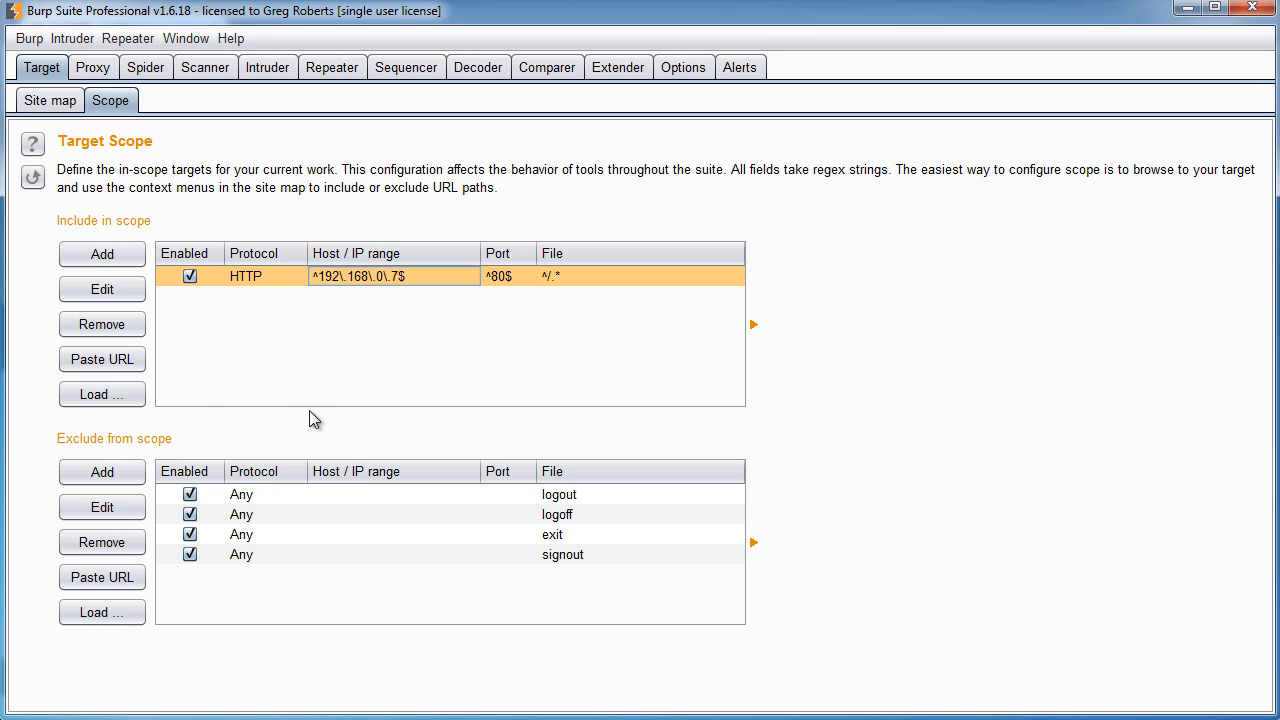
mouse_move(178, 413)
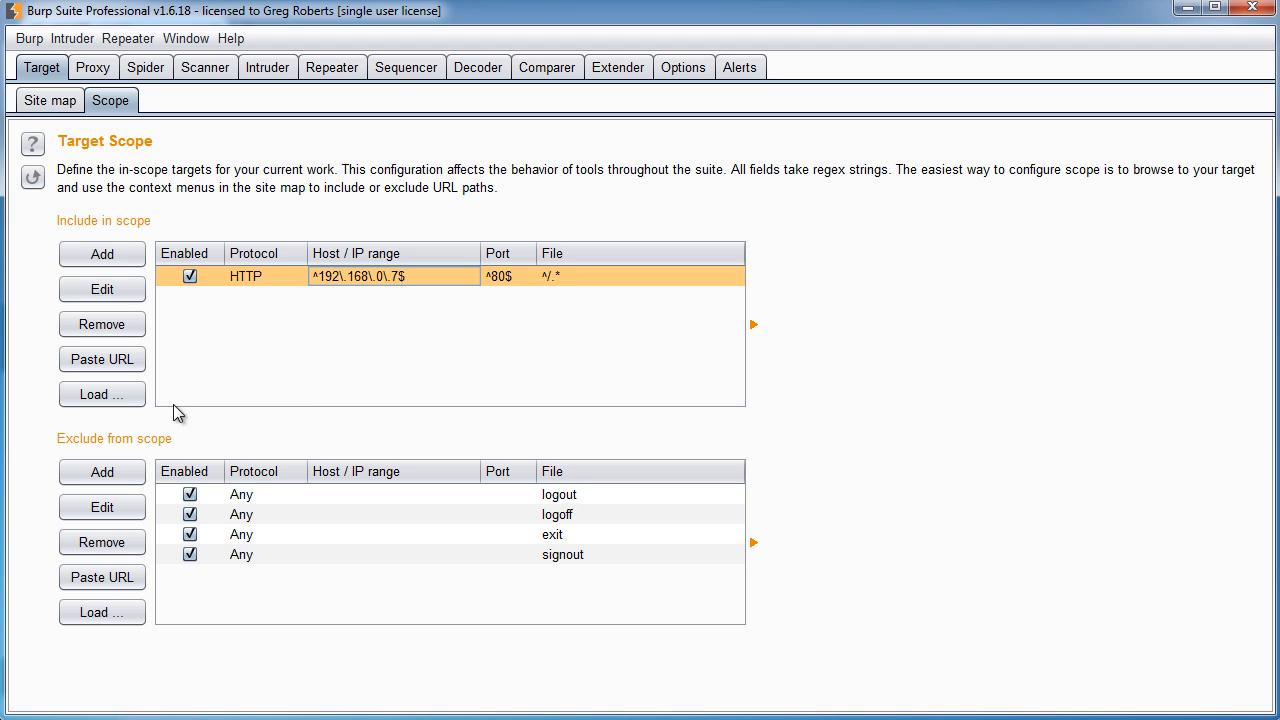
mouse_move(350, 390)
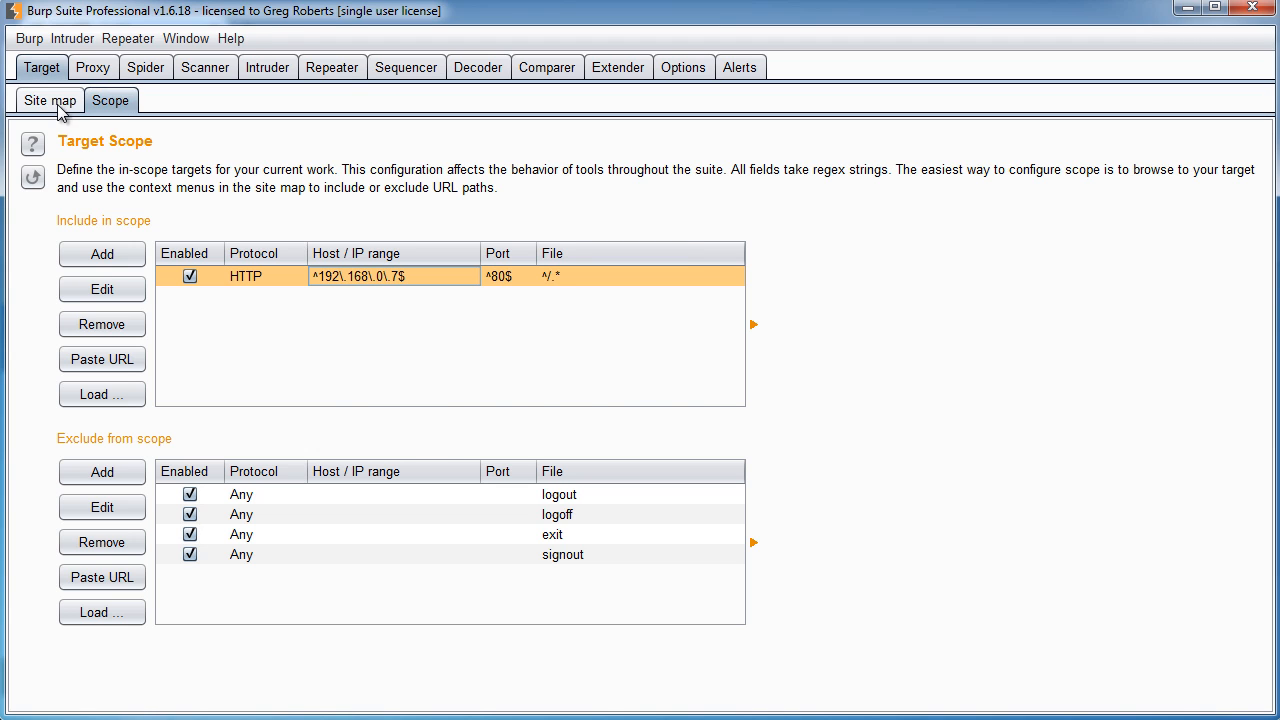
Step: Recheck the site map and scope, then view the empty Scanner Results
click(49, 100)
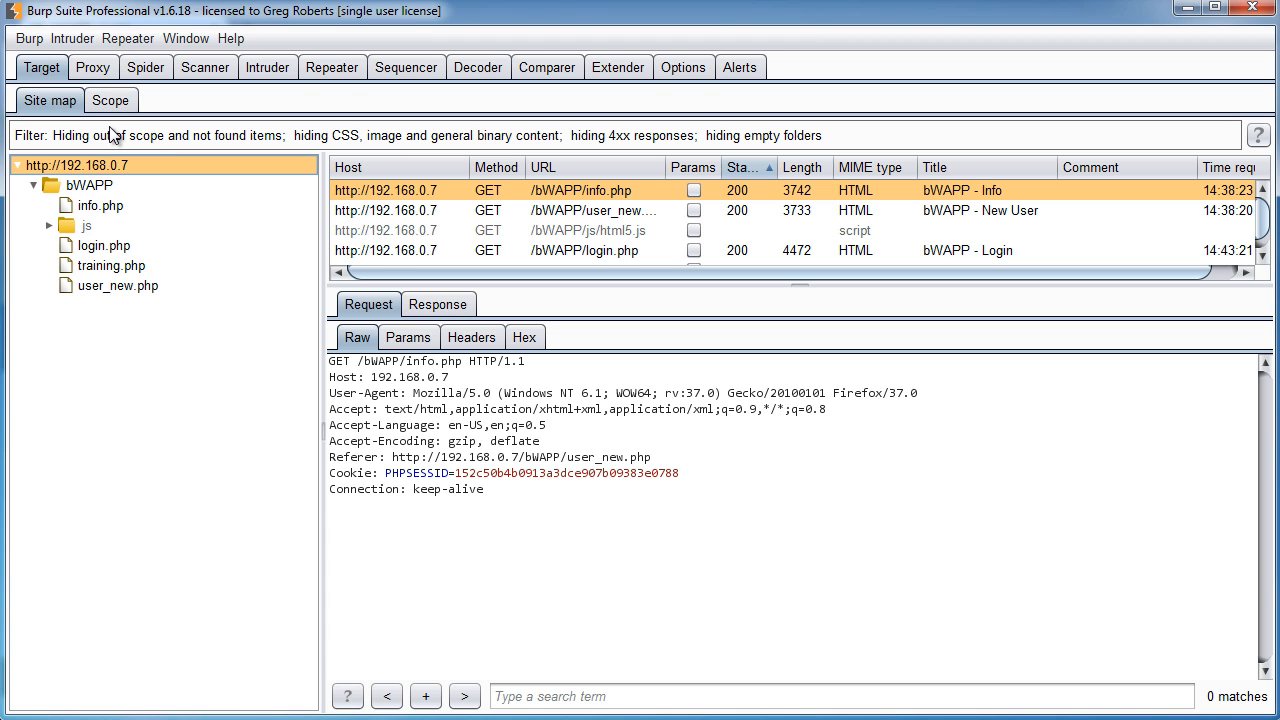
mouse_move(505, 305)
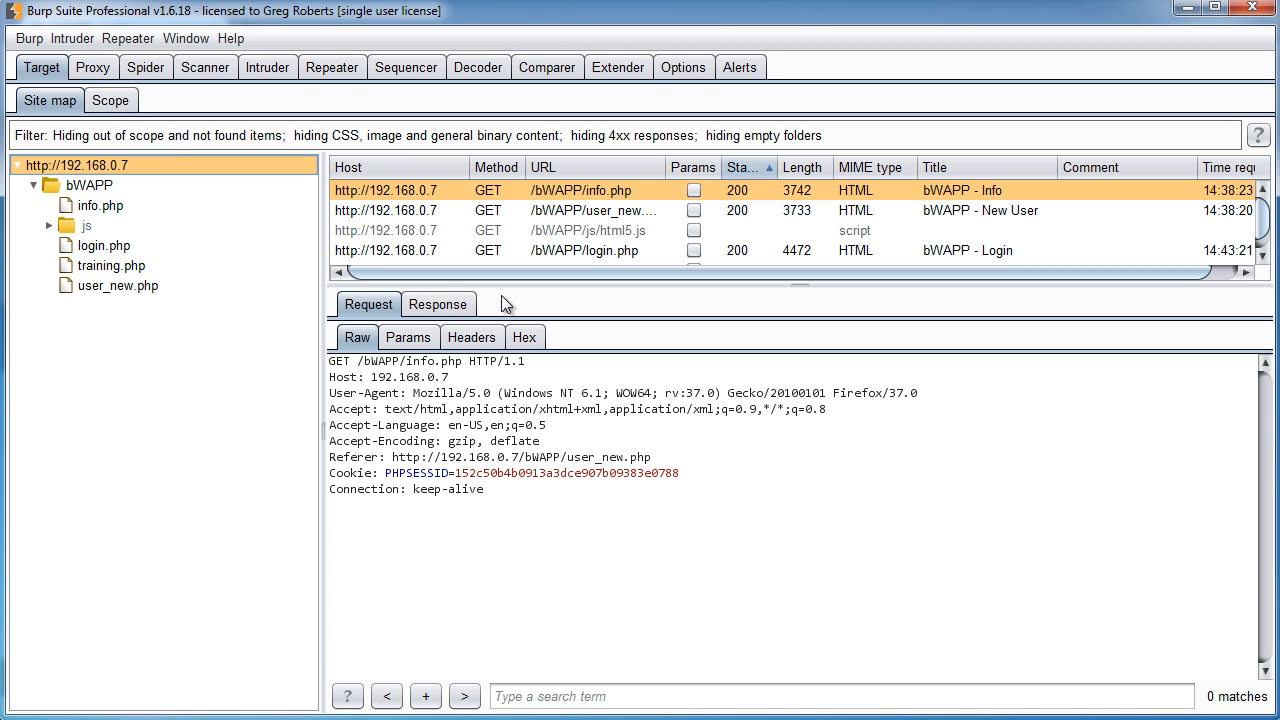
mouse_move(605, 332)
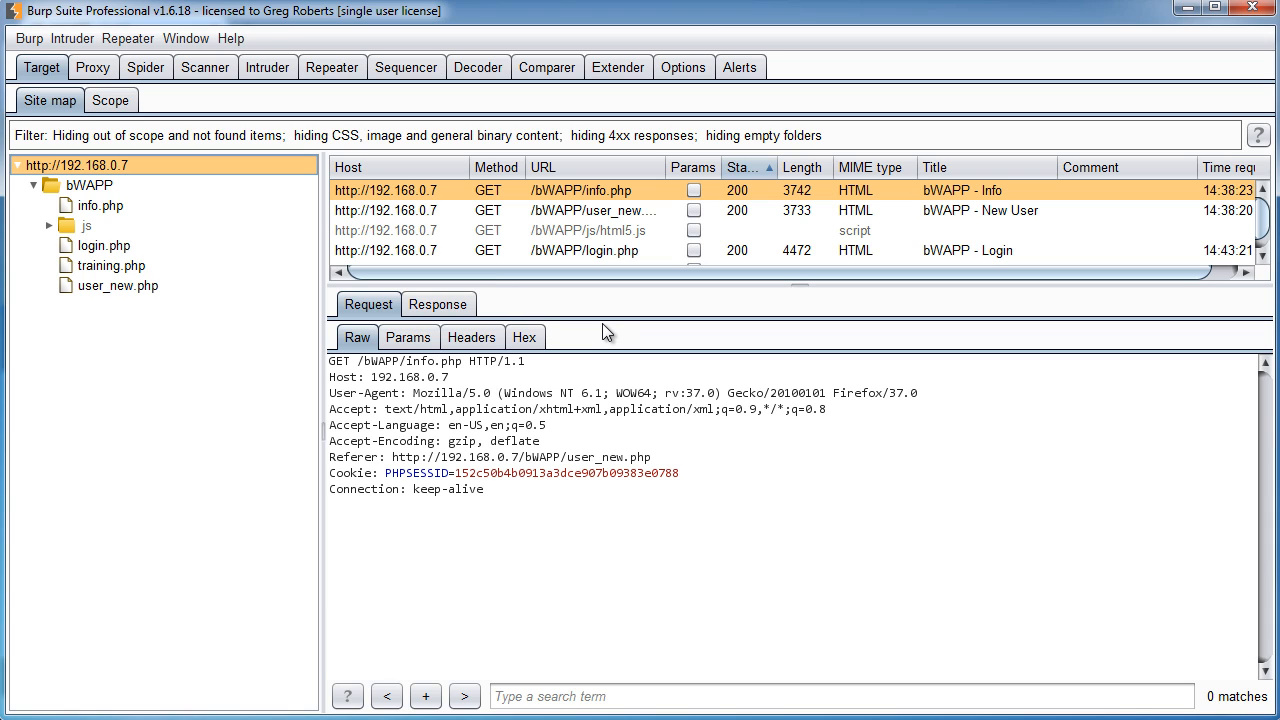
mouse_move(304, 97)
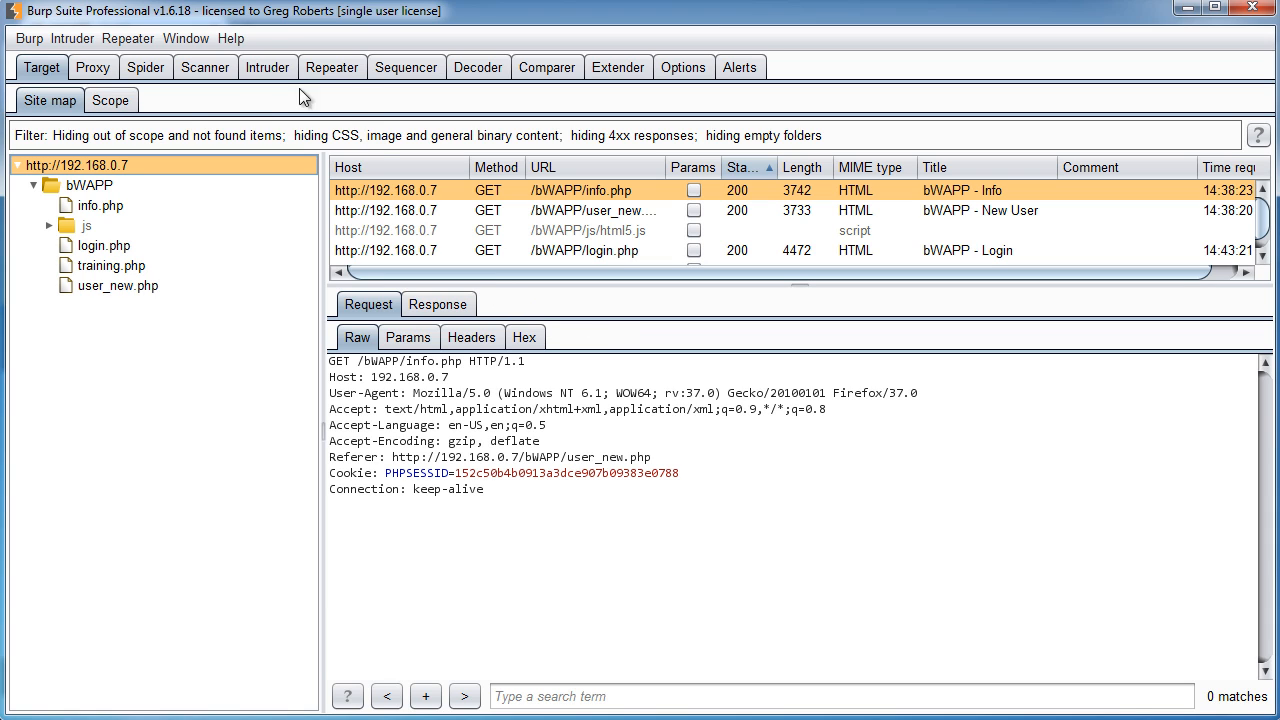
click(110, 100)
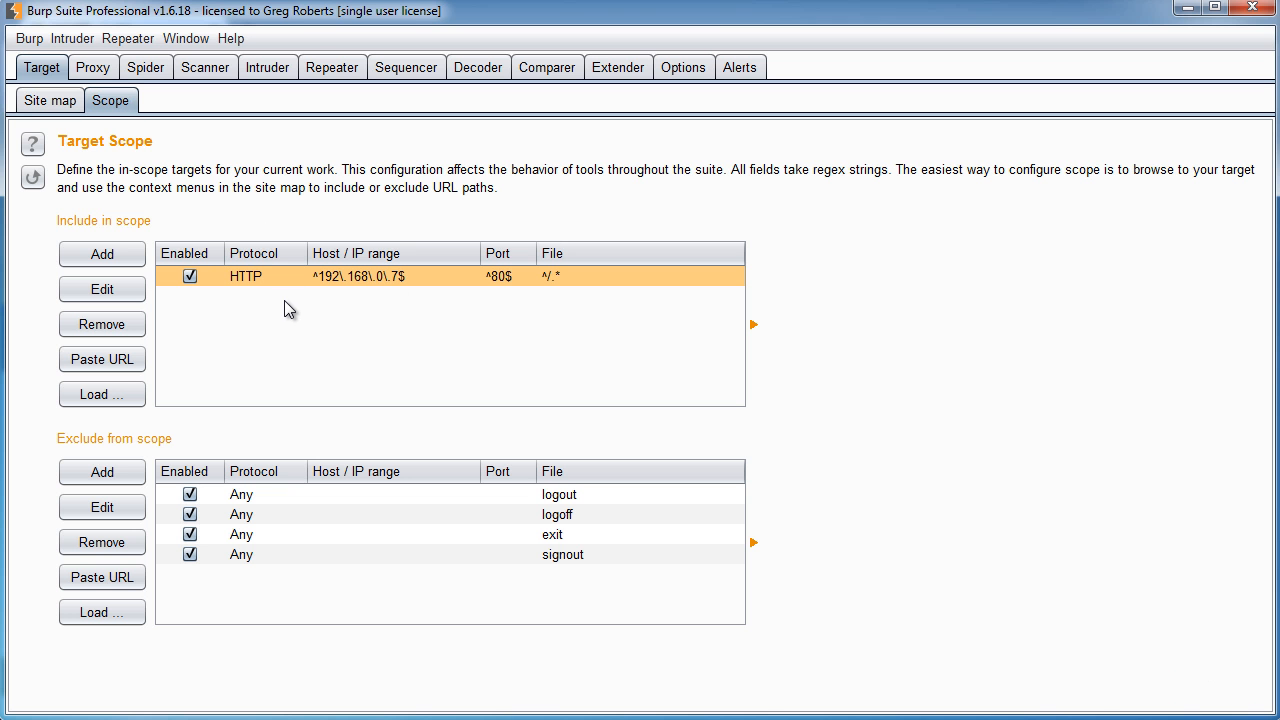
mouse_move(1037, 367)
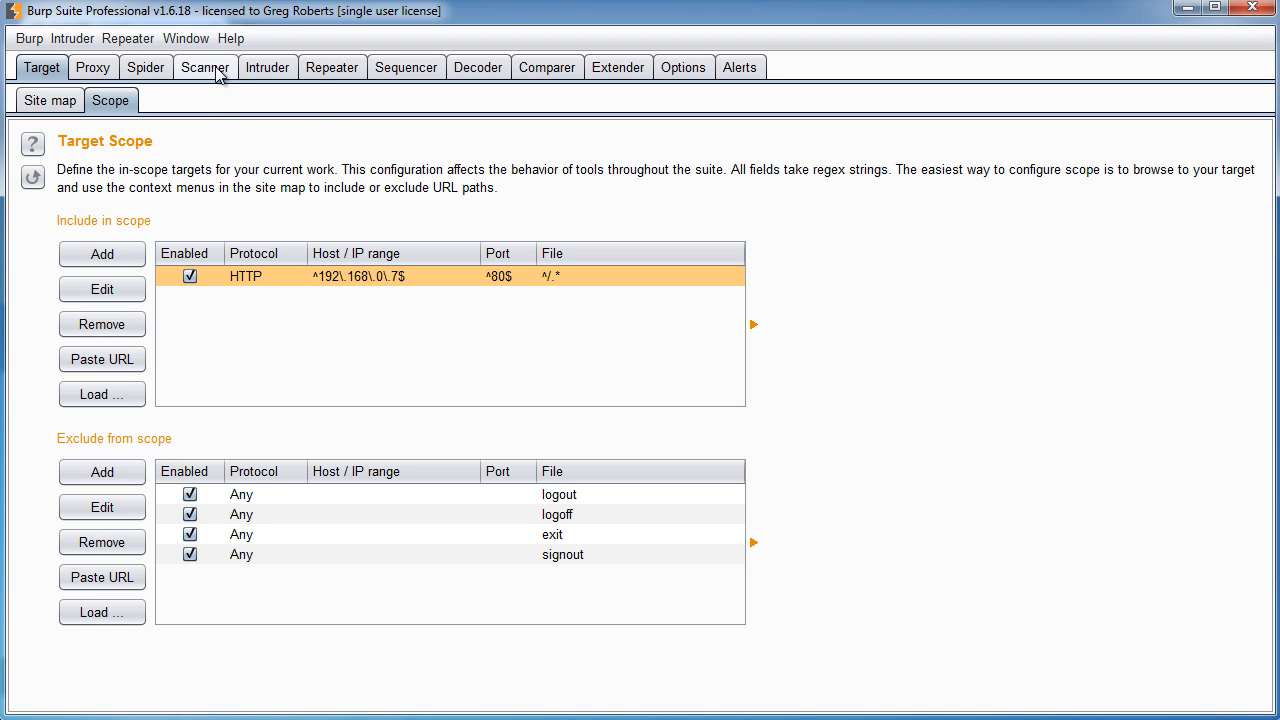
click(205, 67)
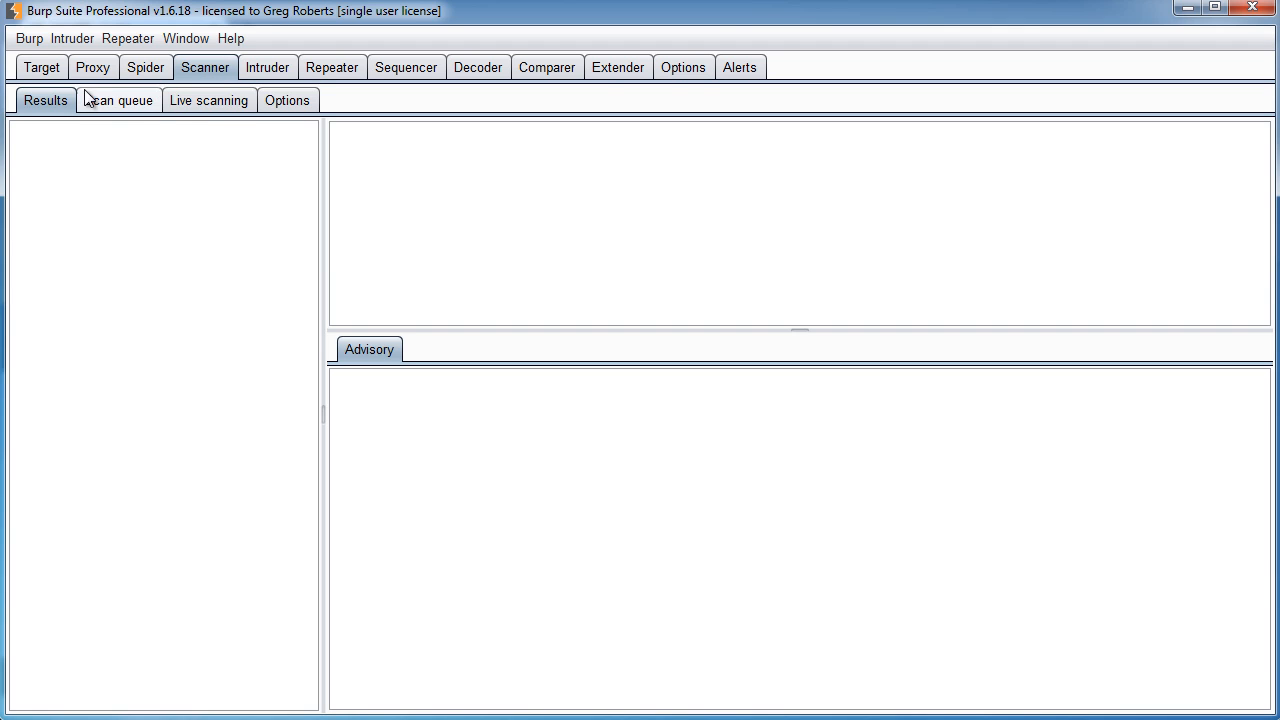
Step: Go back to Target's Scope view holding the enabled 192.168.0.7 include rule
click(41, 67)
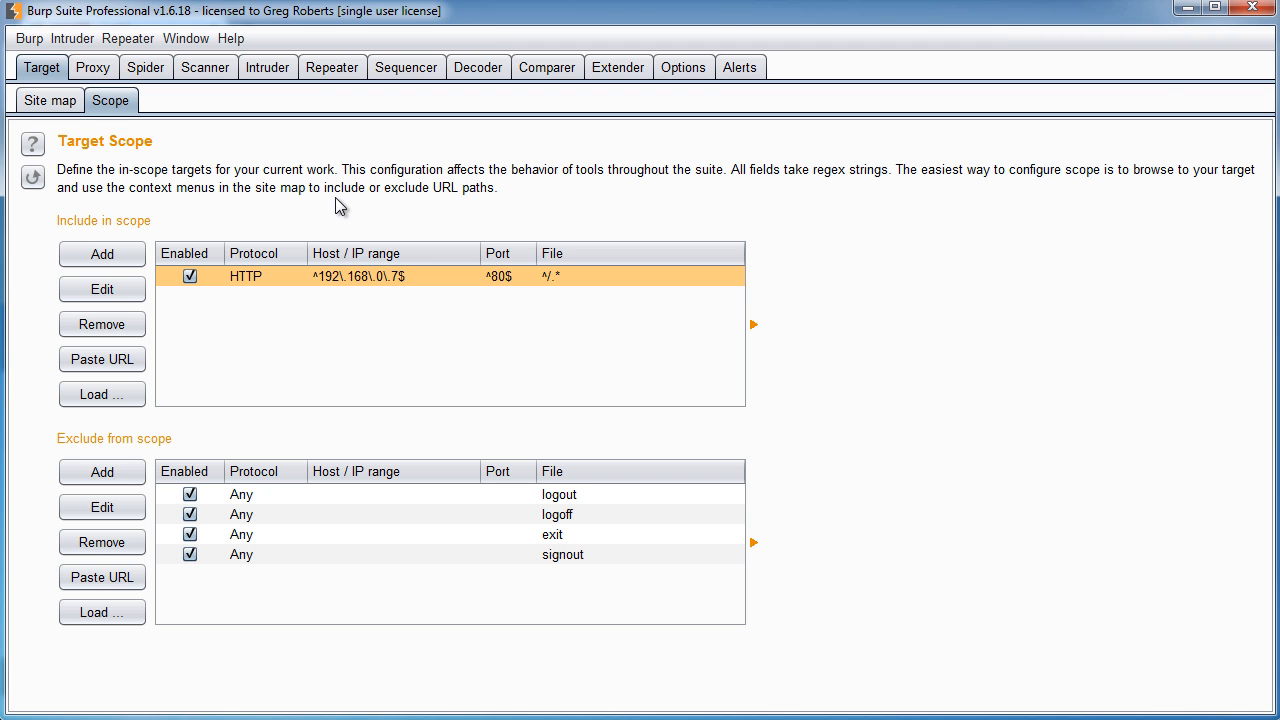
mouse_move(1043, 497)
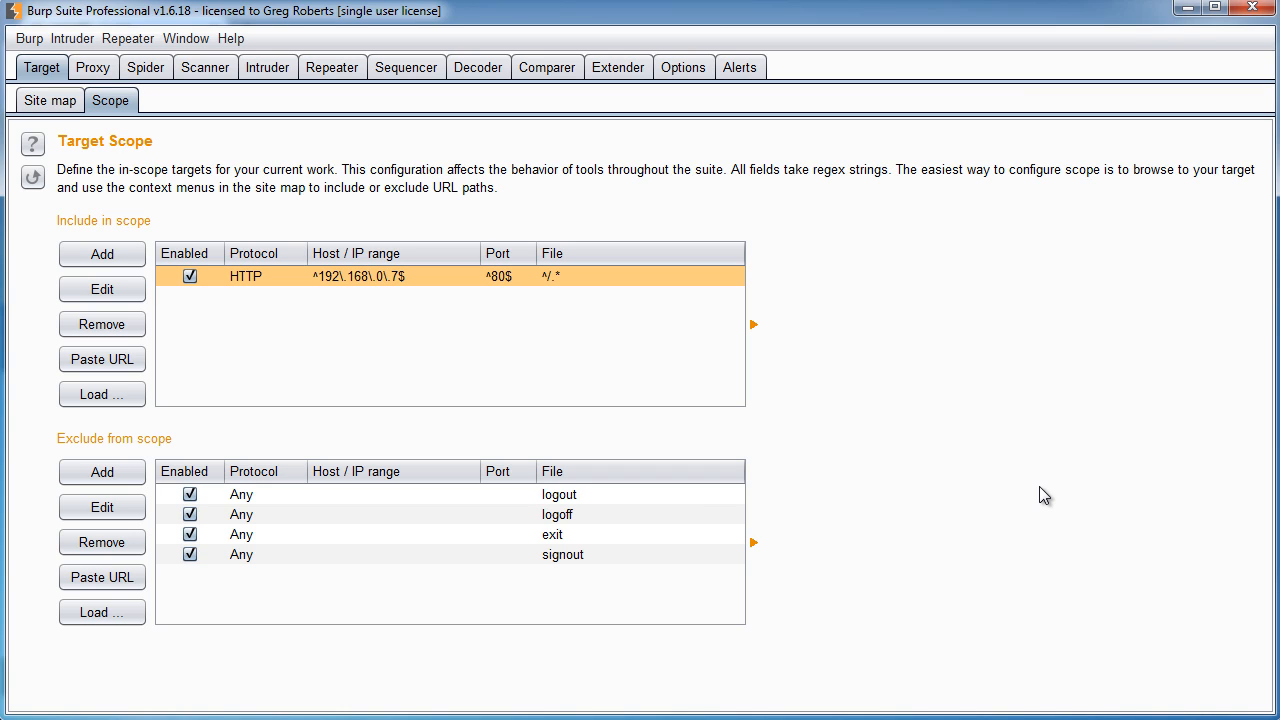
mouse_move(578, 294)
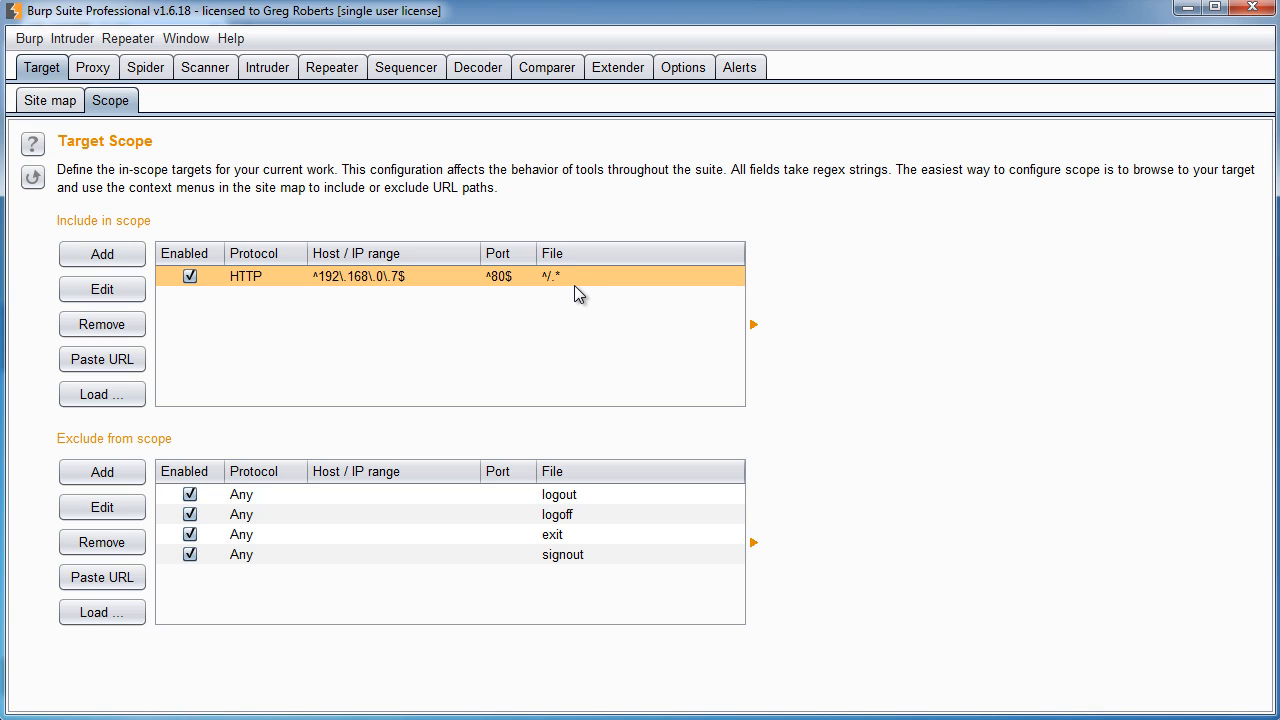
mouse_move(571, 221)
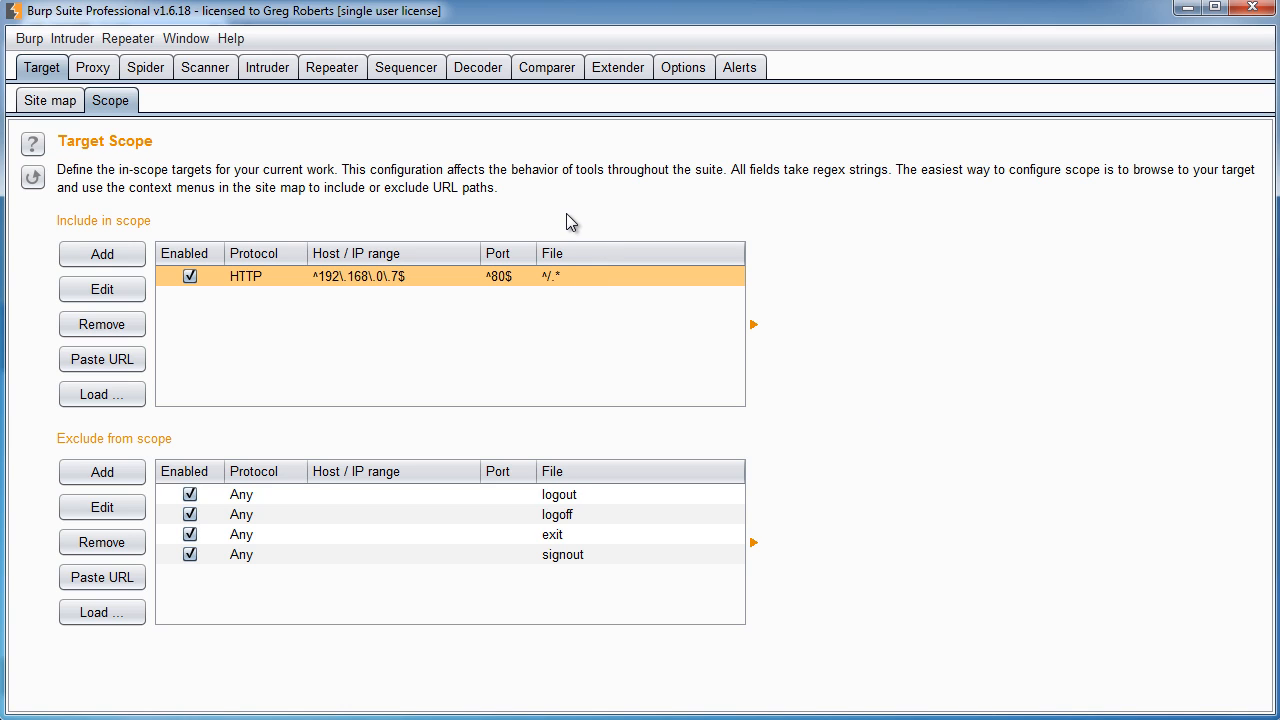
mouse_move(390, 293)
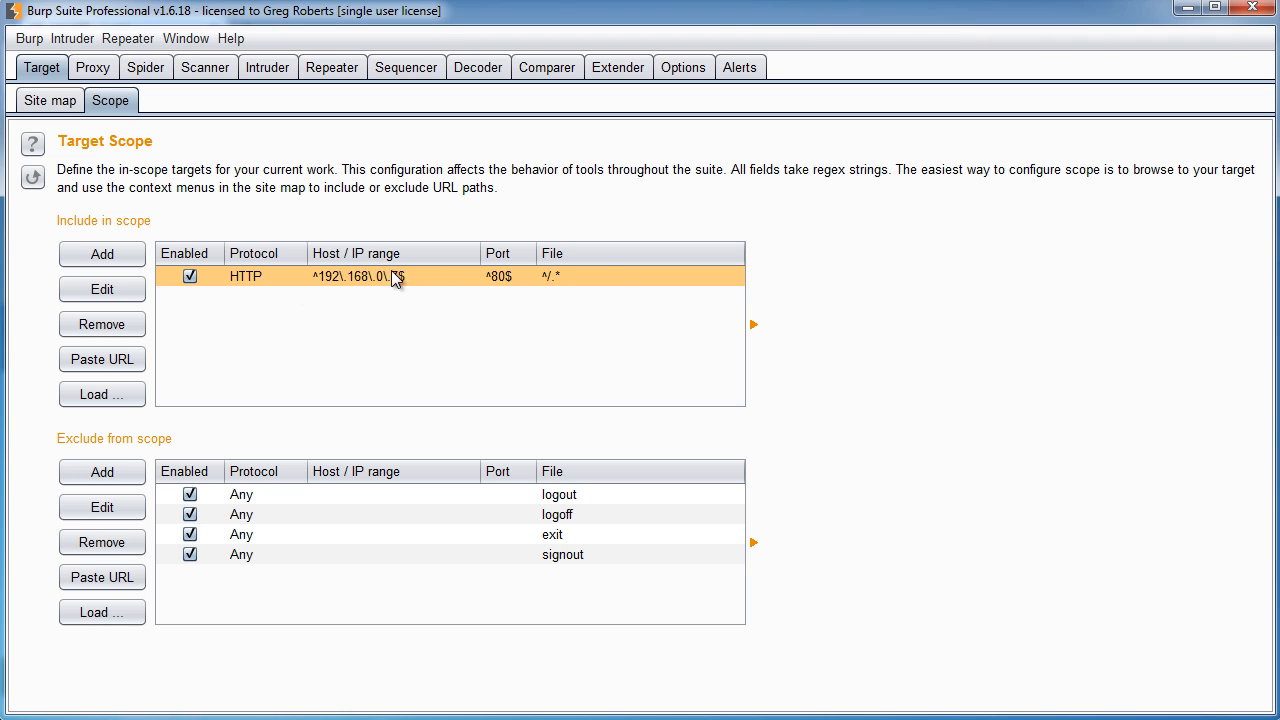
Step: Inspect the login.php and training.php requests, then show Spider status: paused, 60 requests, 3 forms queued
click(49, 100)
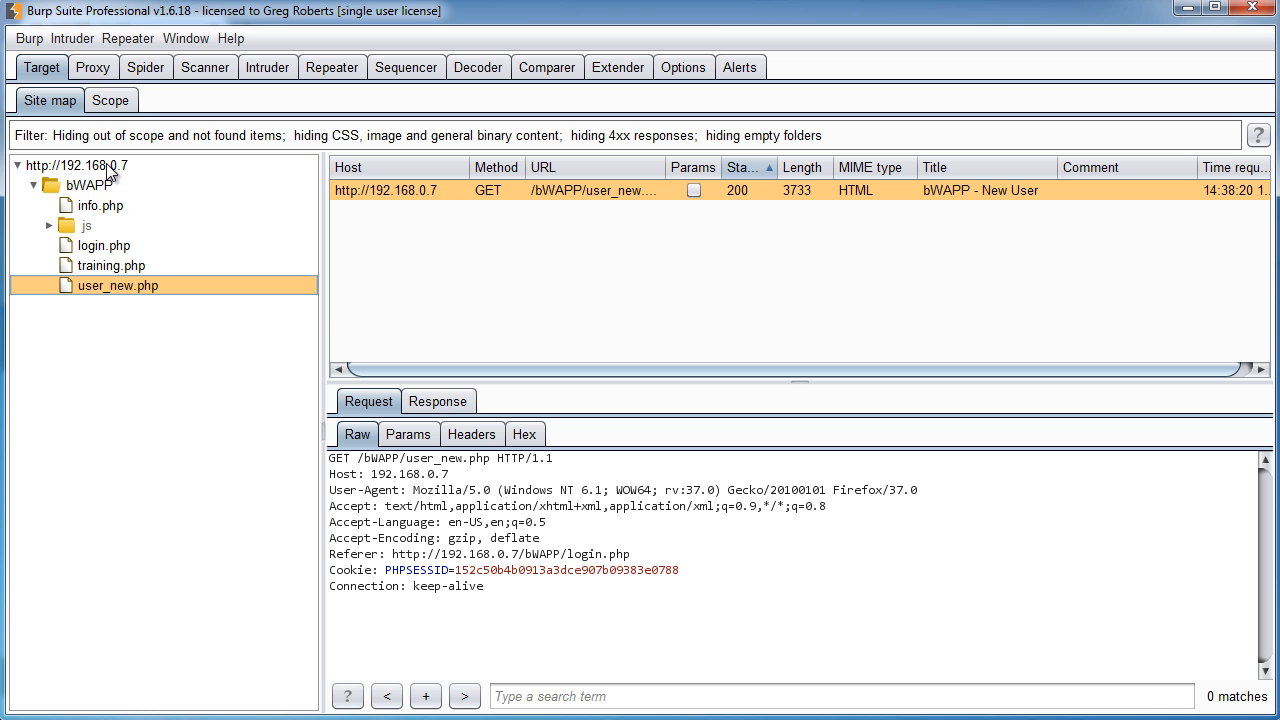
click(101, 245)
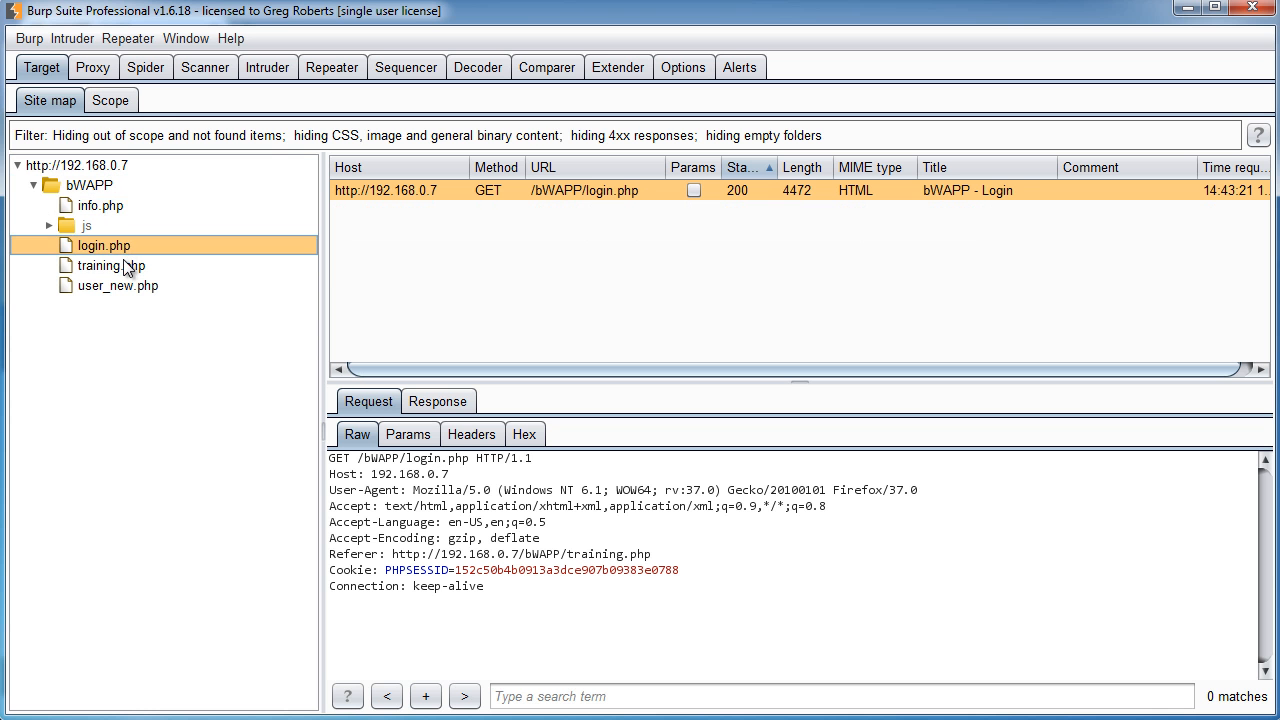
click(110, 265)
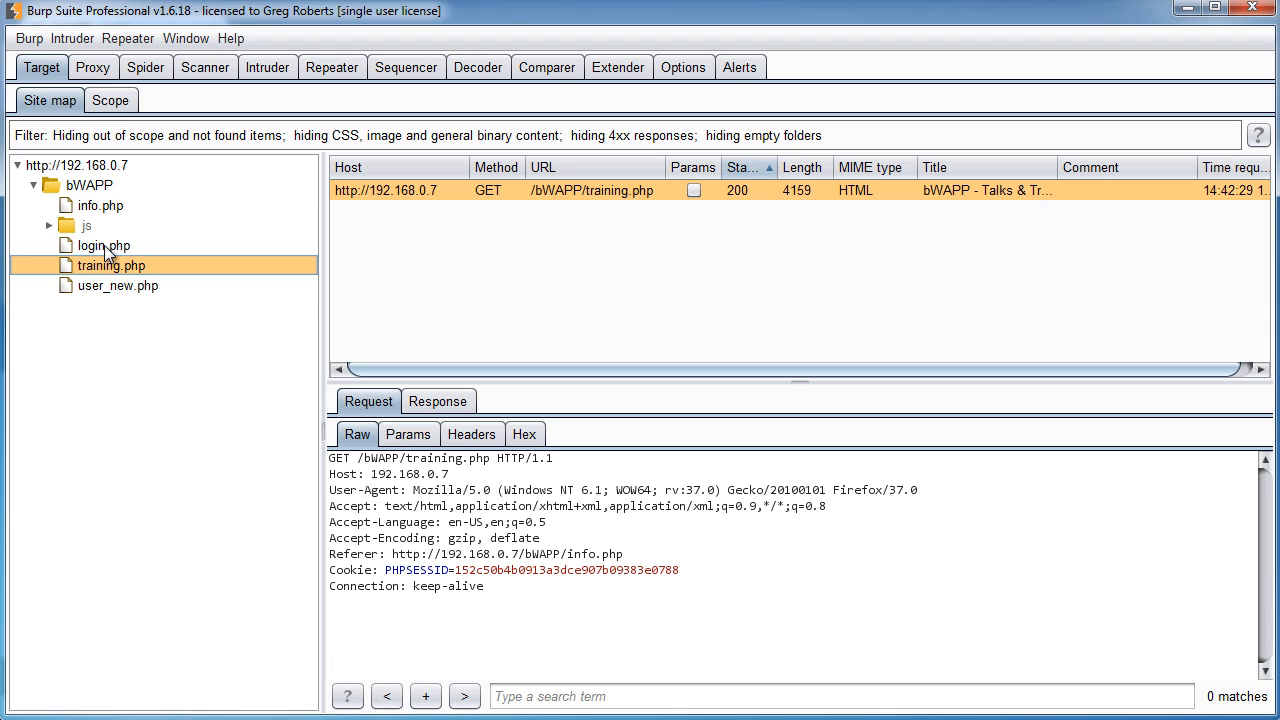
click(102, 245)
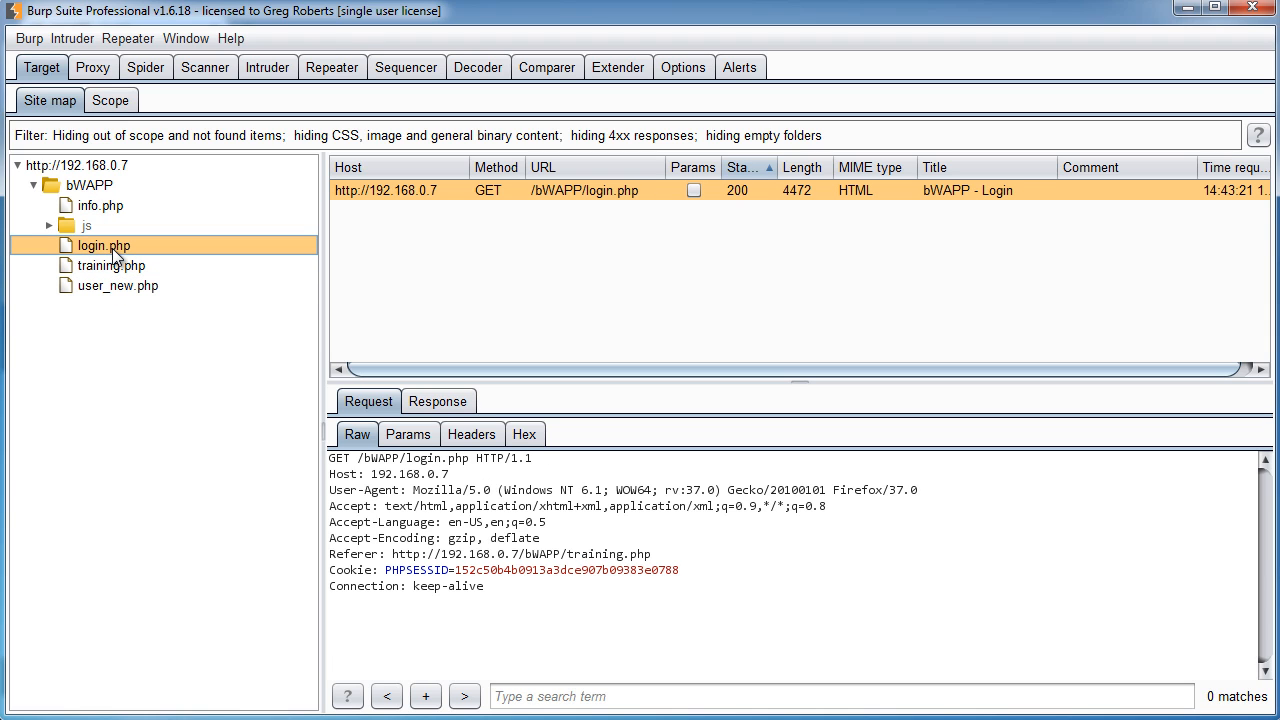
mouse_move(145, 67)
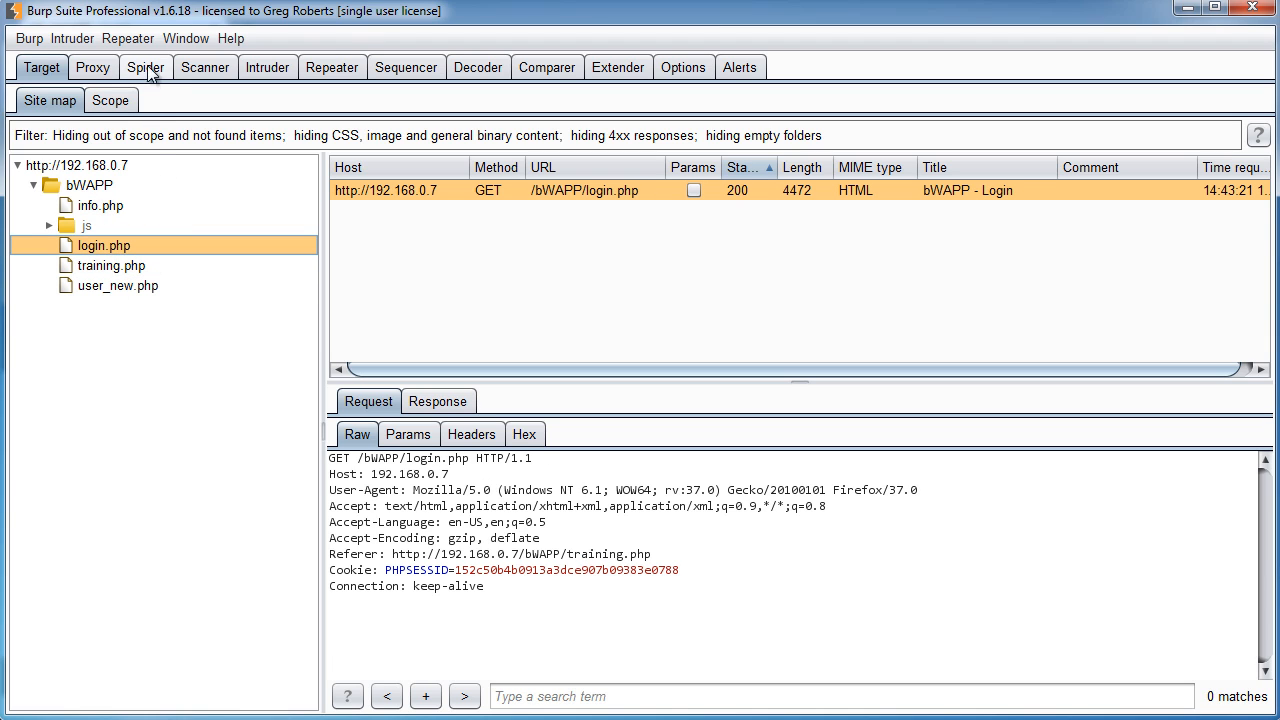
click(146, 67)
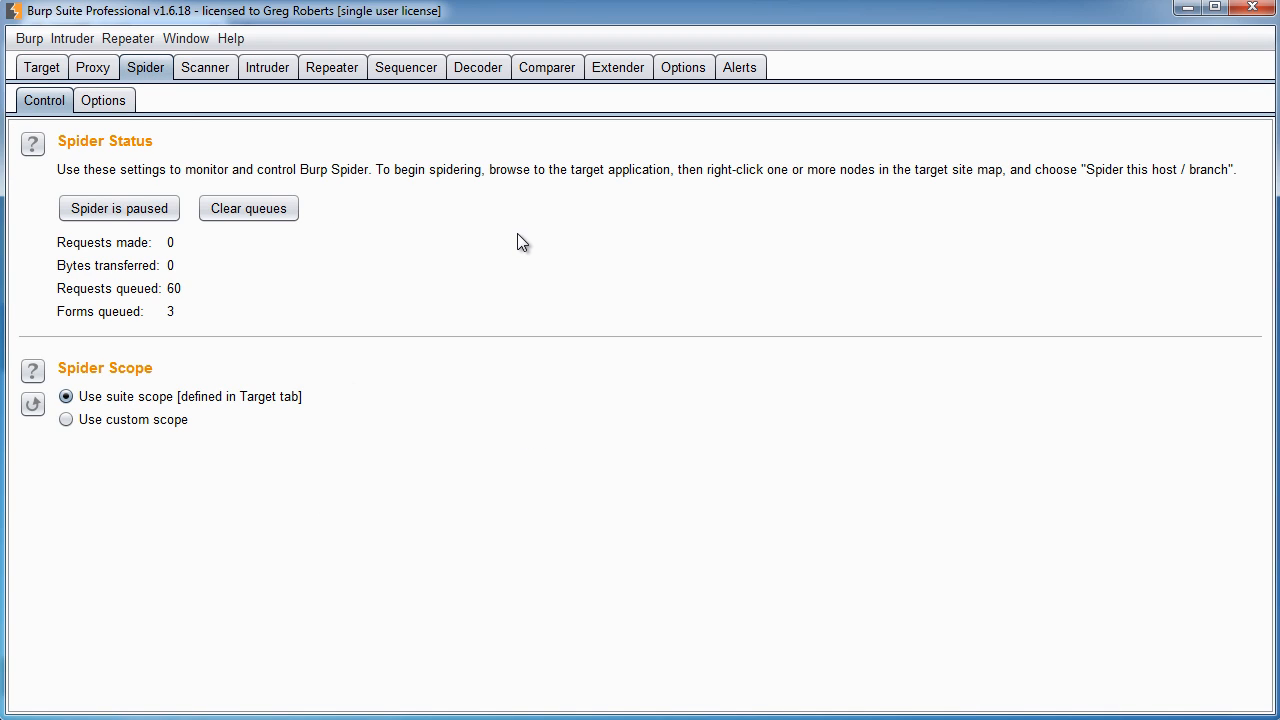
mouse_move(545, 311)
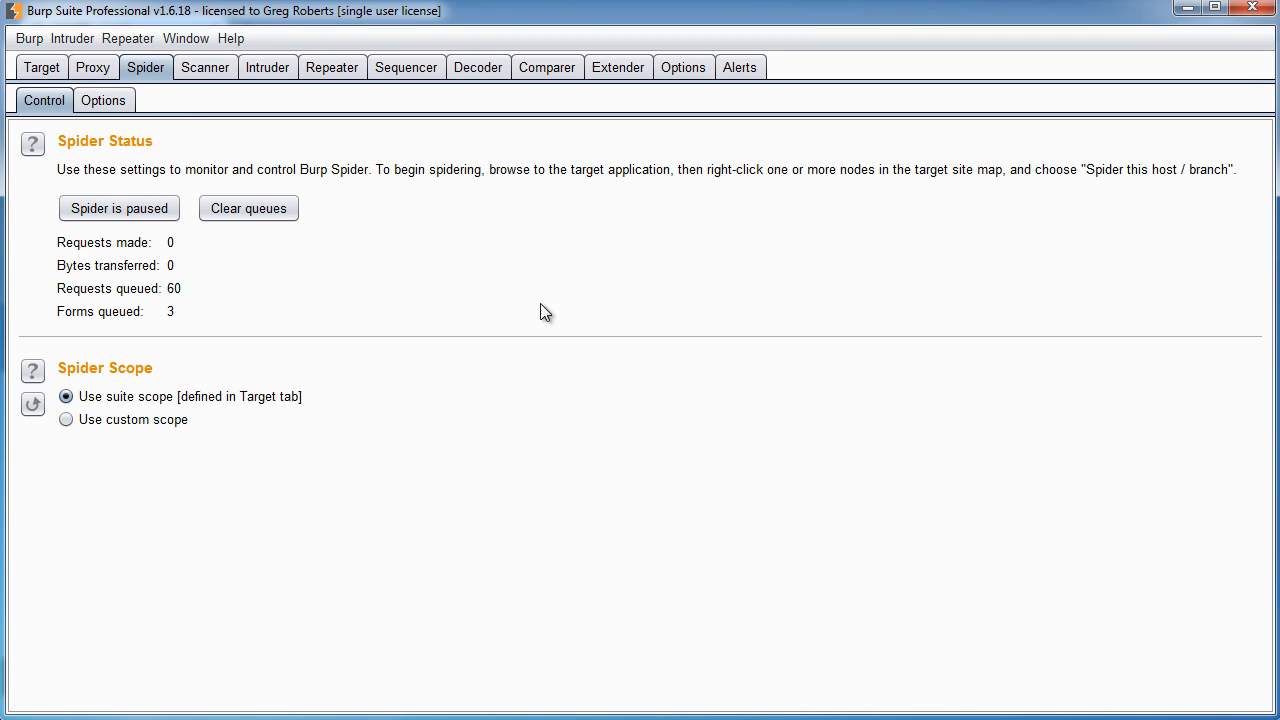